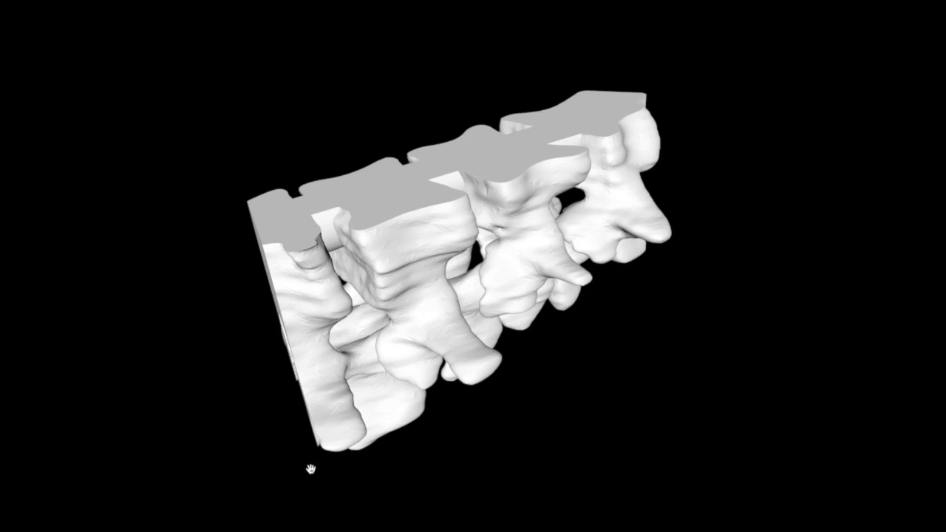
- Load the PD02_OriginalCT.nrrd scan into Slicer's axial, sagittal and coronal views
{"action": "left_click_drag", "start_coordinate": [311, 470], "coordinate": [422, 307]}
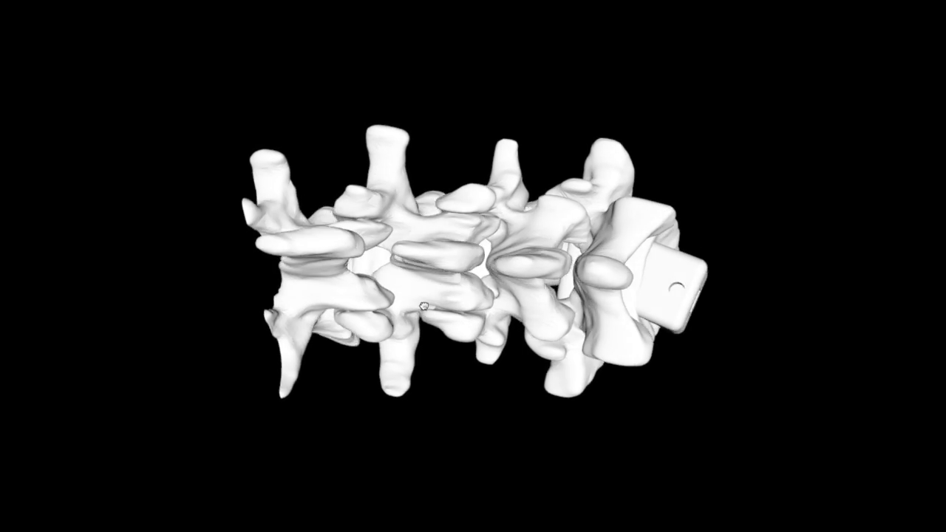
{"action": "left_click_drag", "start_coordinate": [421, 307], "coordinate": [585, 240]}
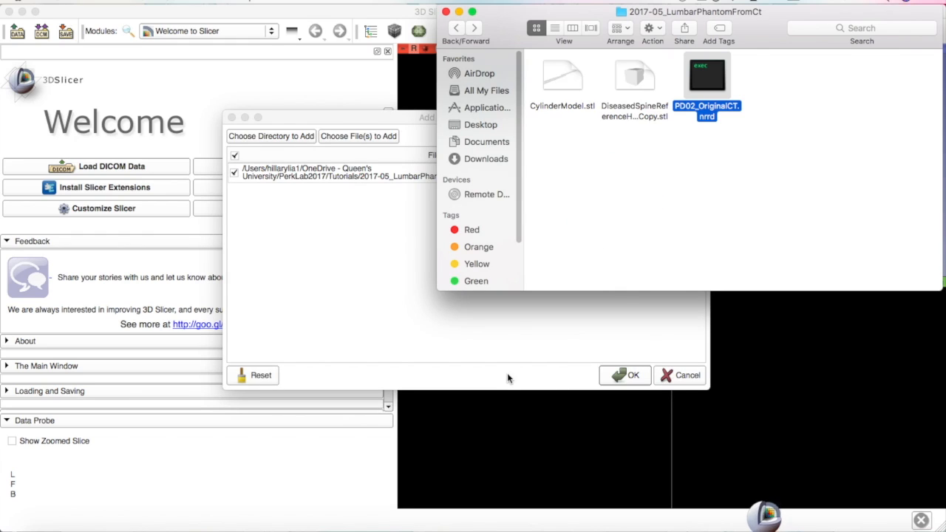
{"action": "left_click", "coordinate": [633, 375]}
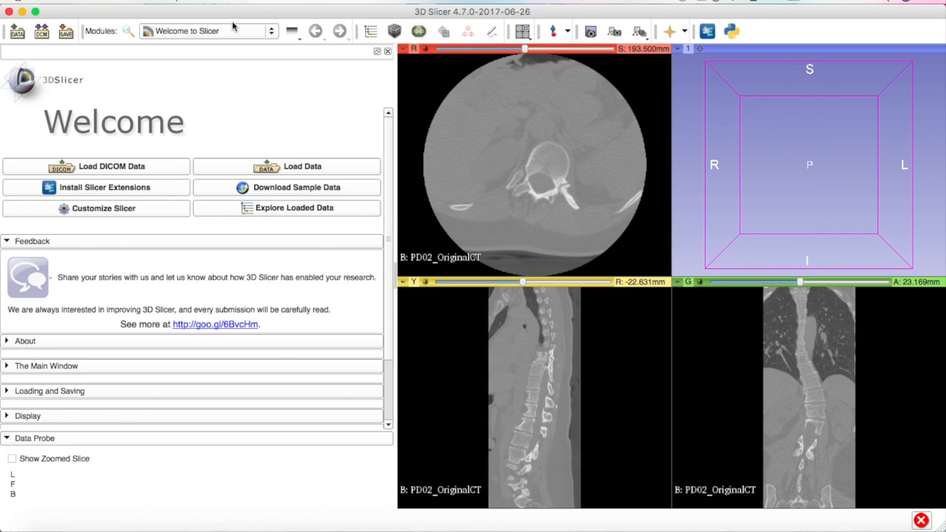
- In the Volumes module, apply the abdomen preset (window 350, level 40) to PD02_OriginalCT
{"action": "left_click", "coordinate": [207, 30]}
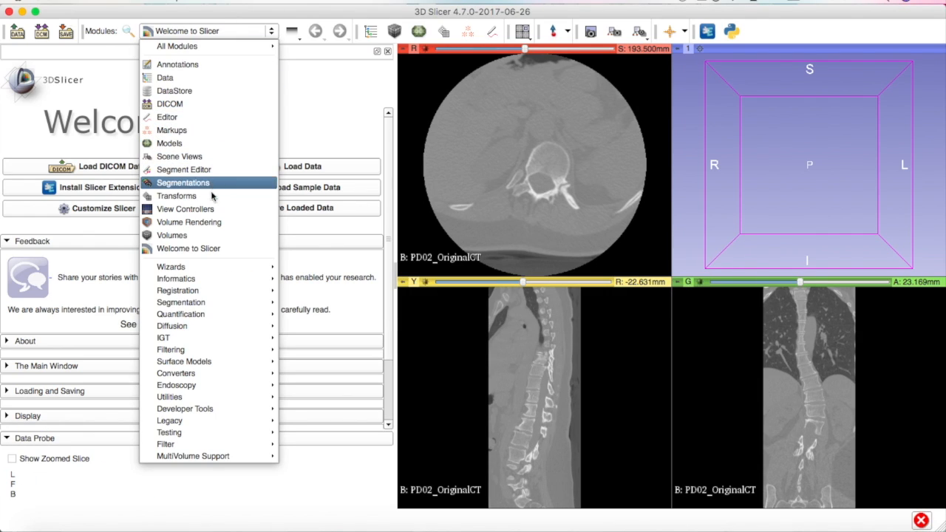
{"action": "left_click", "coordinate": [171, 235]}
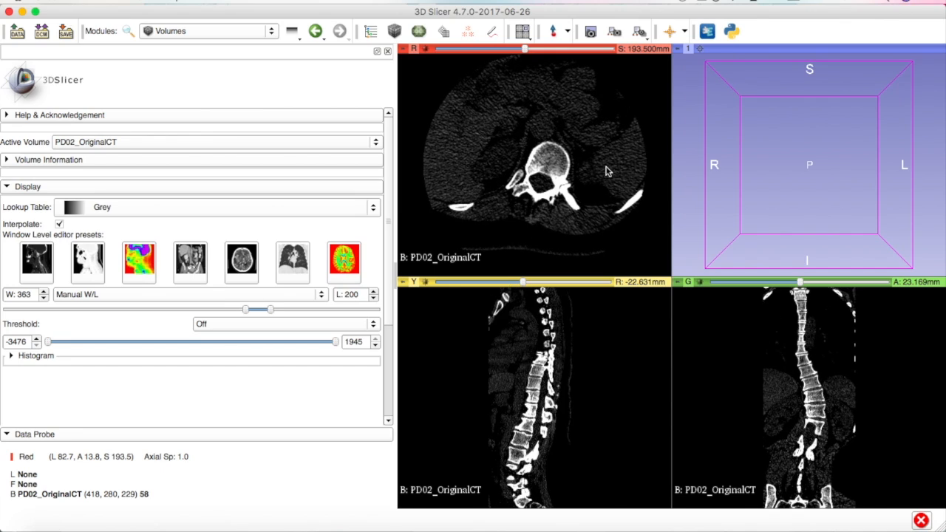
{"action": "left_click", "coordinate": [190, 262]}
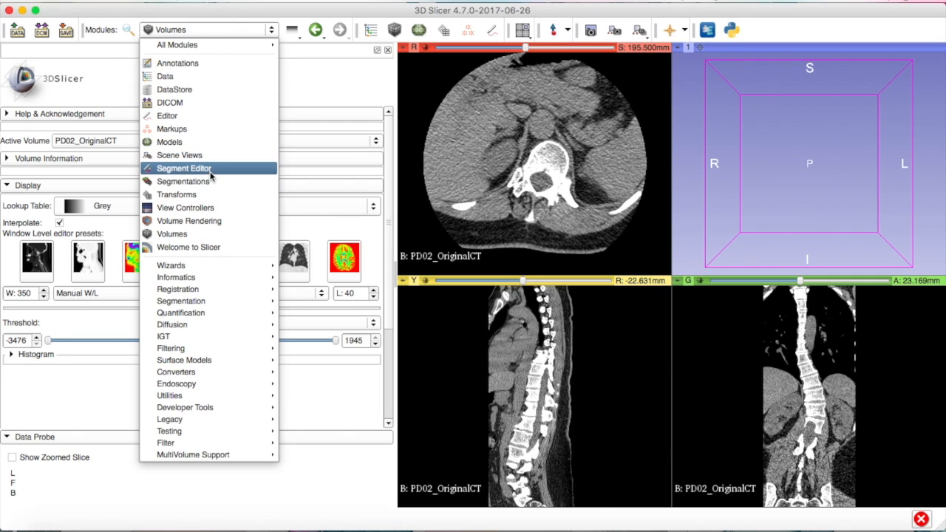
- Add Segment_1 in the Segment Editor and assign it the green 'tissue' colour
{"action": "left_click", "coordinate": [183, 168]}
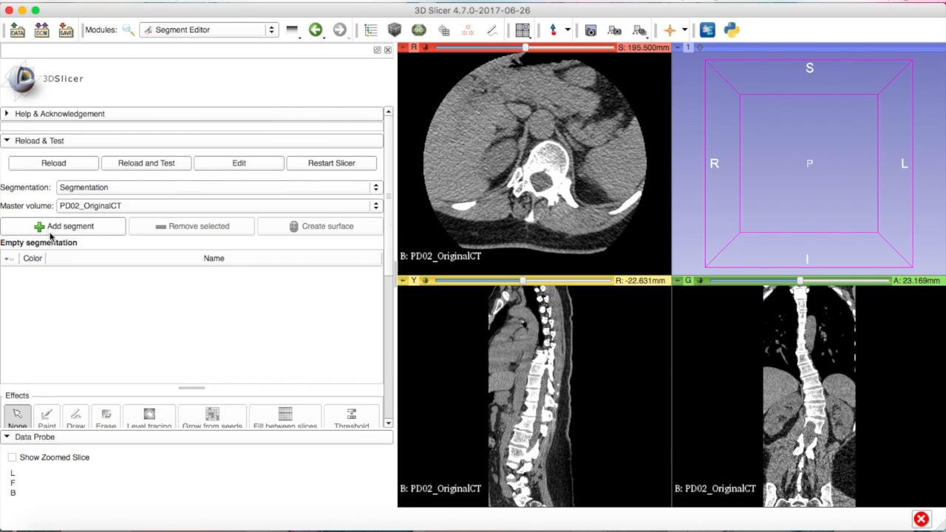
{"action": "left_click", "coordinate": [63, 226]}
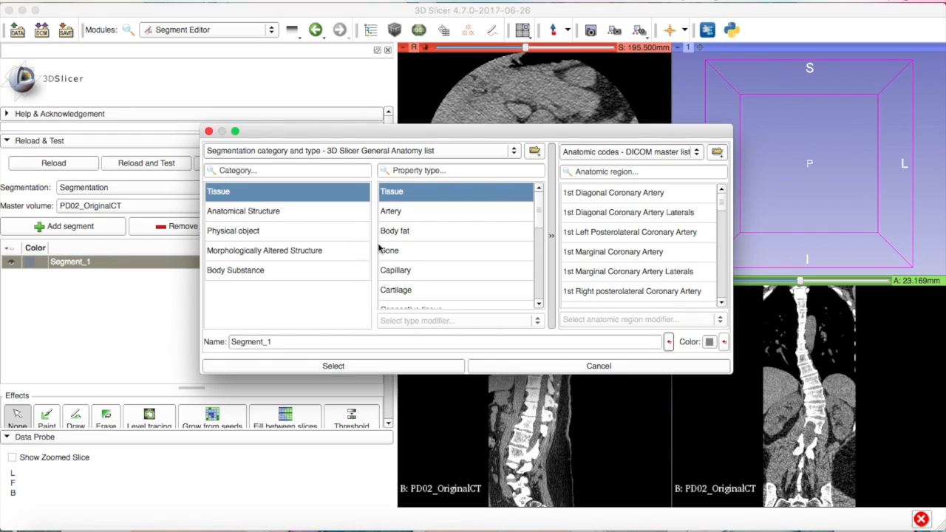
{"action": "left_click", "coordinate": [709, 342]}
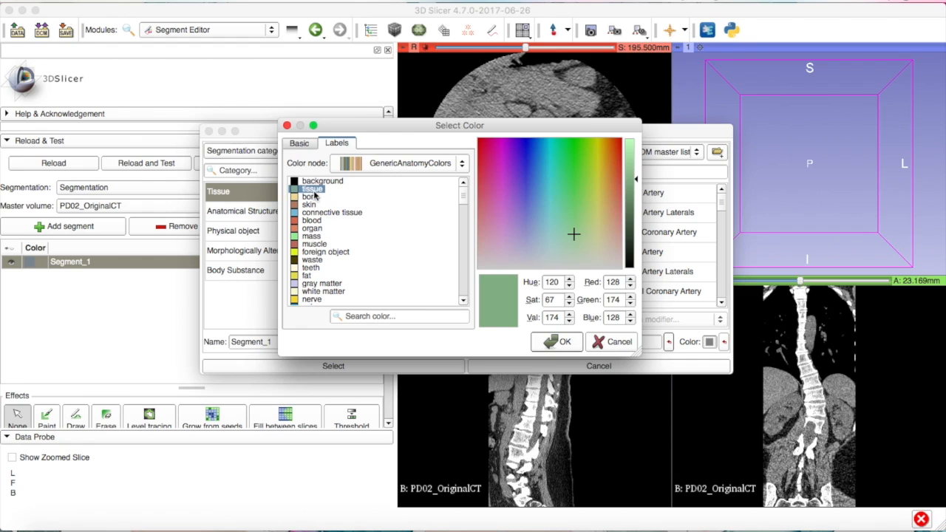
{"action": "left_click", "coordinate": [565, 341]}
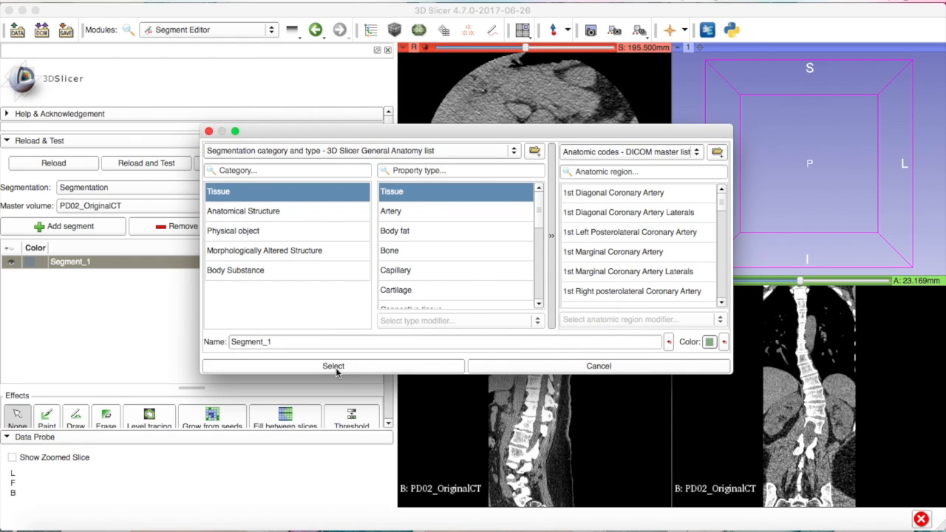
{"action": "left_click", "coordinate": [333, 366]}
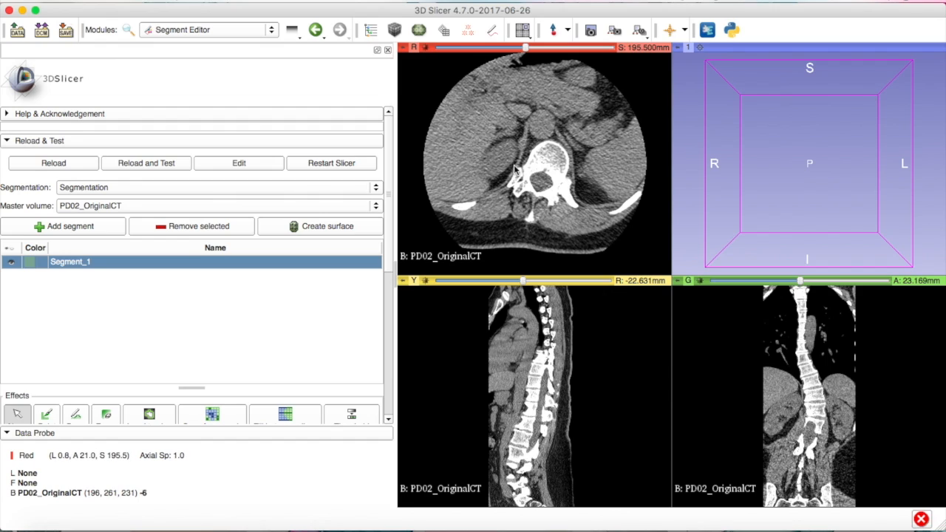
{"action": "mouse_move", "coordinate": [529, 124]}
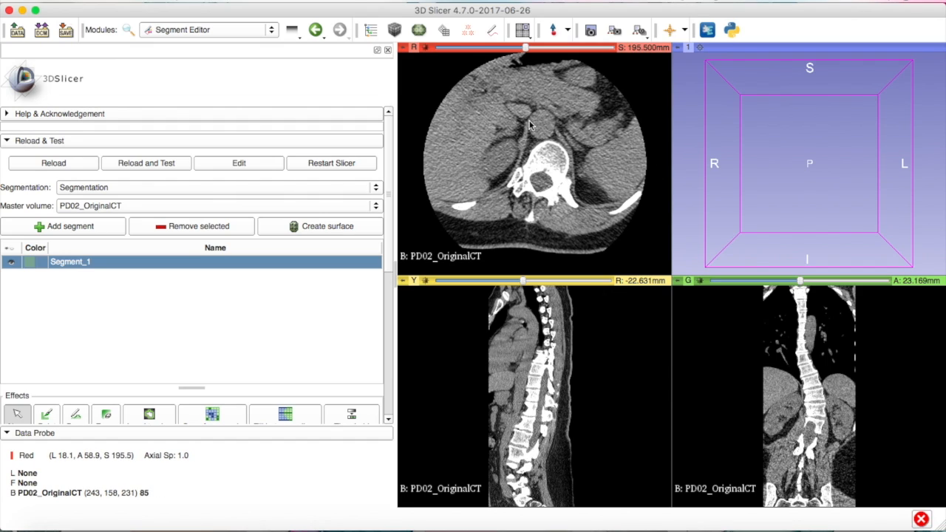
{"action": "mouse_move", "coordinate": [512, 482]}
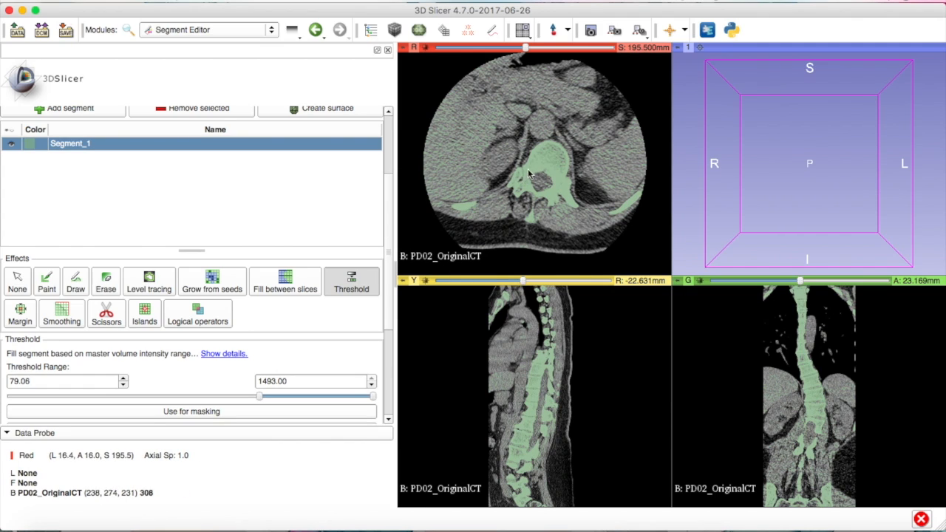
{"action": "mouse_move", "coordinate": [537, 158]}
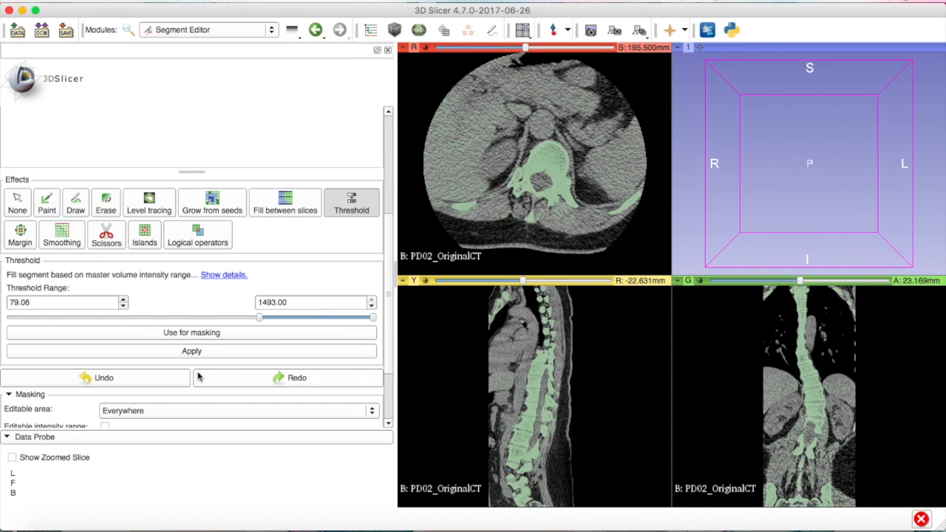
- Threshold Segment_1 to intensities 106.14–1493 and apply the bone fill
{"action": "left_click_drag", "start_coordinate": [260, 318], "coordinate": [257, 318]}
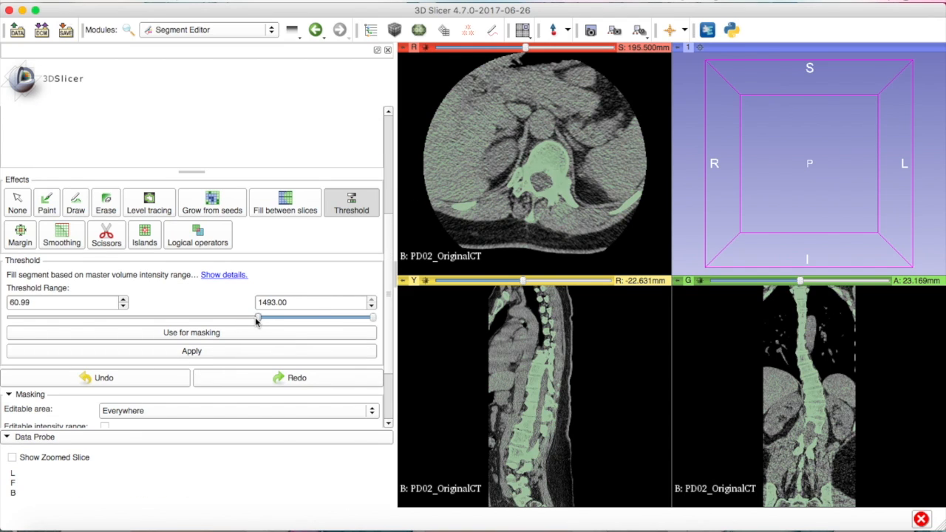
{"action": "left_click_drag", "start_coordinate": [257, 318], "coordinate": [169, 318]}
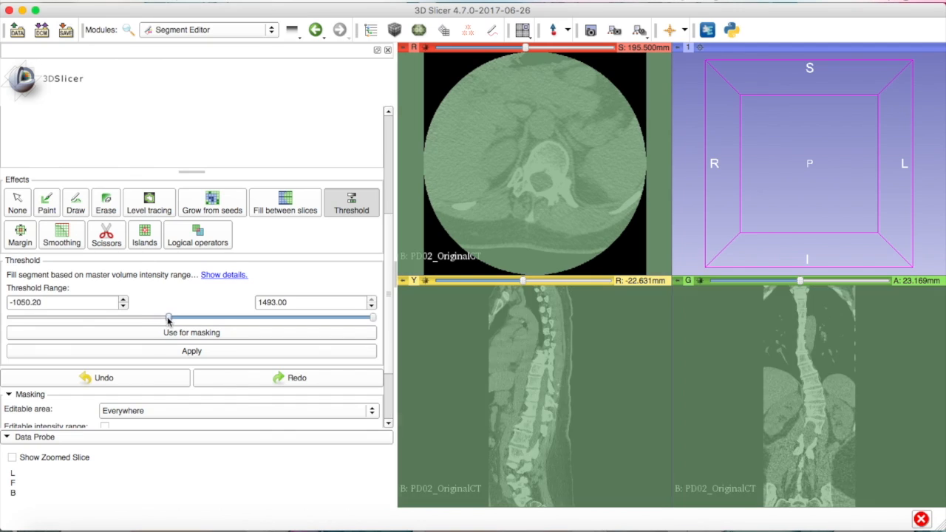
{"action": "left_click_drag", "start_coordinate": [169, 318], "coordinate": [245, 318]}
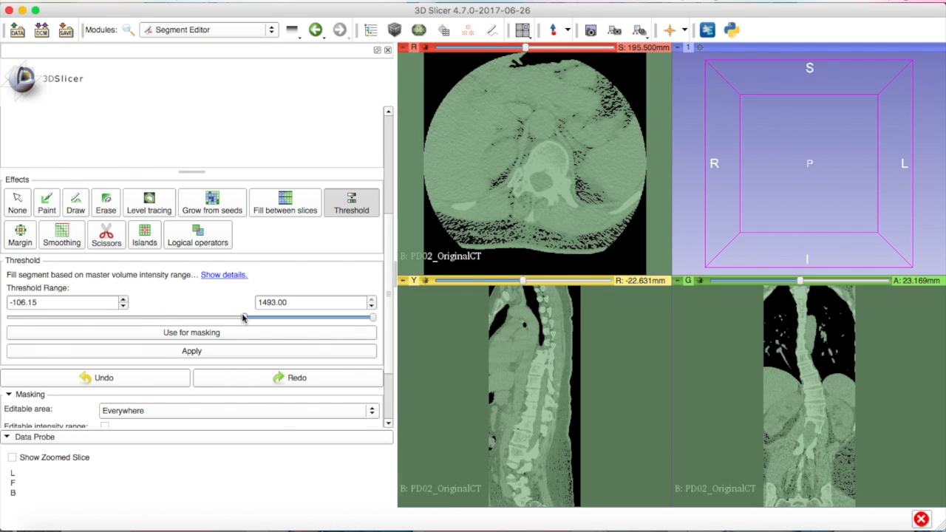
{"action": "left_click_drag", "start_coordinate": [244, 318], "coordinate": [260, 317]}
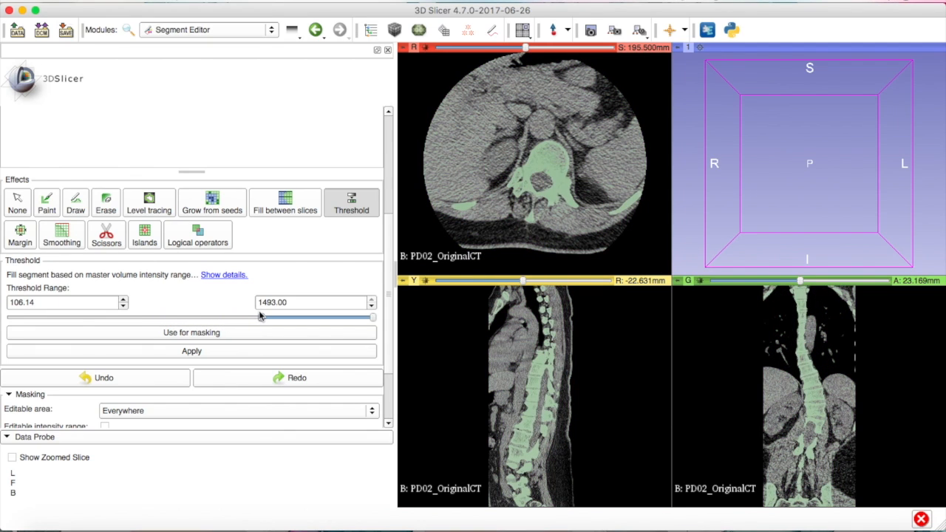
{"action": "mouse_move", "coordinate": [514, 114]}
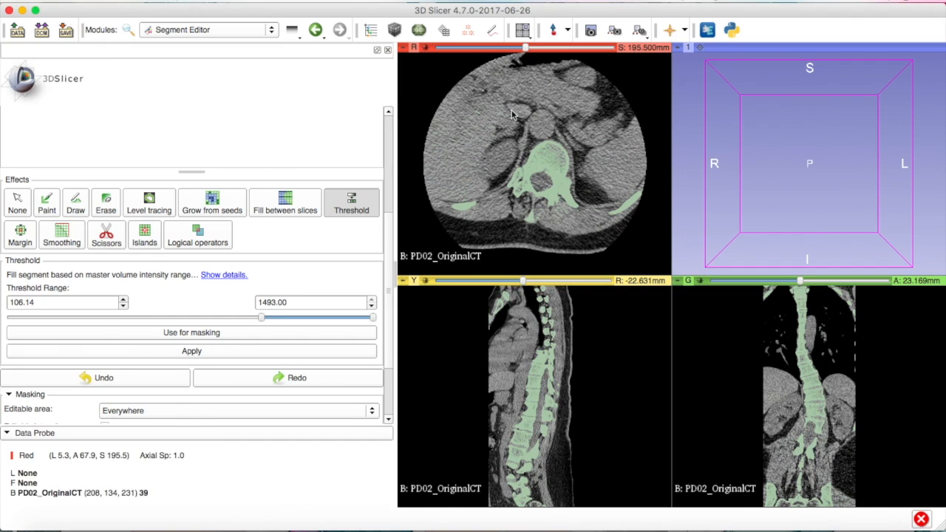
{"action": "mouse_move", "coordinate": [487, 183]}
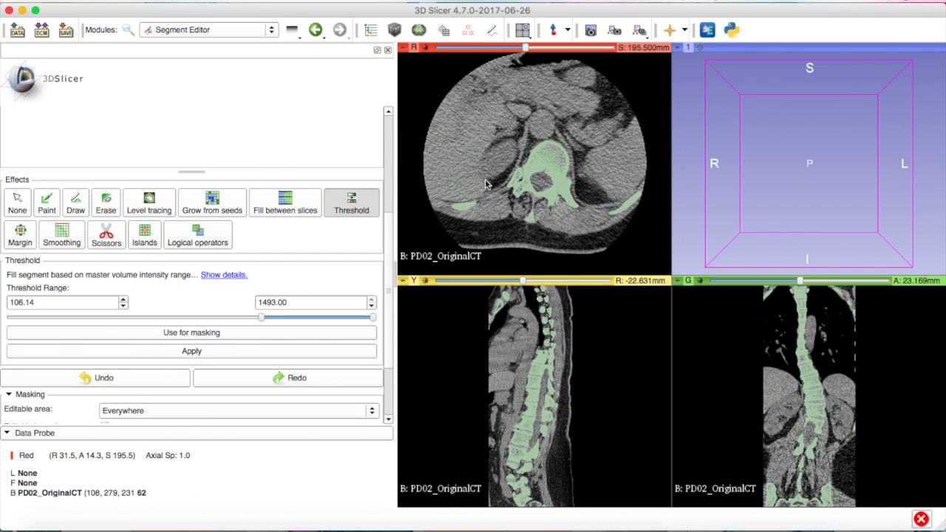
{"action": "left_click", "coordinate": [192, 351]}
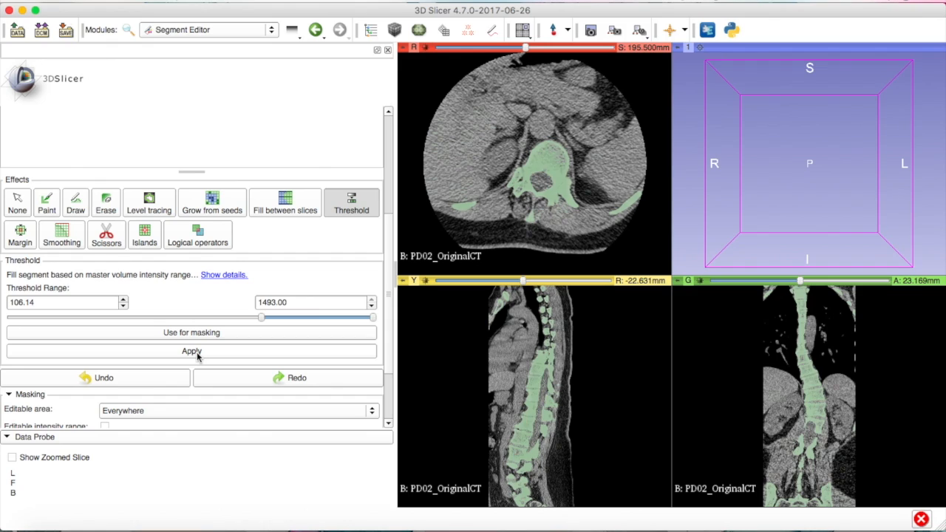
{"action": "left_click", "coordinate": [192, 352]}
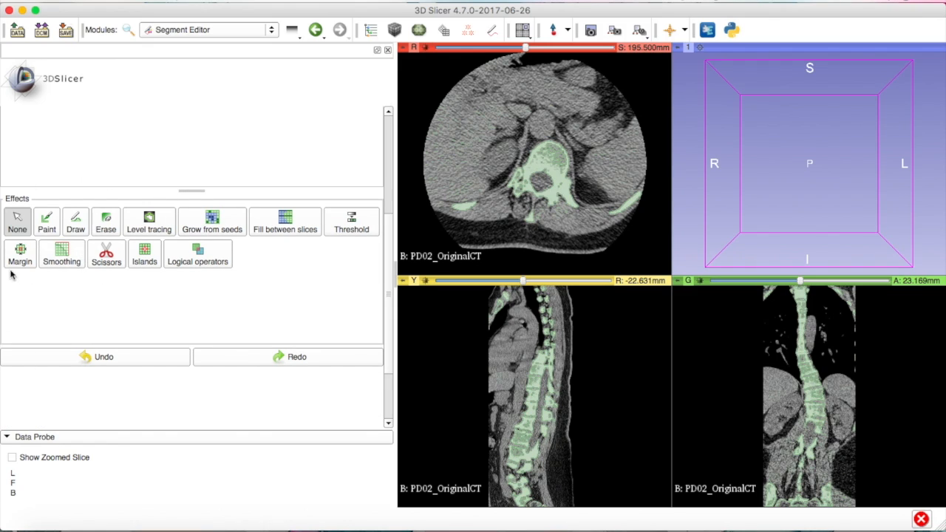
- Use the Islands effect's Keep selected island on the vertebra in the red view
{"action": "left_click", "coordinate": [144, 253]}
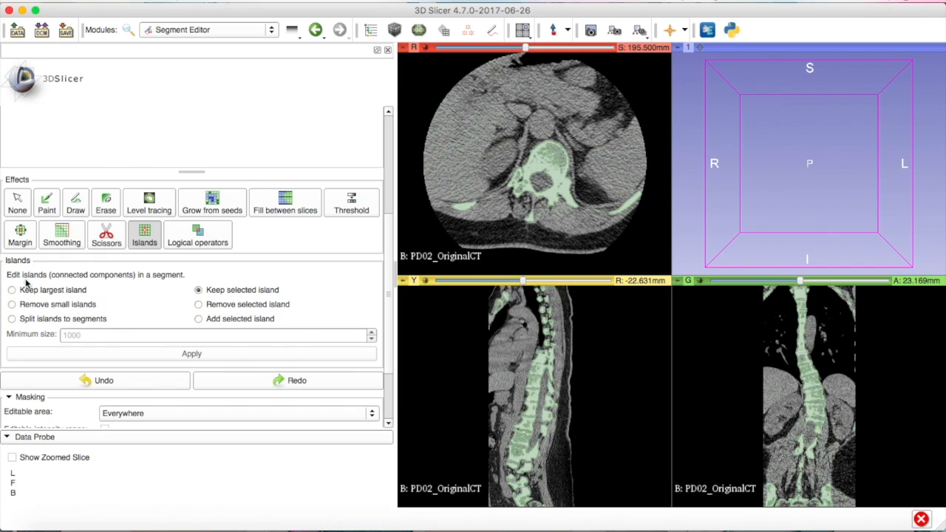
{"action": "mouse_move", "coordinate": [99, 281]}
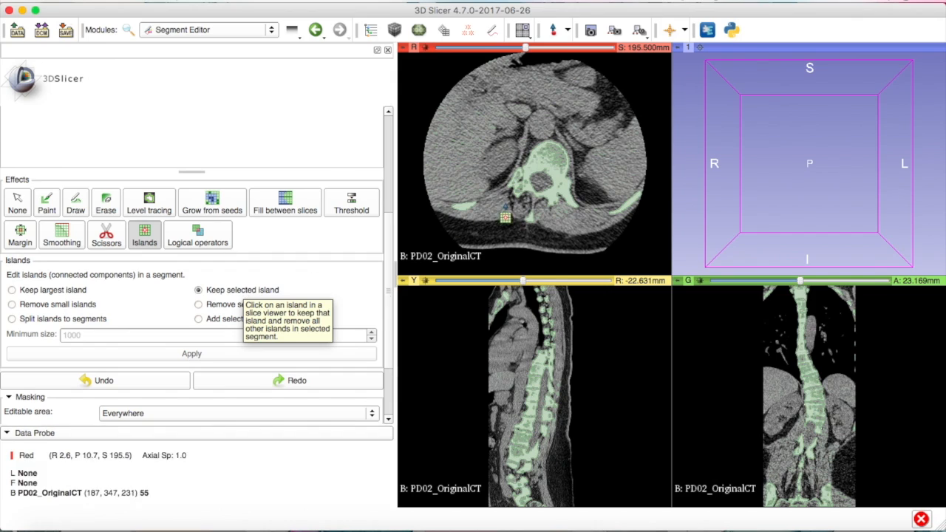
{"action": "left_click", "coordinate": [536, 177]}
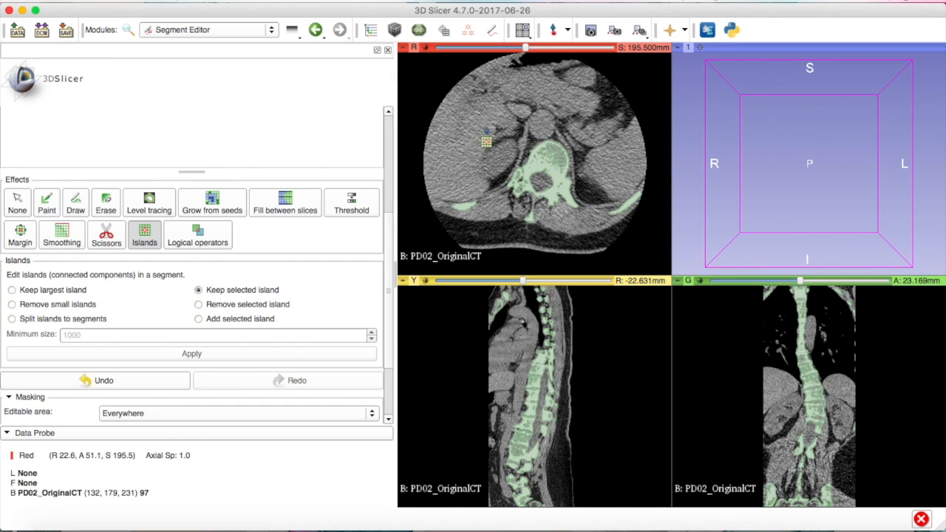
{"action": "mouse_move", "coordinate": [248, 344]}
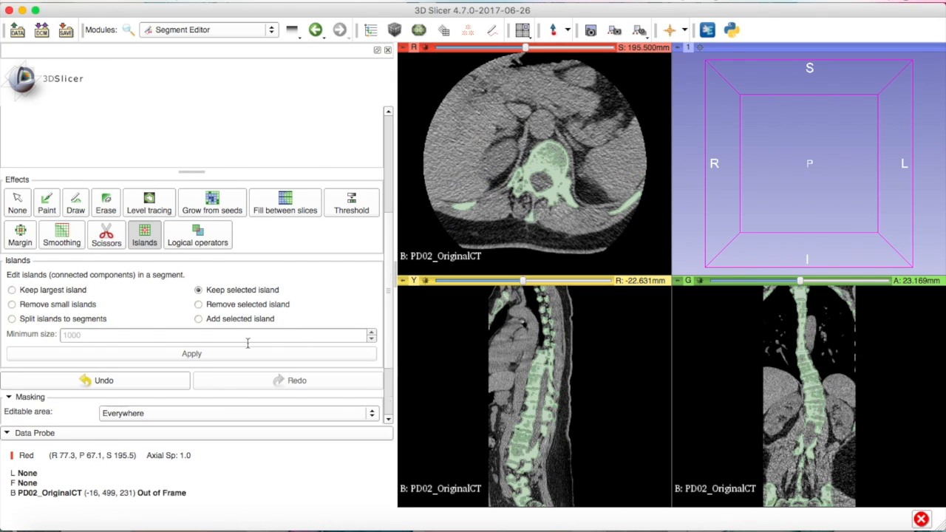
{"action": "left_click", "coordinate": [106, 235]}
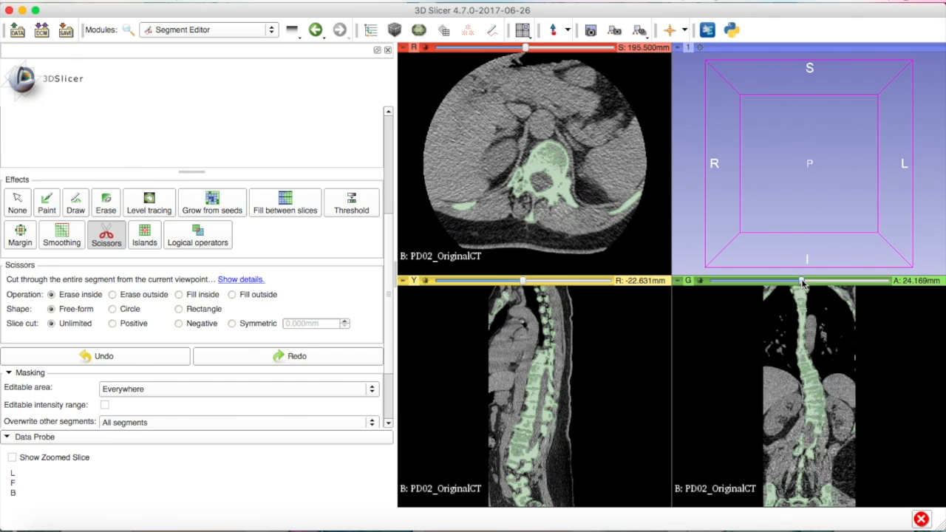
- Erase the upper spine with free-form scissors, leaving only the lower lumbar vertebrae
{"action": "left_click_drag", "start_coordinate": [803, 280], "coordinate": [839, 280]}
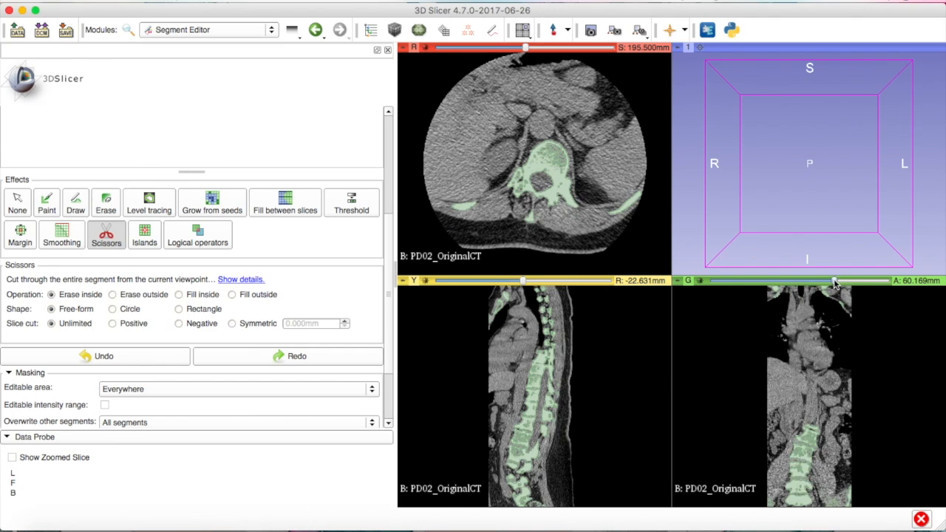
{"action": "left_click_drag", "start_coordinate": [836, 280], "coordinate": [839, 280]}
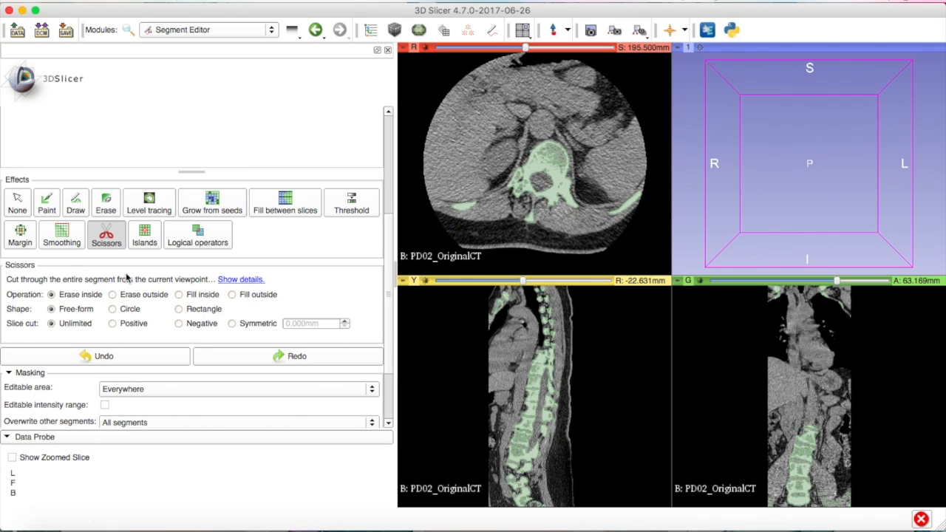
{"action": "left_click", "coordinate": [113, 294]}
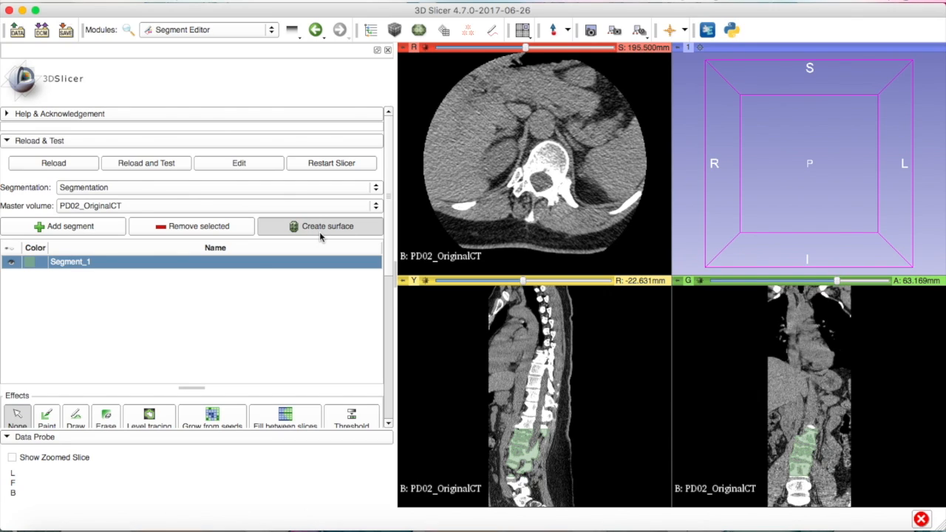
- Create the segmentation's 3D surface and switch to a single large 3D view layout
{"action": "left_click", "coordinate": [328, 226]}
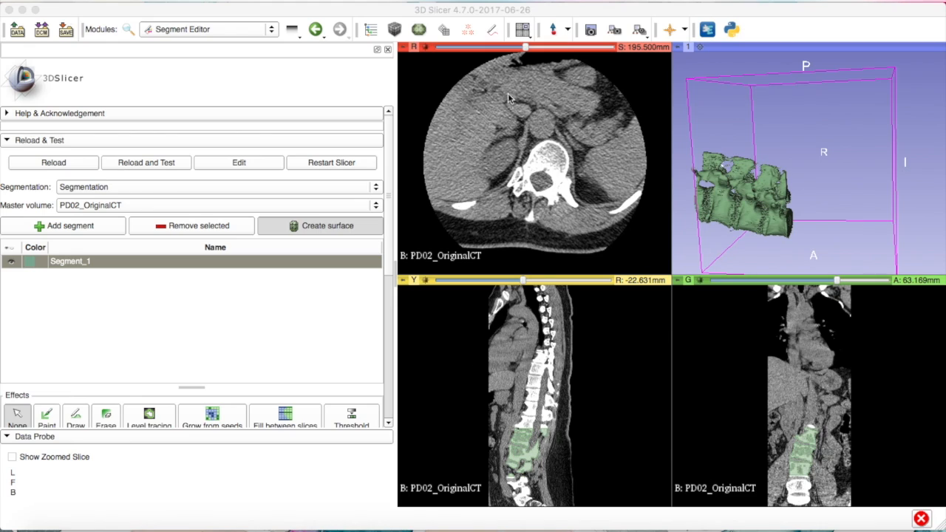
{"action": "left_click", "coordinate": [522, 30]}
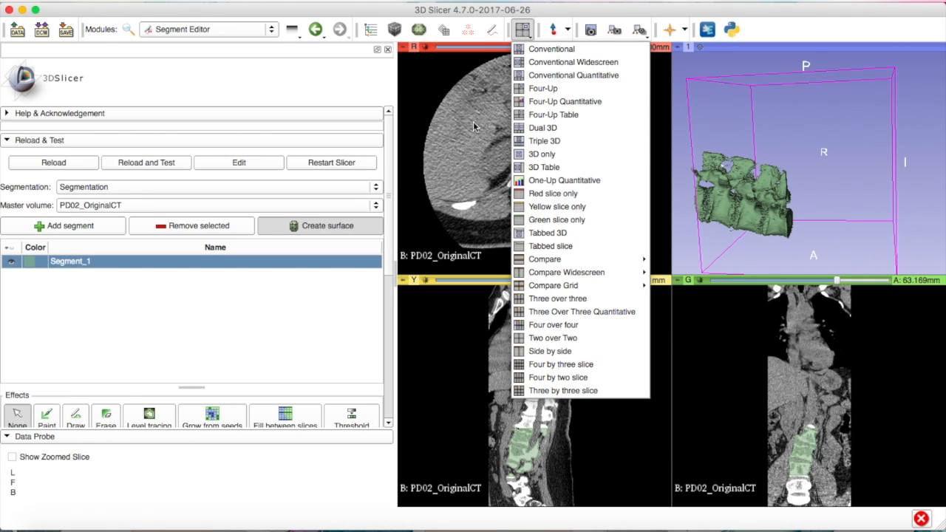
{"action": "mouse_move", "coordinate": [552, 193]}
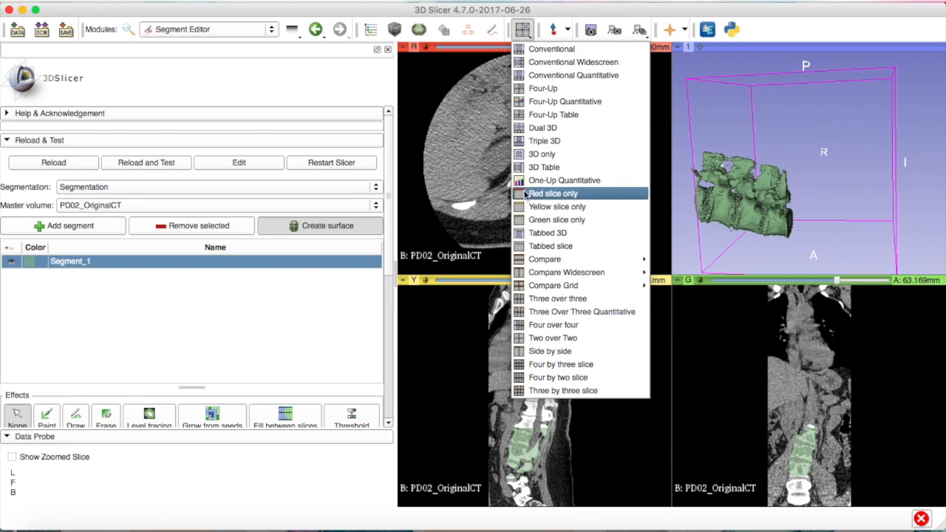
{"action": "left_click", "coordinate": [541, 154]}
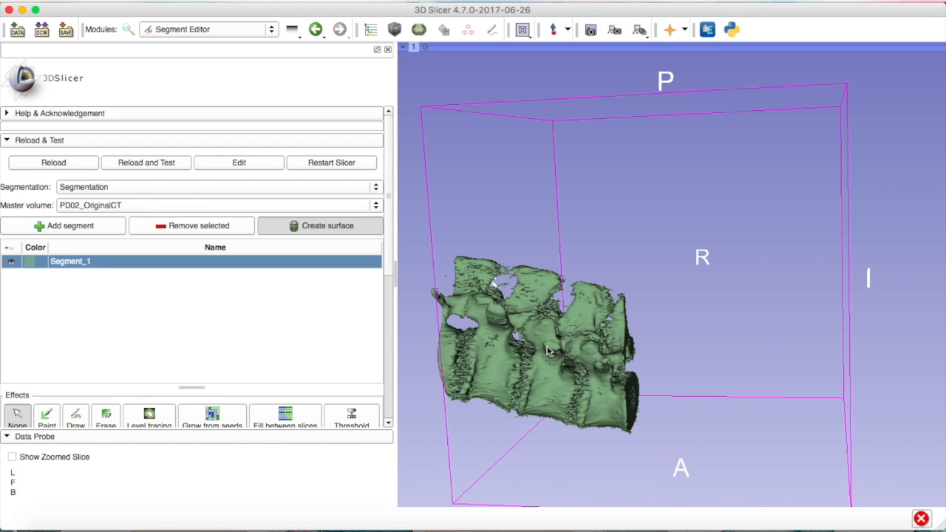
{"action": "mouse_move", "coordinate": [619, 229]}
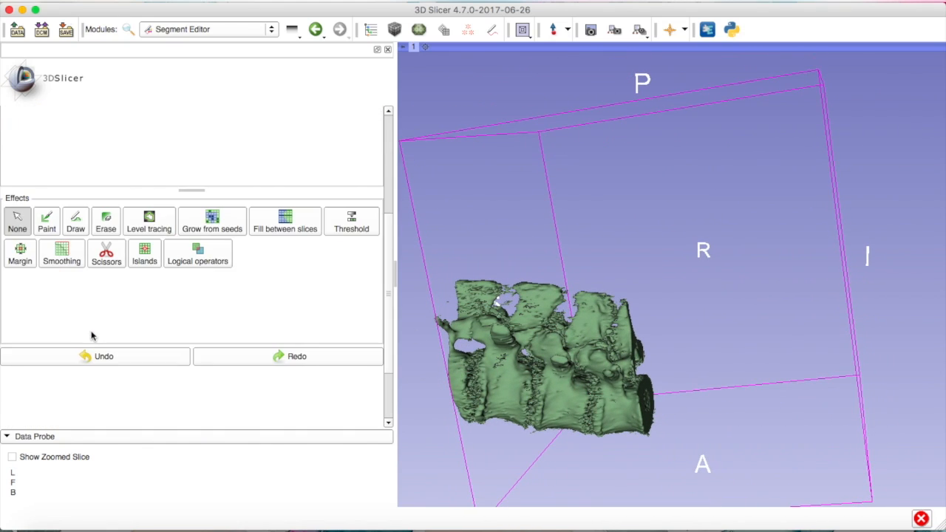
- Apply Closing (fill holes) smoothing with a 2.000 mm kernel to Segment_1
{"action": "left_click", "coordinate": [62, 254]}
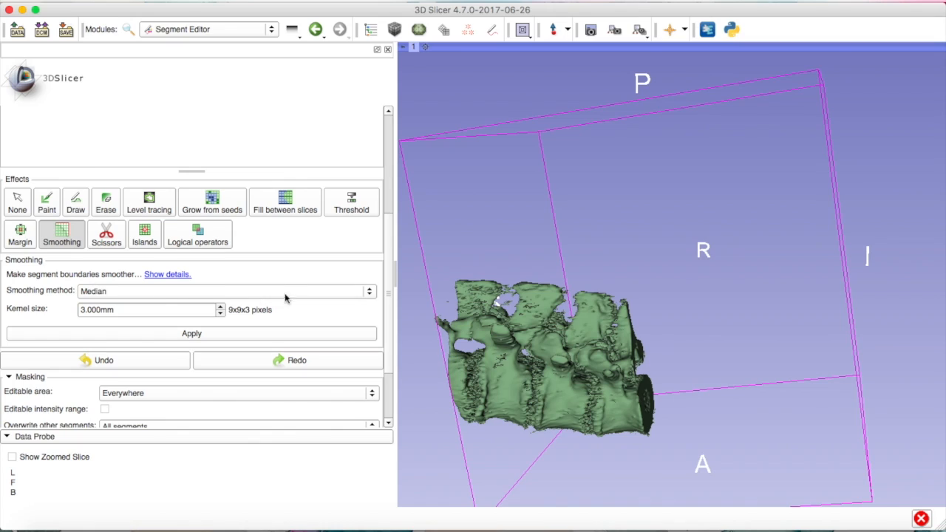
{"action": "left_click", "coordinate": [225, 291]}
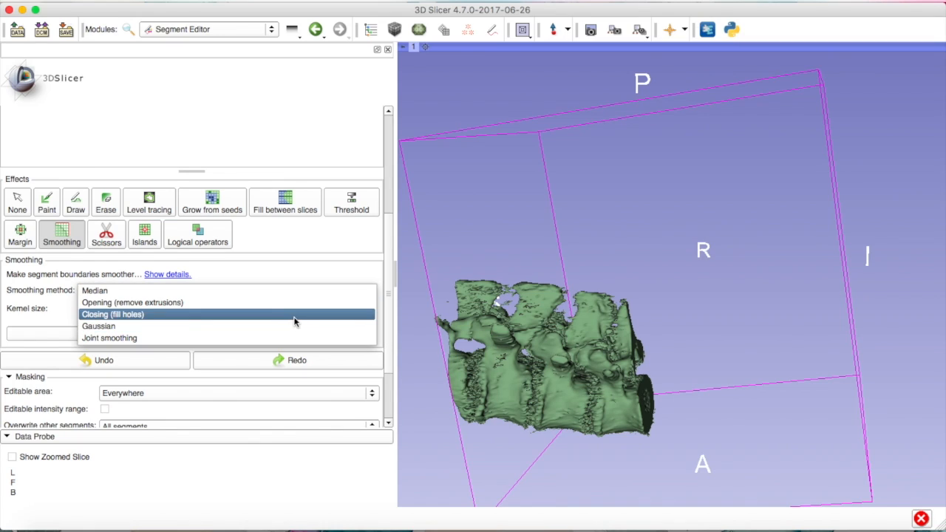
{"action": "left_click", "coordinate": [113, 314]}
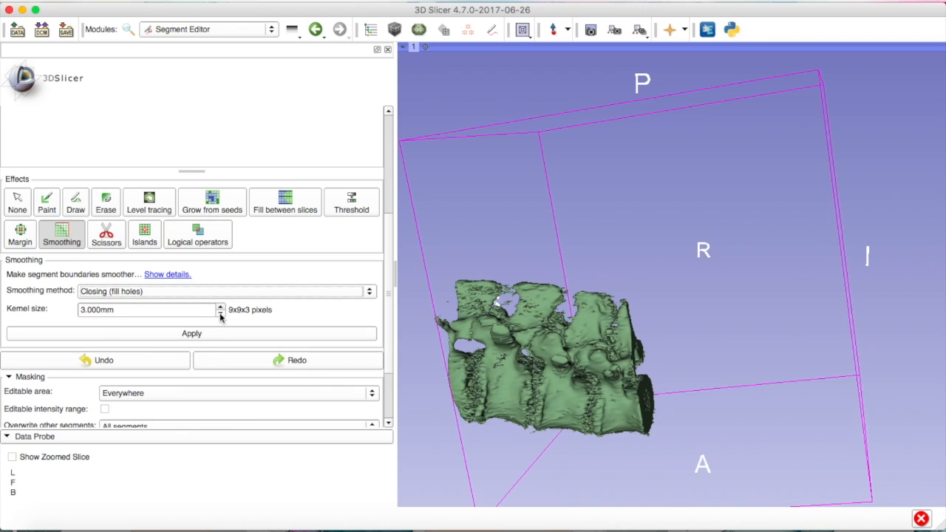
{"action": "left_click", "coordinate": [221, 313]}
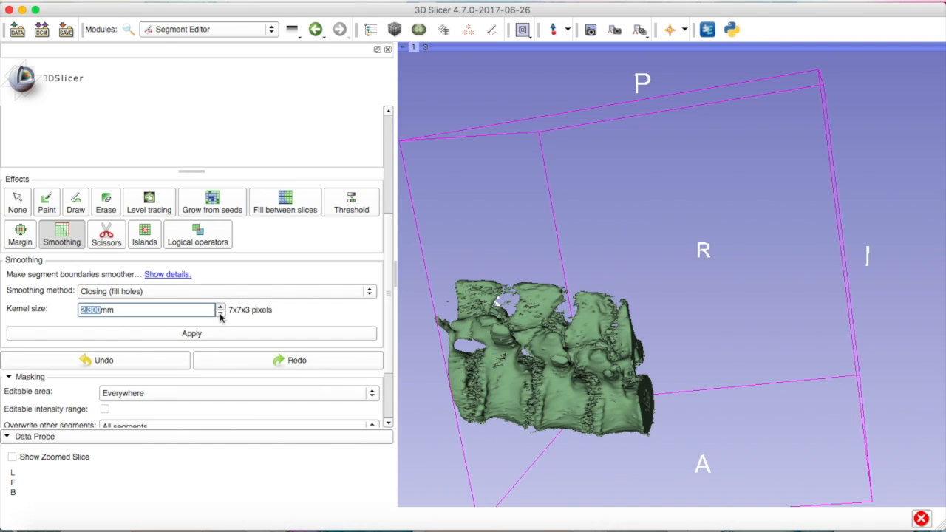
{"action": "left_click", "coordinate": [219, 313]}
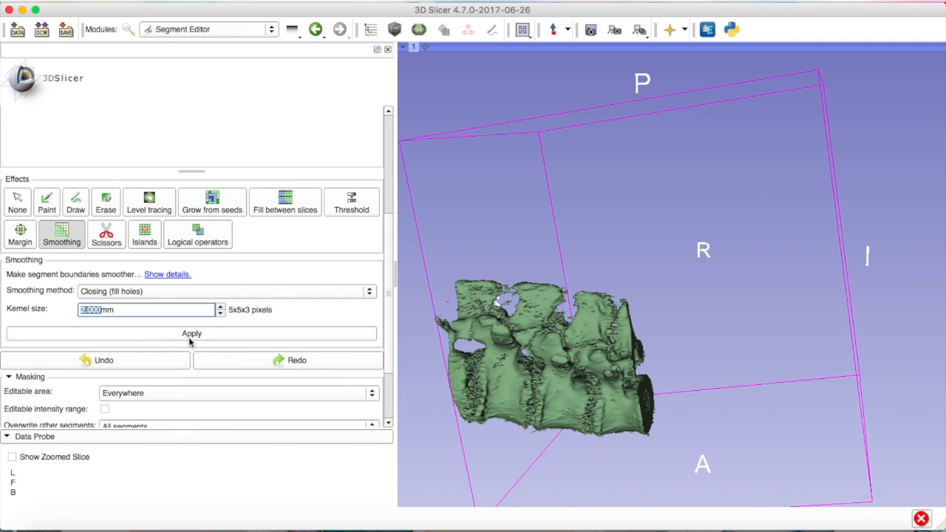
{"action": "left_click", "coordinate": [191, 334]}
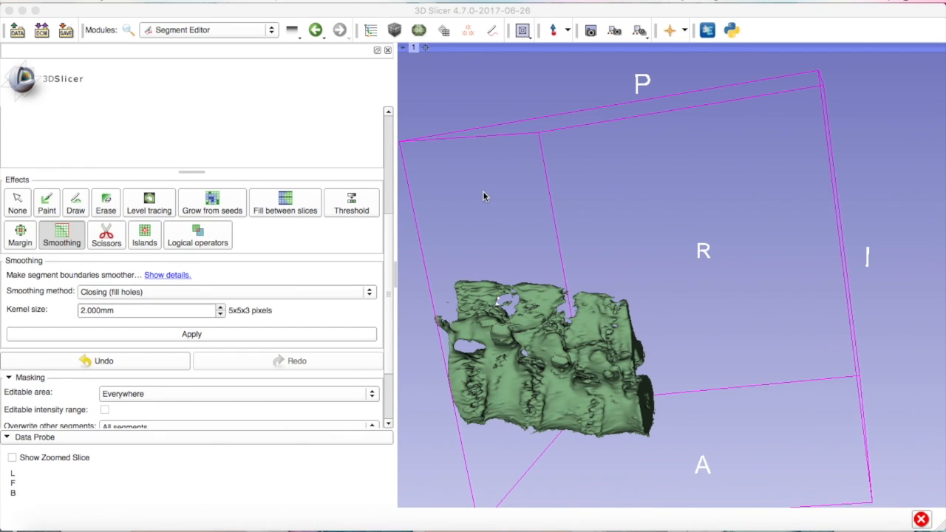
{"action": "mouse_move", "coordinate": [279, 295]}
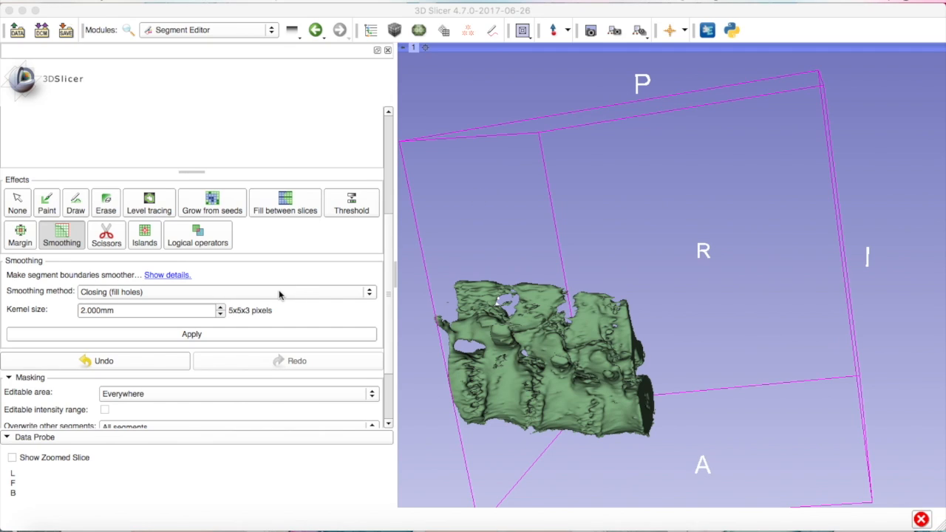
- Apply Median smoothing with a 4.000 mm kernel, then rotate the vertebra to inspect it
{"action": "left_click", "coordinate": [222, 291]}
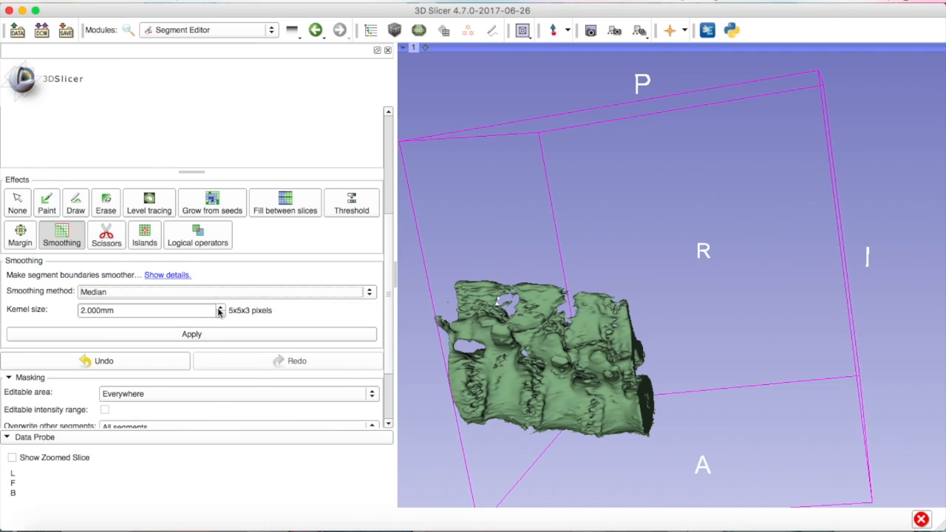
{"action": "left_click", "coordinate": [220, 307]}
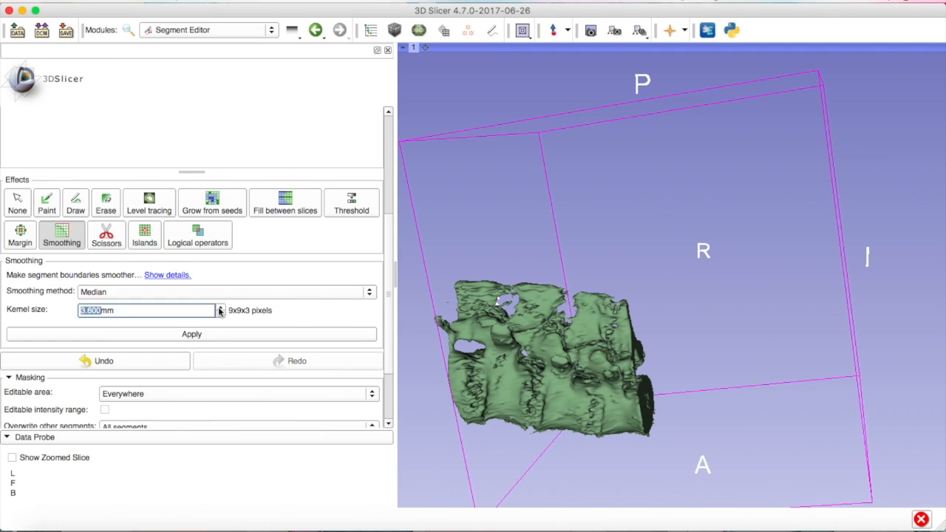
{"action": "left_click", "coordinate": [220, 307]}
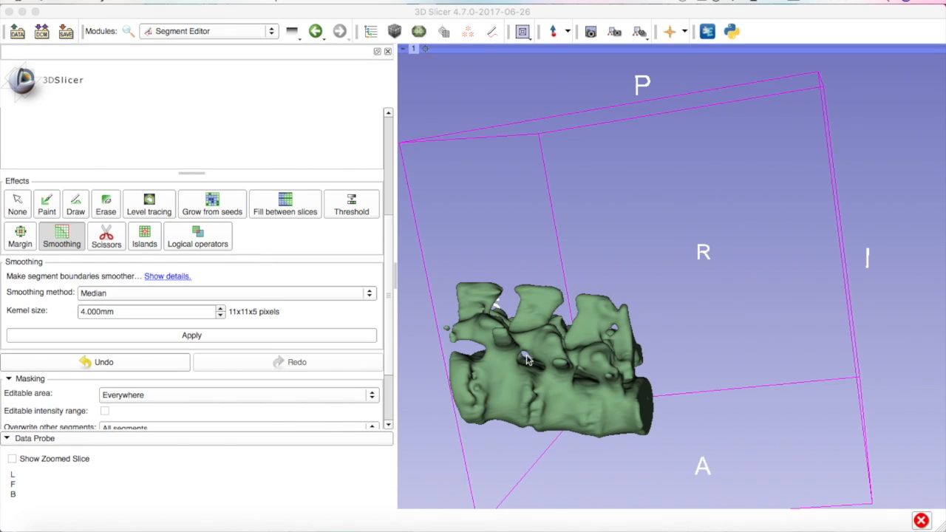
{"action": "left_click_drag", "start_coordinate": [525, 359], "coordinate": [674, 431]}
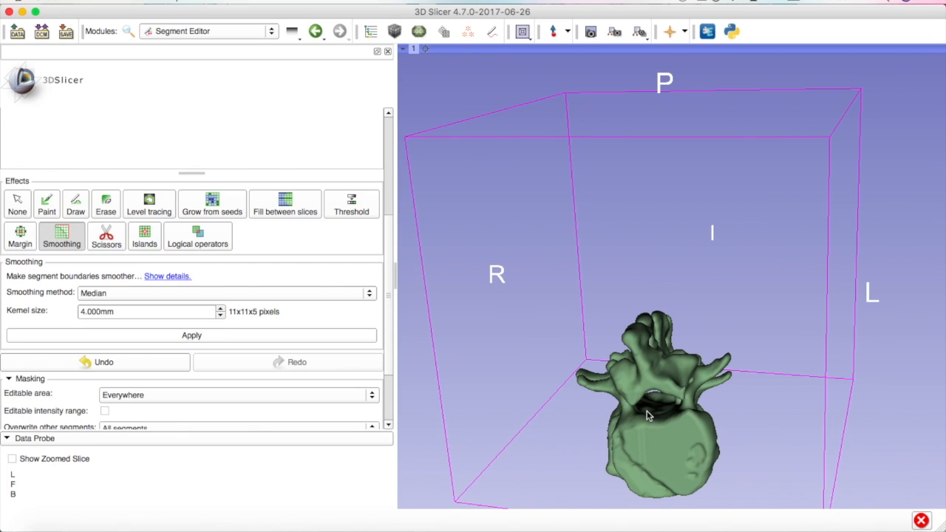
{"action": "left_click_drag", "start_coordinate": [647, 415], "coordinate": [652, 445]}
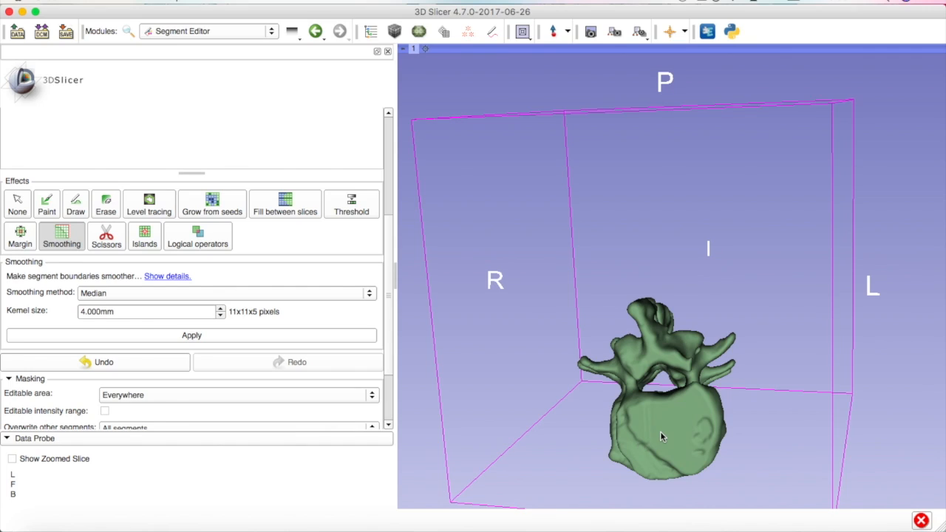
{"action": "left_click_drag", "start_coordinate": [661, 437], "coordinate": [684, 440]}
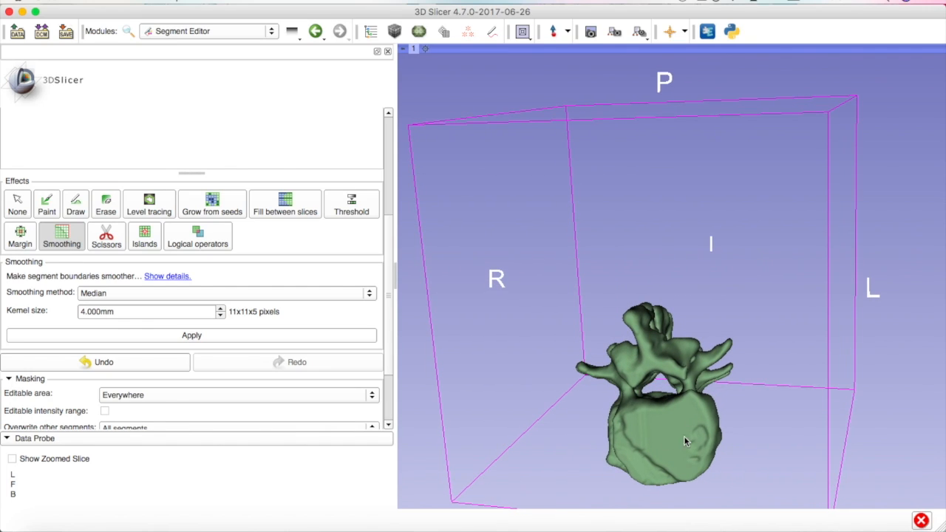
{"action": "mouse_move", "coordinate": [626, 407]}
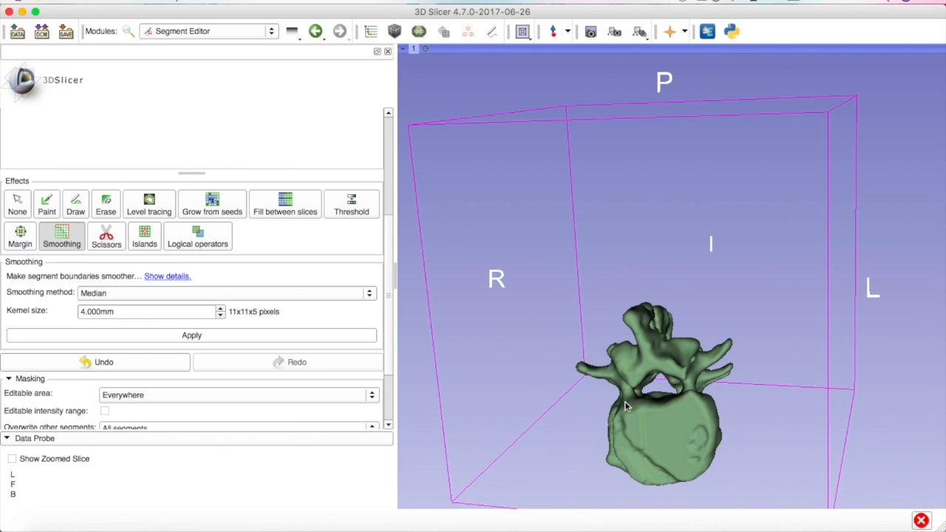
{"action": "mouse_move", "coordinate": [643, 383]}
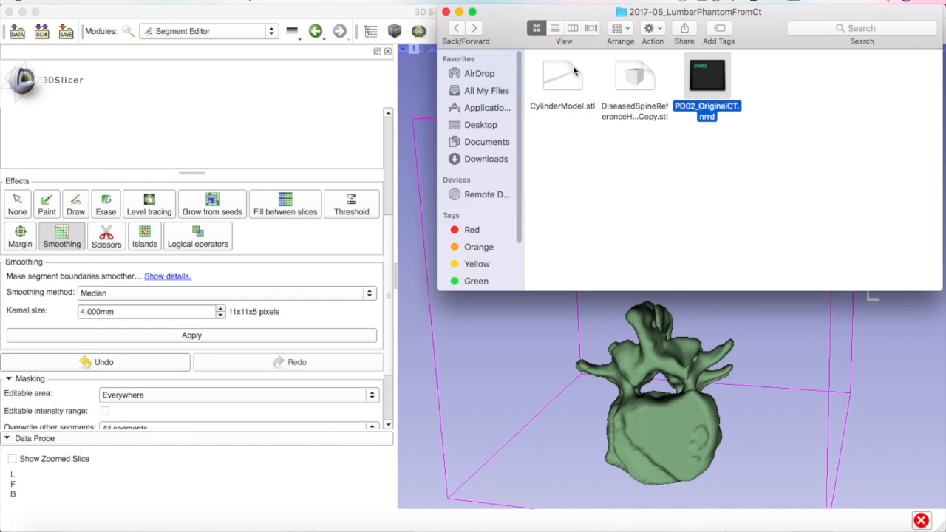
- Drag CylinderModel.stl from the LumbarPhantomFromCt folder into the Slicer scene
{"action": "left_click_drag", "start_coordinate": [562, 74], "coordinate": [505, 354]}
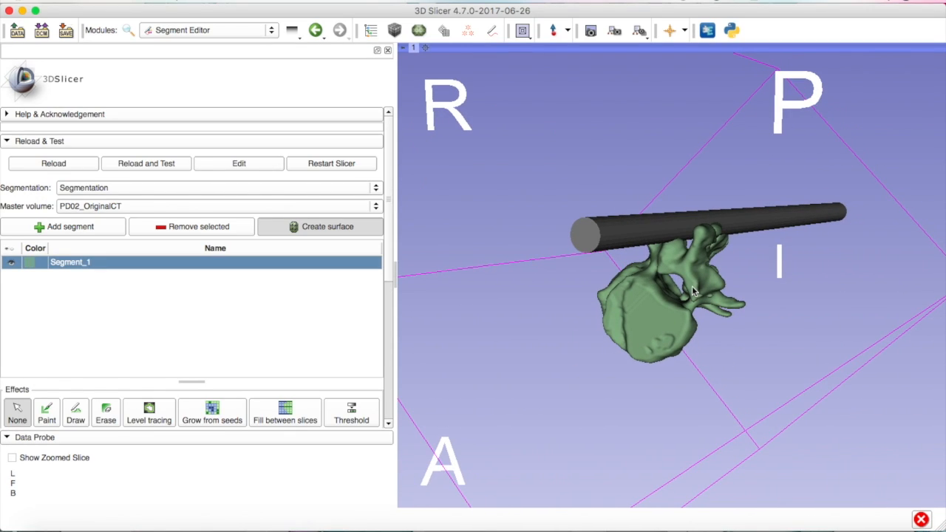
- Transform the cylinder with a small LR shift and PA tilt, and show its 3D handles
{"action": "left_click", "coordinate": [209, 30]}
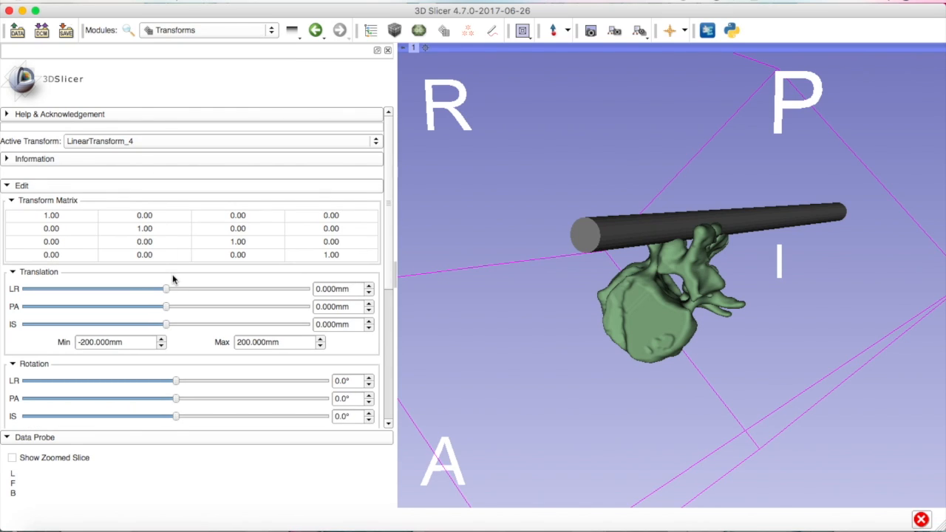
{"action": "scroll", "scroll_direction": "down", "scroll_amount": 3}
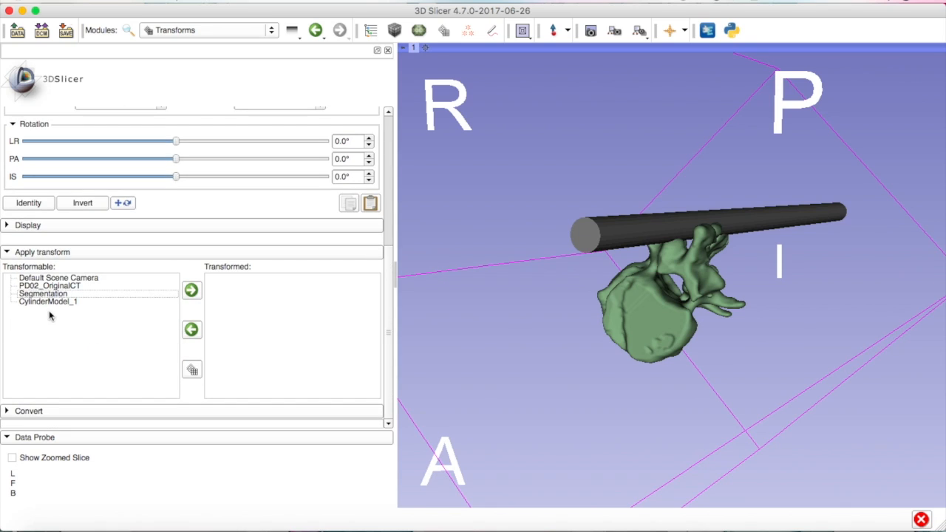
{"action": "left_click", "coordinate": [191, 289]}
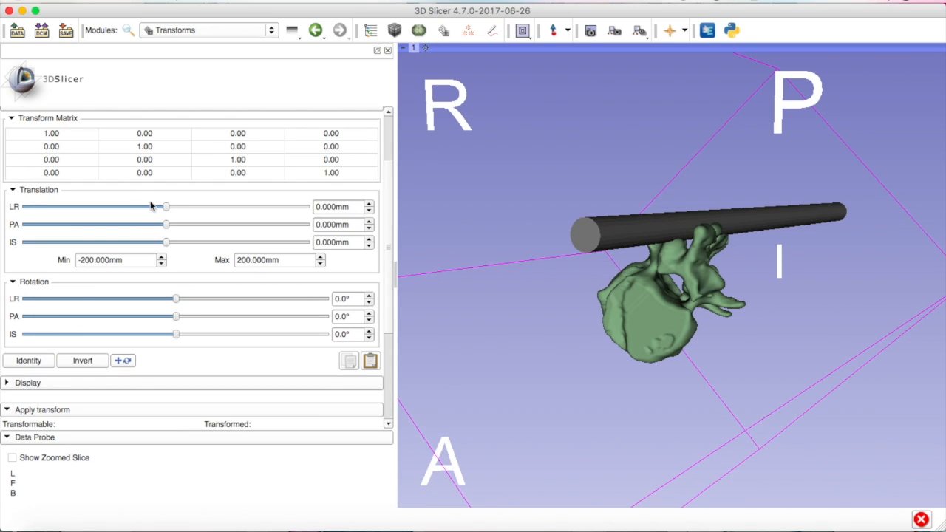
{"action": "left_click_drag", "start_coordinate": [165, 206], "coordinate": [187, 207]}
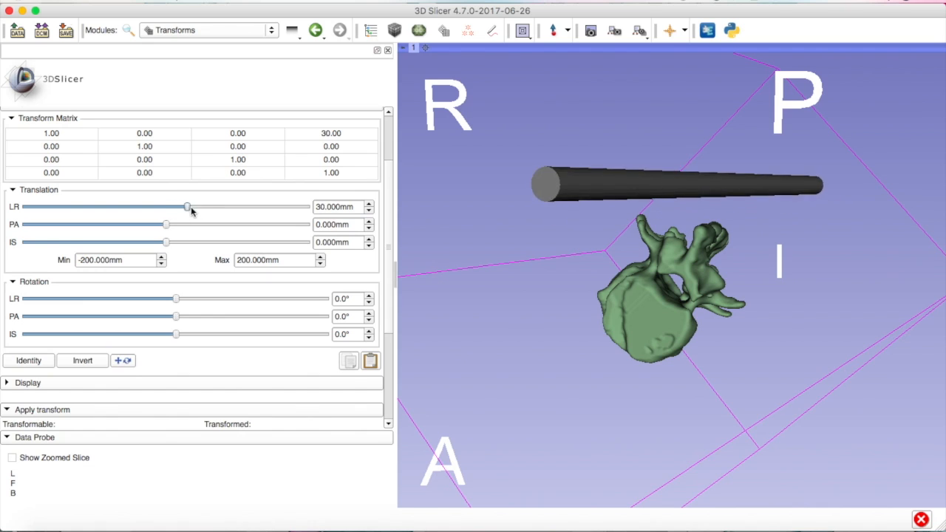
{"action": "left_click_drag", "start_coordinate": [187, 207], "coordinate": [164, 208]}
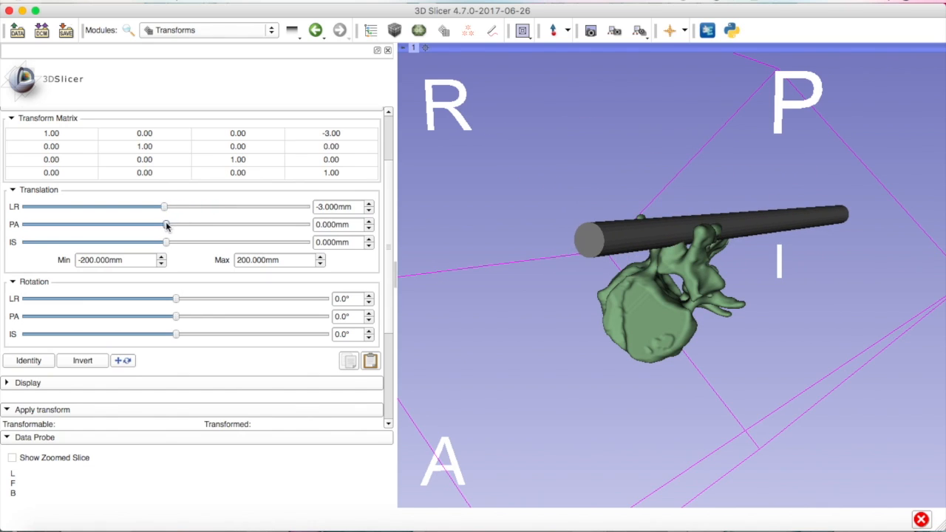
{"action": "left_click_drag", "start_coordinate": [175, 316], "coordinate": [179, 316]}
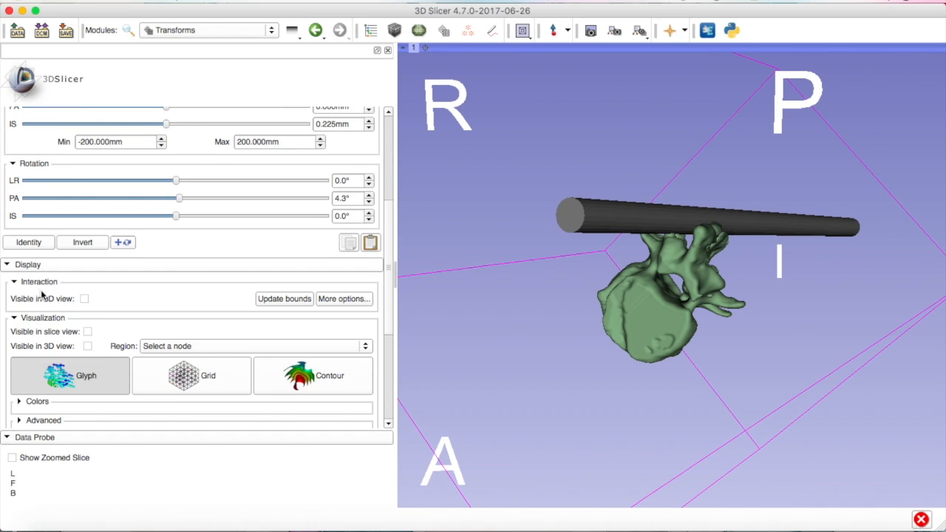
{"action": "left_click", "coordinate": [84, 299]}
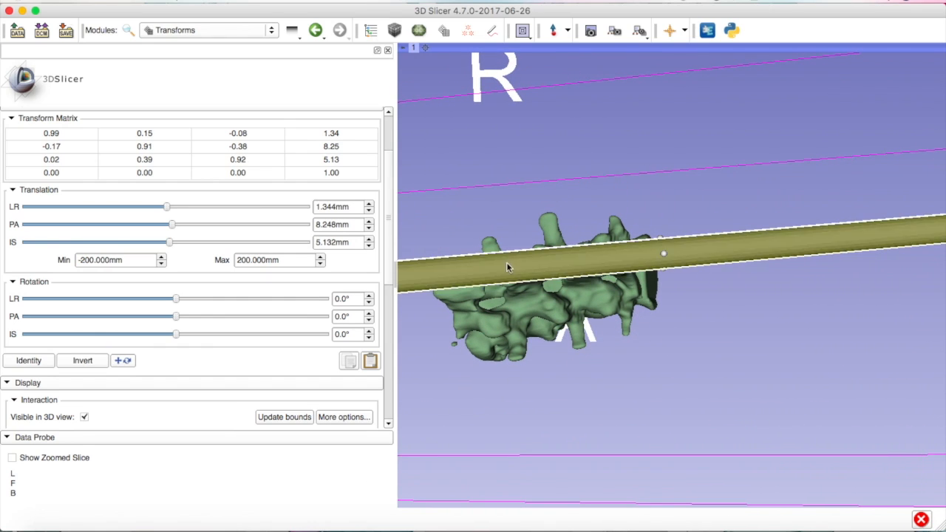
- Rotate the cylinder with the handles and slide it to about 59 mm PA through the canal
{"action": "left_click_drag", "start_coordinate": [508, 268], "coordinate": [746, 252]}
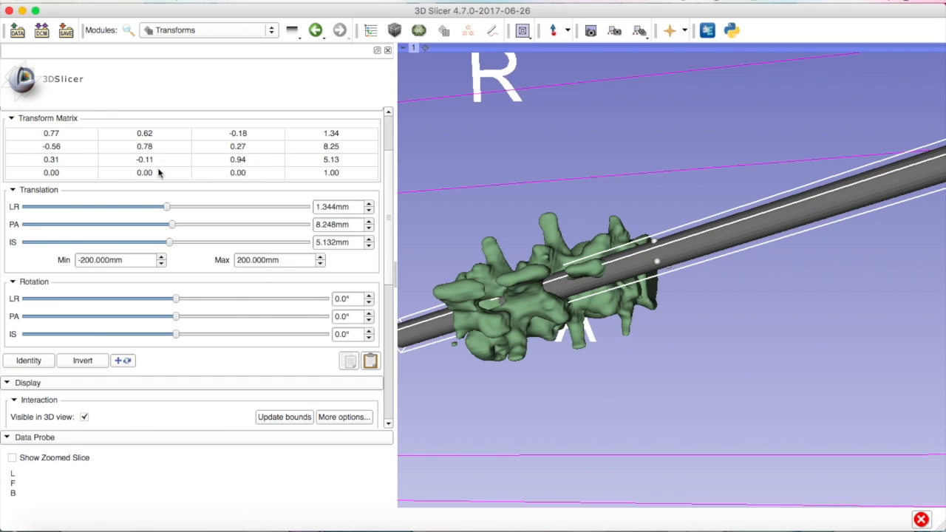
{"action": "left_click_drag", "start_coordinate": [172, 224], "coordinate": [182, 224]}
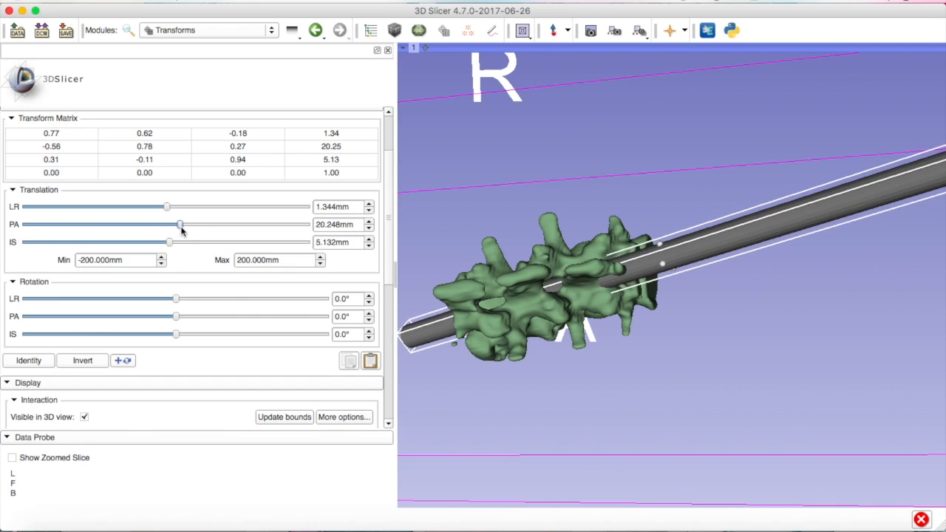
{"action": "left_click_drag", "start_coordinate": [181, 224], "coordinate": [196, 224]}
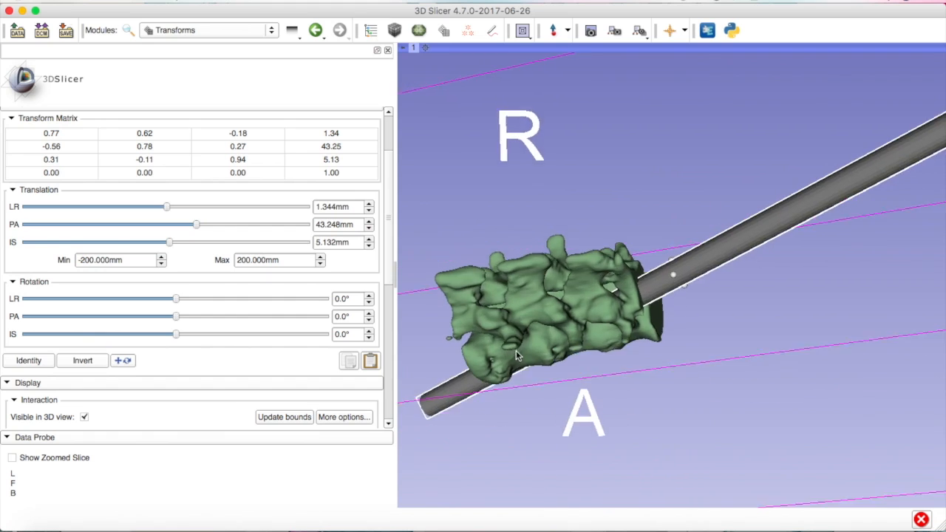
{"action": "left_click_drag", "start_coordinate": [518, 355], "coordinate": [518, 465]}
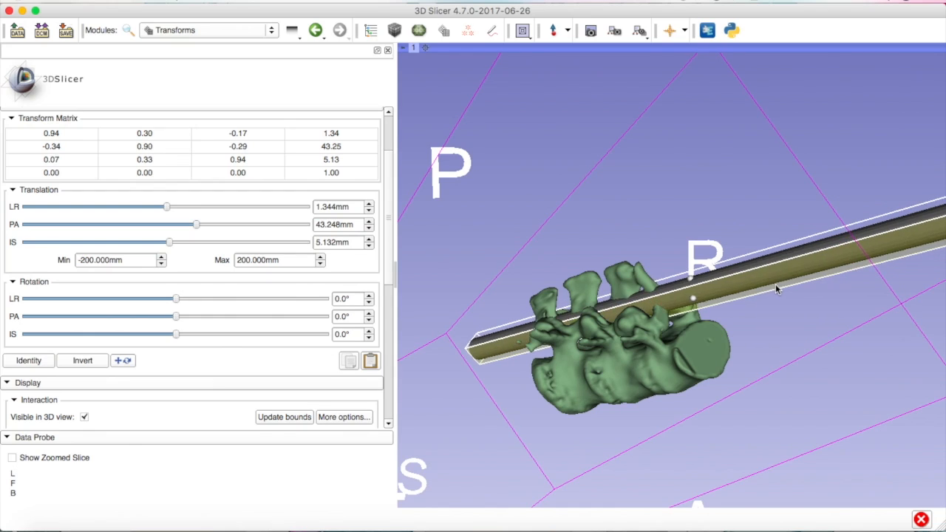
{"action": "left_click_drag", "start_coordinate": [196, 225], "coordinate": [196, 224]}
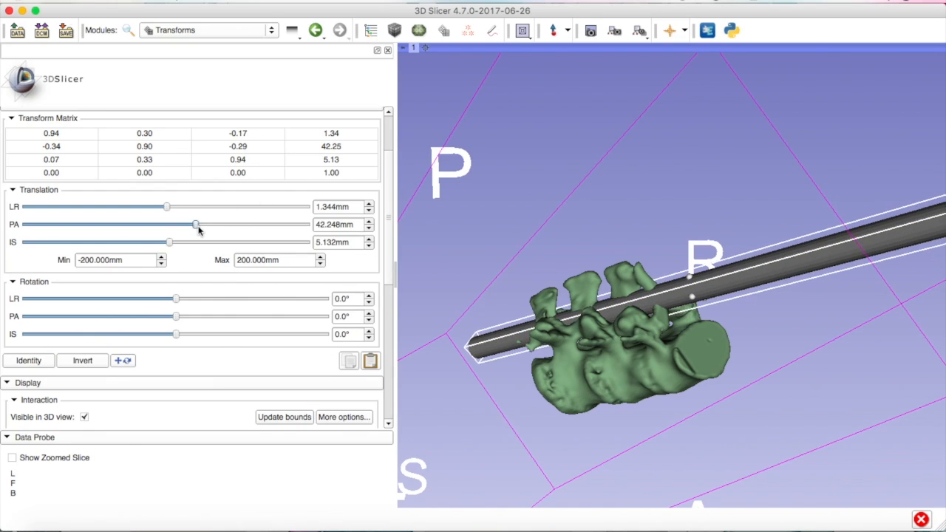
{"action": "left_click_drag", "start_coordinate": [196, 224], "coordinate": [208, 224]}
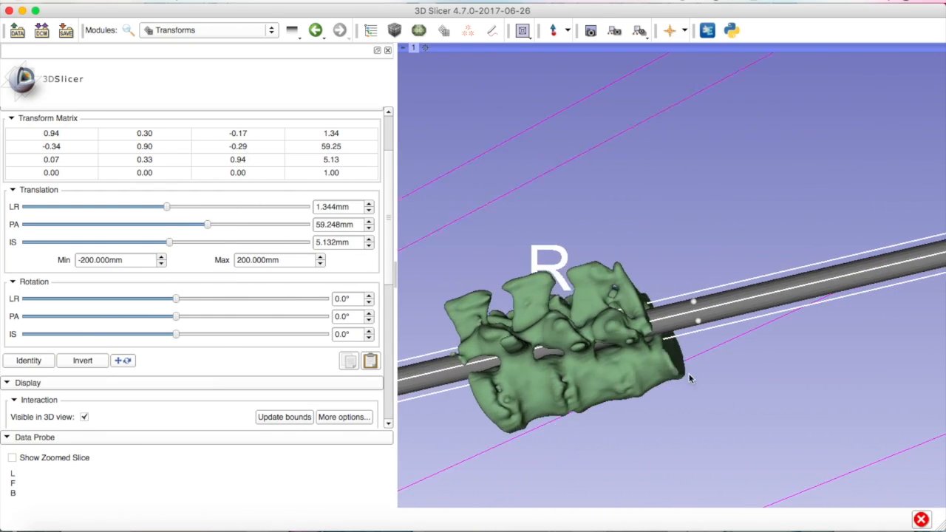
{"action": "left_click_drag", "start_coordinate": [687, 377], "coordinate": [580, 436]}
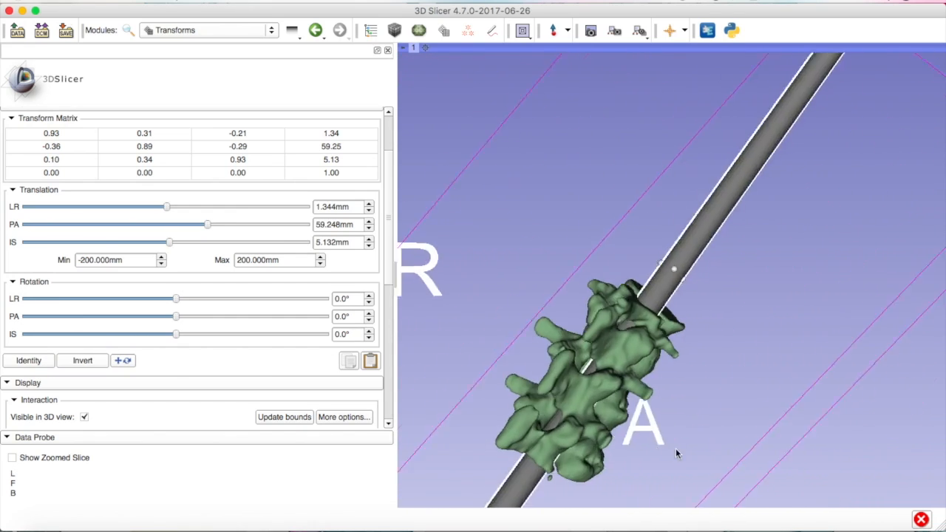
- View down the canal and hide the cylinder's 3D interaction handles
{"action": "left_click_drag", "start_coordinate": [677, 453], "coordinate": [743, 255]}
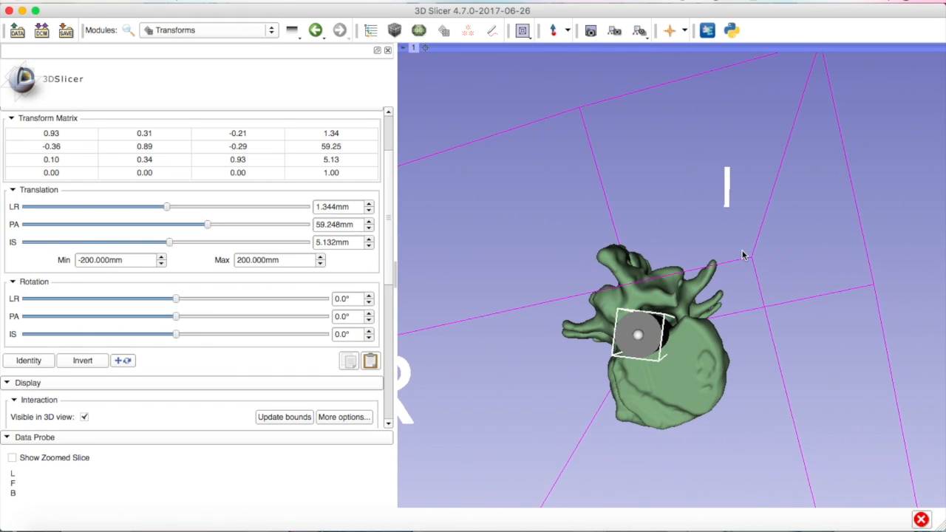
{"action": "mouse_move", "coordinate": [81, 424]}
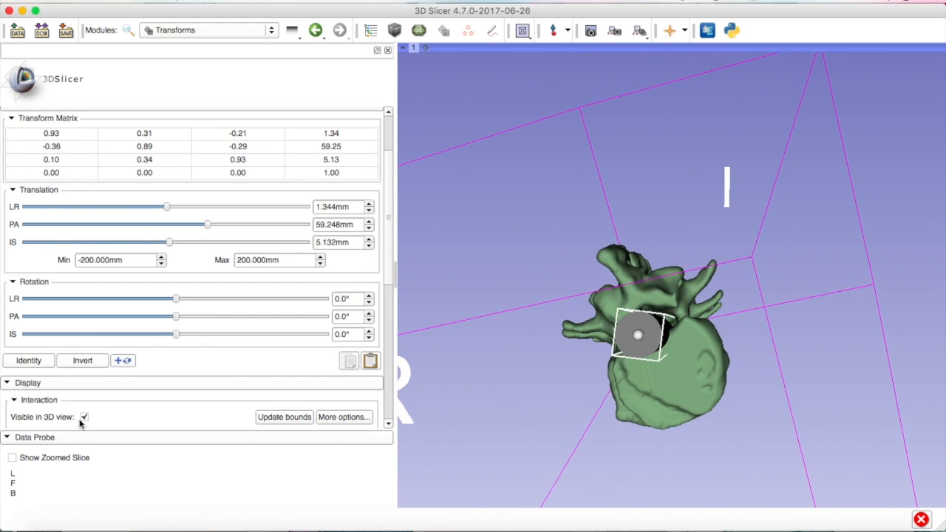
{"action": "left_click", "coordinate": [84, 417]}
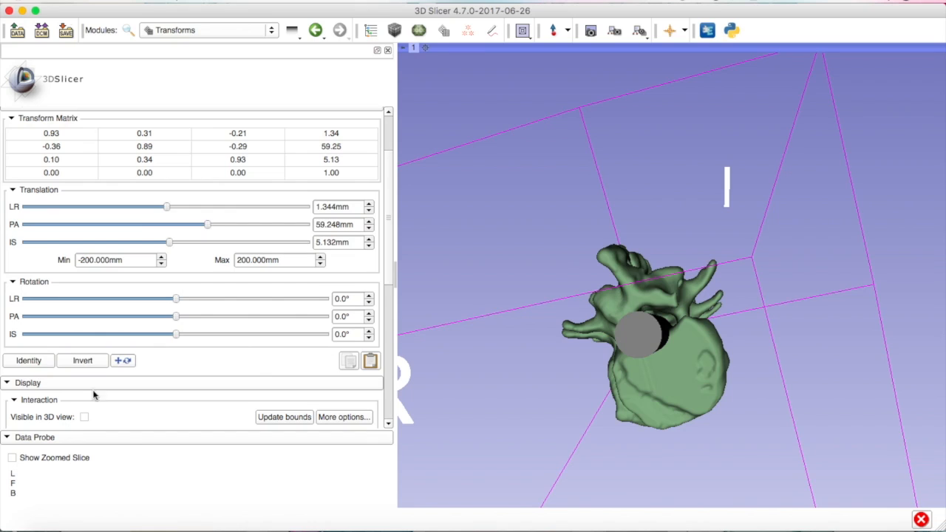
{"action": "scroll", "scroll_direction": "down", "scroll_amount": 3}
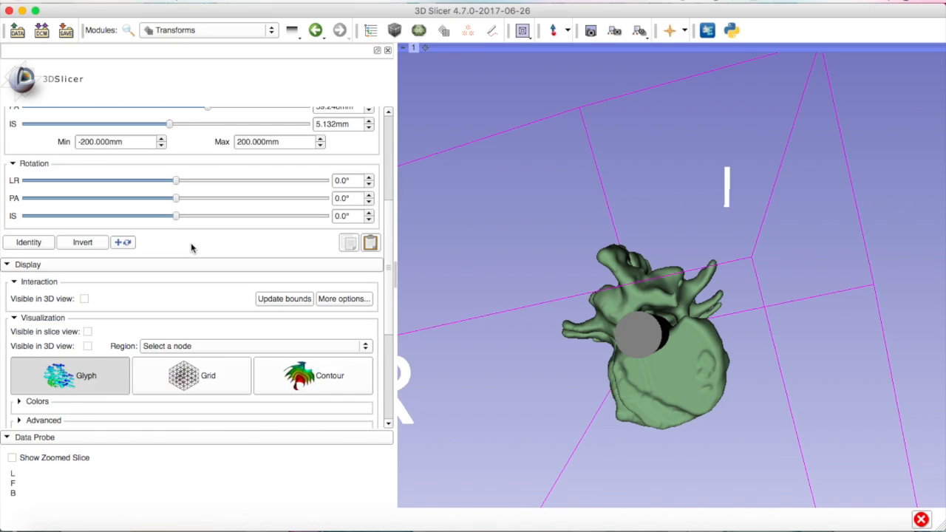
{"action": "scroll", "scroll_direction": "down", "scroll_amount": 3}
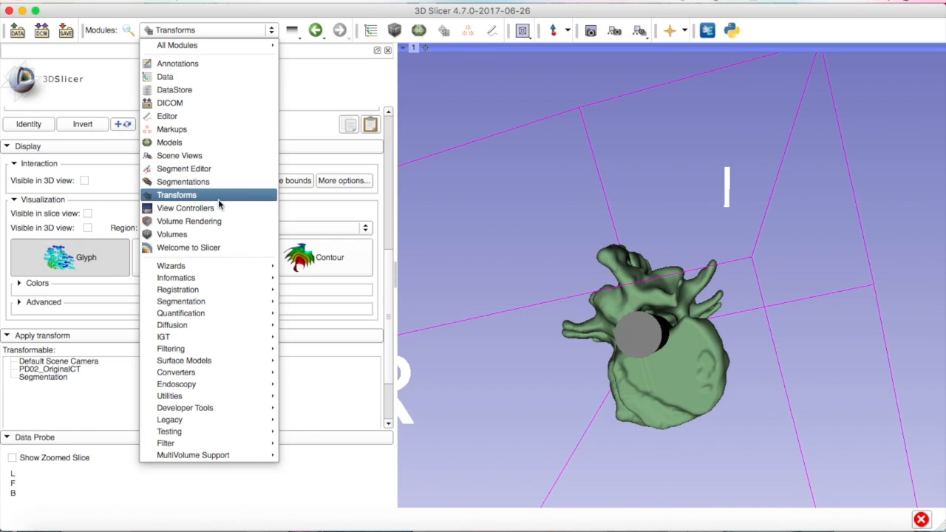
- Import CylinderModel_1 from Models into the lumbar segmentation as a new segment
{"action": "left_click", "coordinate": [183, 181]}
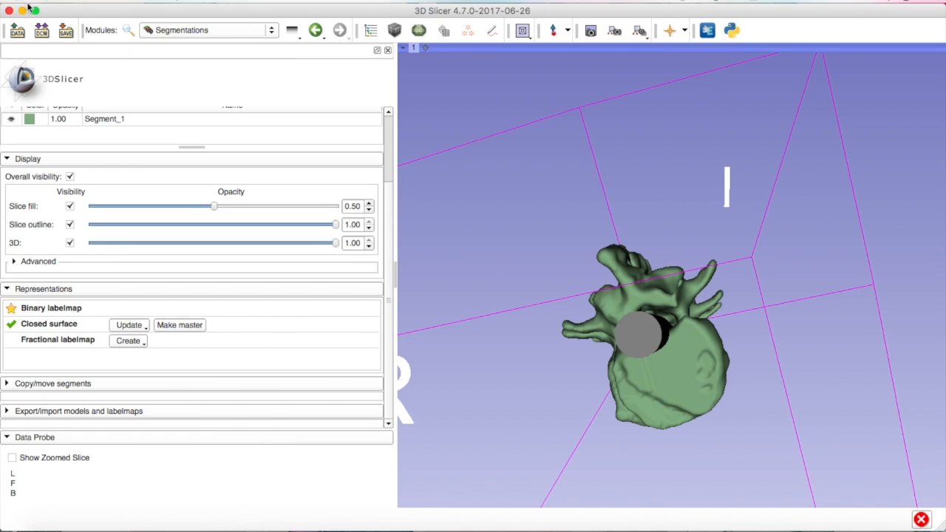
{"action": "mouse_move", "coordinate": [59, 451]}
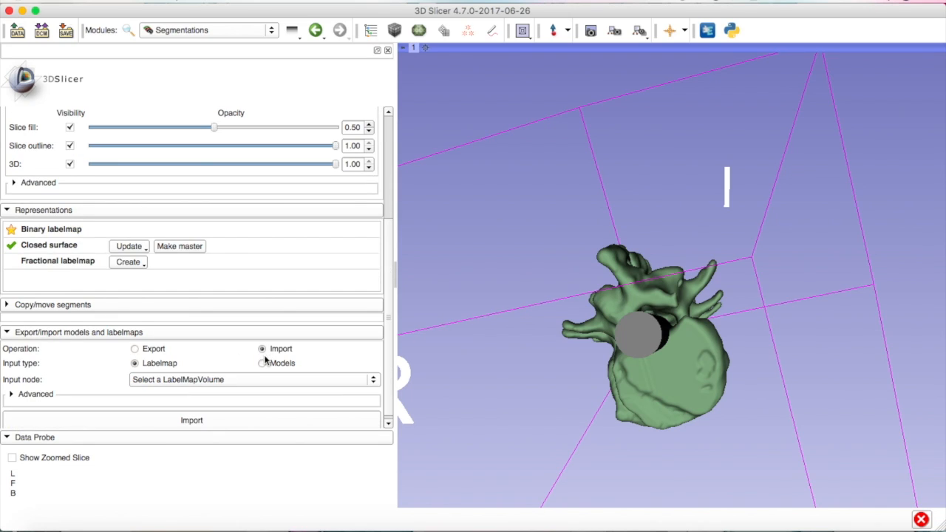
{"action": "left_click", "coordinate": [263, 363]}
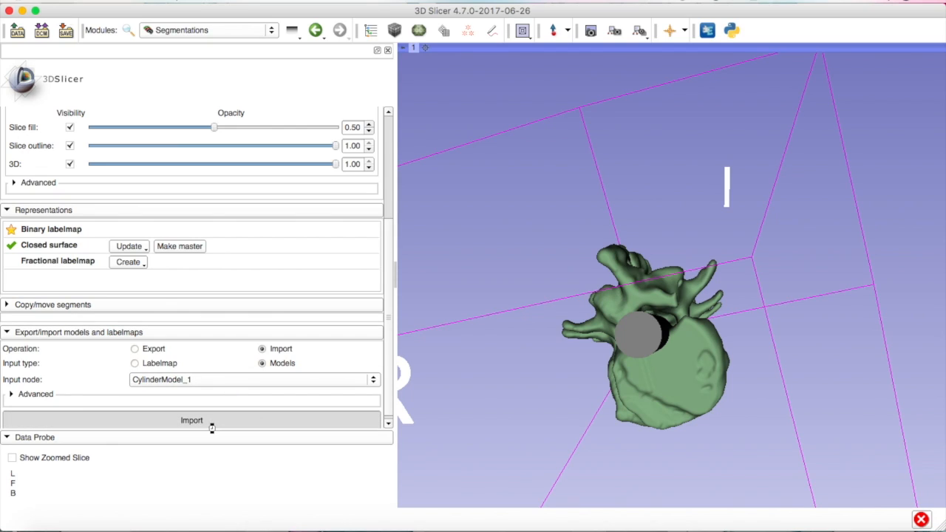
{"action": "left_click", "coordinate": [192, 420]}
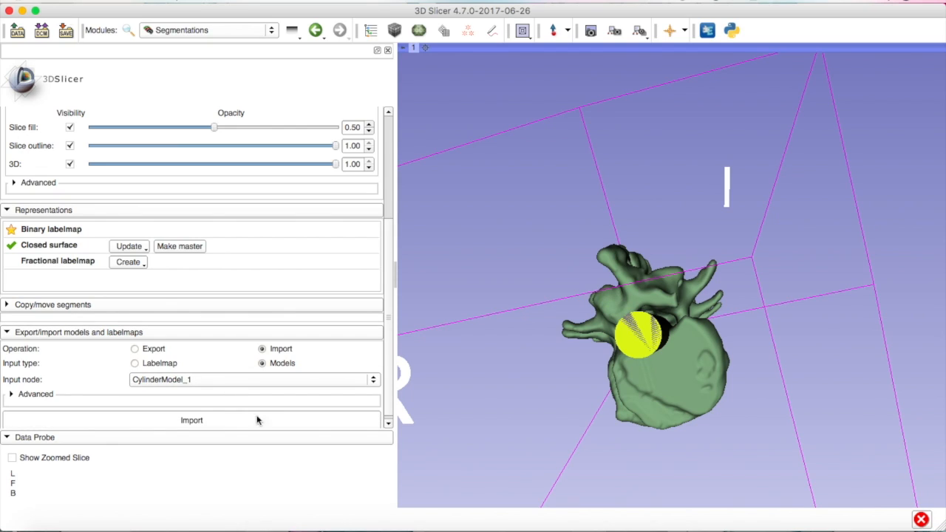
{"action": "mouse_move", "coordinate": [632, 350]}
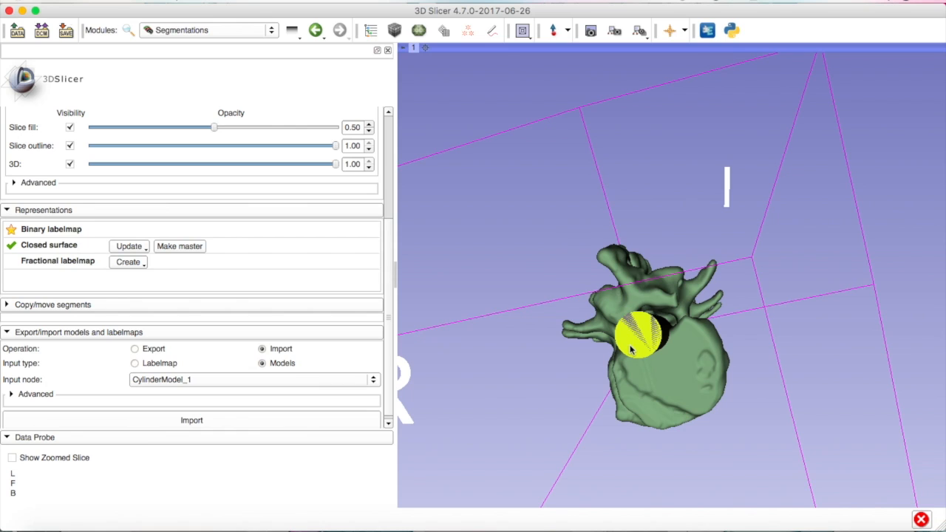
{"action": "left_click_drag", "start_coordinate": [632, 350], "coordinate": [621, 414]}
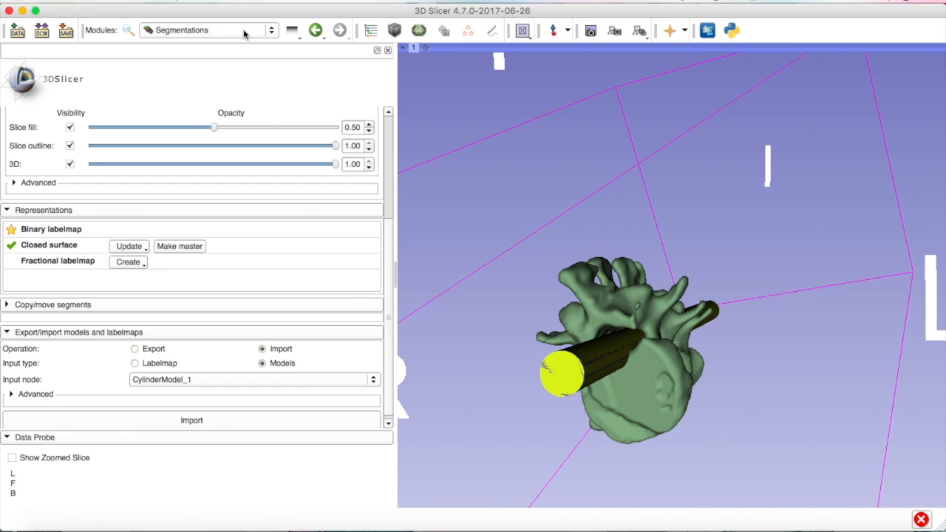
- In the Data module, delete CylinderModel_1 and LinearTransform_4 from the scene
{"action": "left_click", "coordinate": [210, 29]}
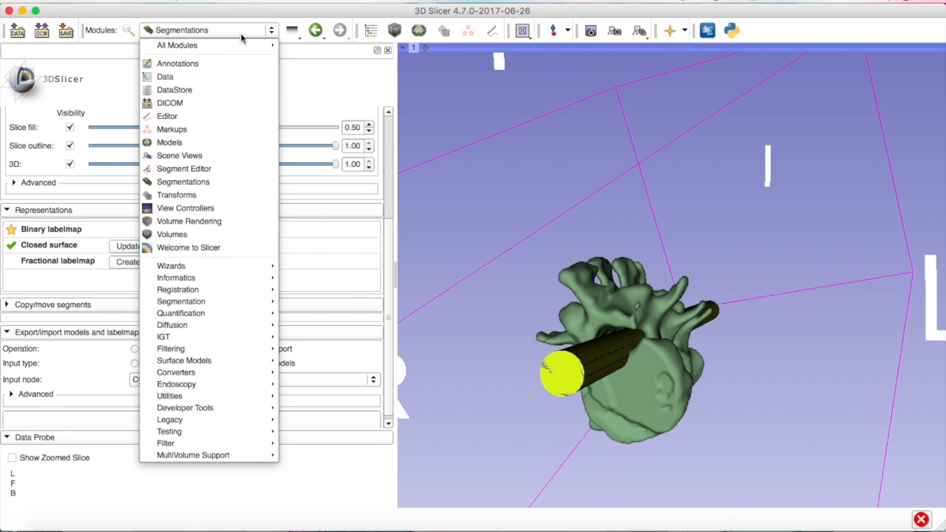
{"action": "mouse_move", "coordinate": [166, 76]}
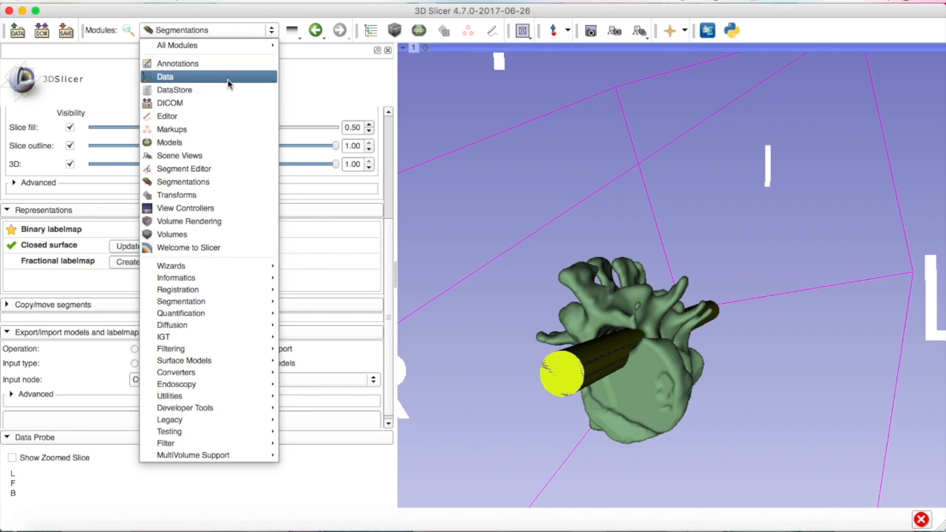
{"action": "left_click", "coordinate": [165, 76]}
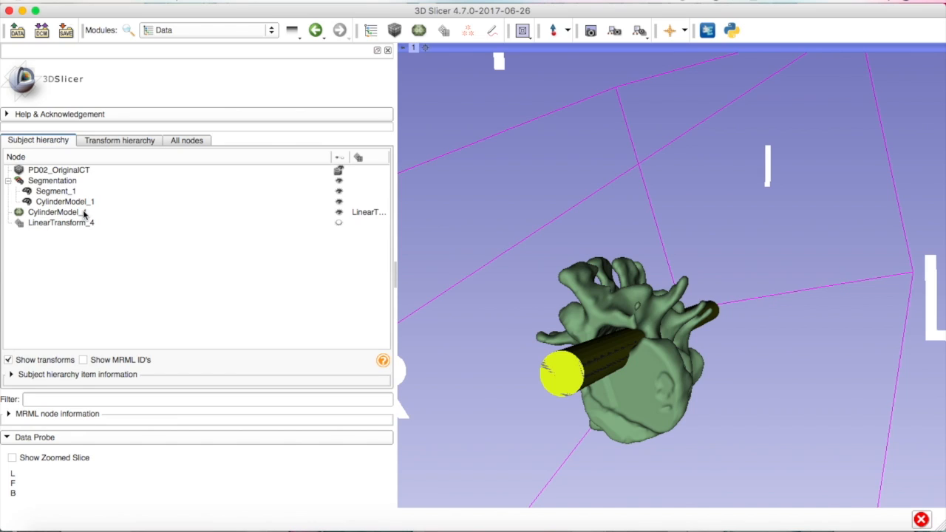
{"action": "right_click", "coordinate": [56, 213]}
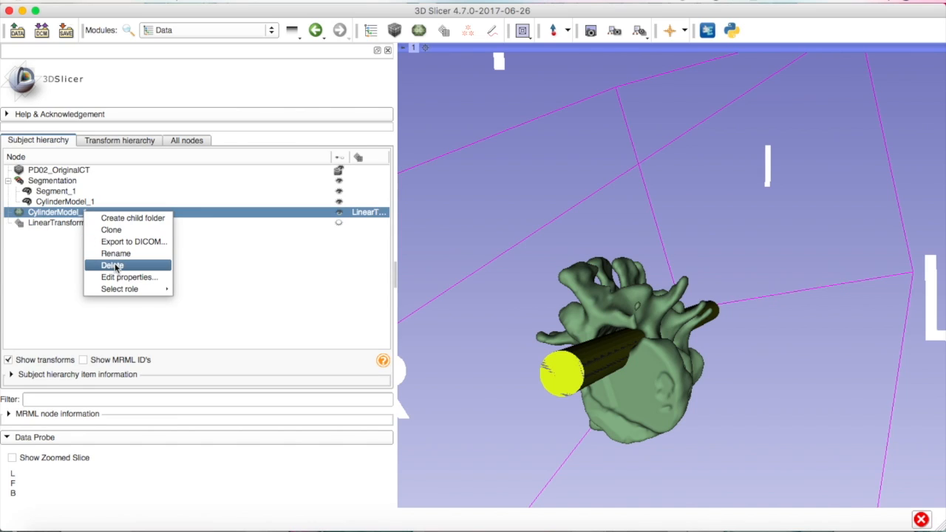
{"action": "left_click", "coordinate": [112, 265]}
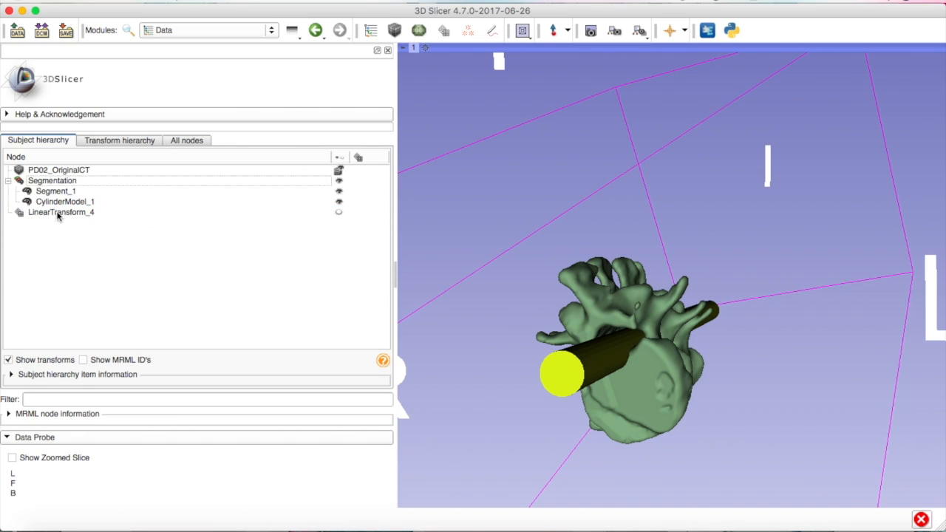
{"action": "right_click", "coordinate": [61, 212]}
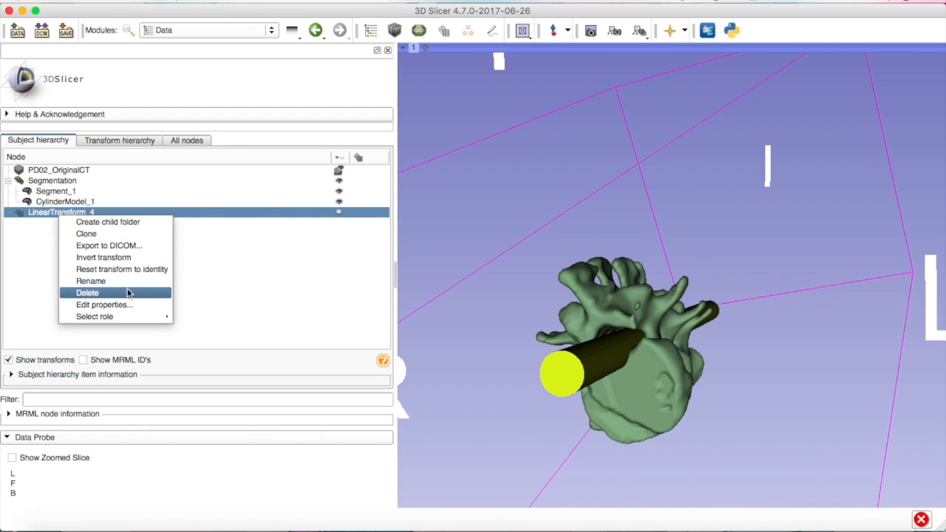
{"action": "left_click", "coordinate": [87, 293]}
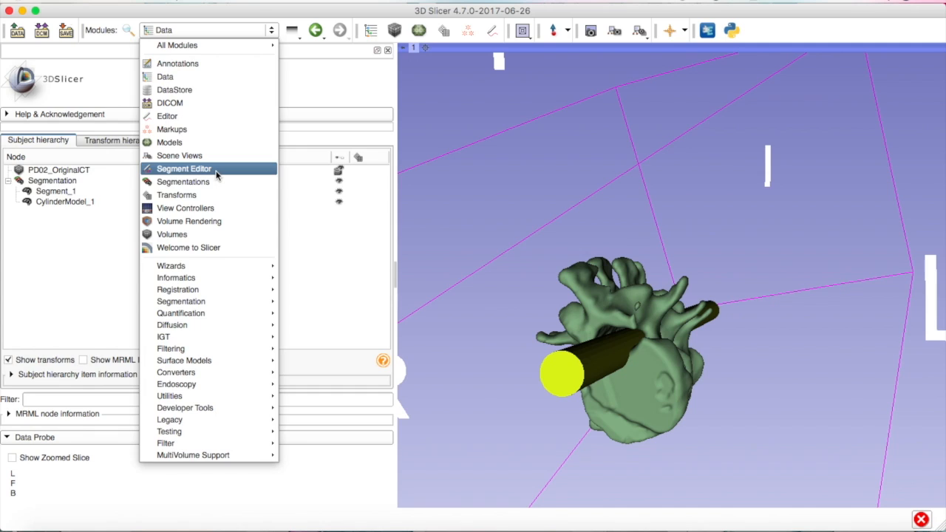
- Subtract the CylinderModel_1 segment from Segment_1 with the Logical operators Subtract operation
{"action": "left_click", "coordinate": [184, 168]}
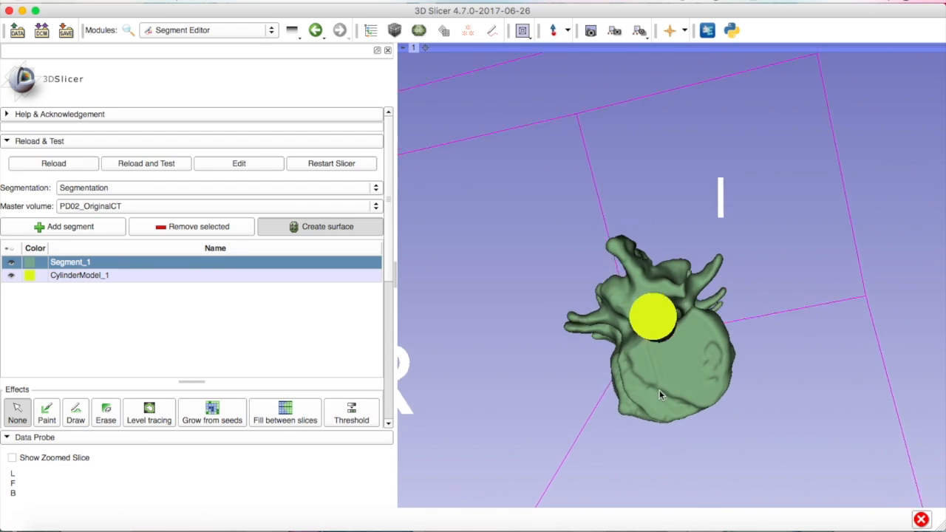
{"action": "left_click_drag", "start_coordinate": [662, 318], "coordinate": [658, 348]}
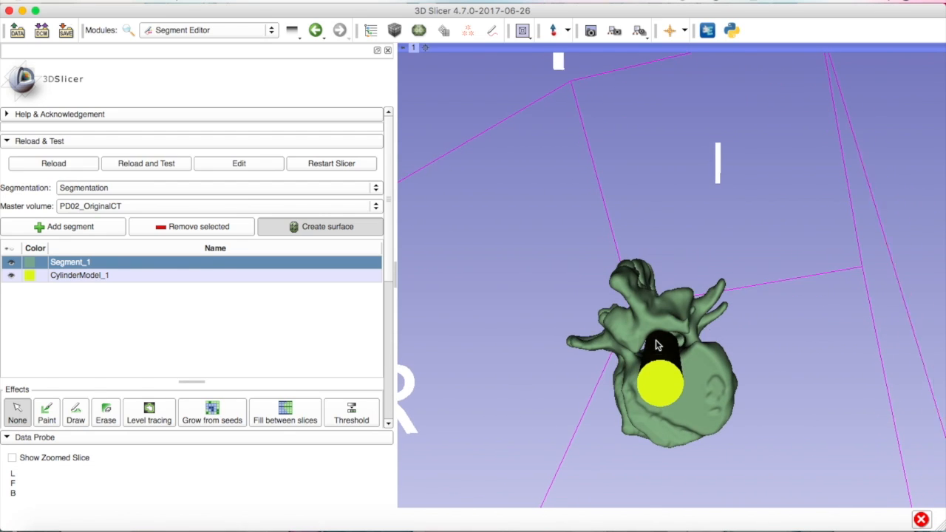
{"action": "left_click_drag", "start_coordinate": [658, 344], "coordinate": [632, 383]}
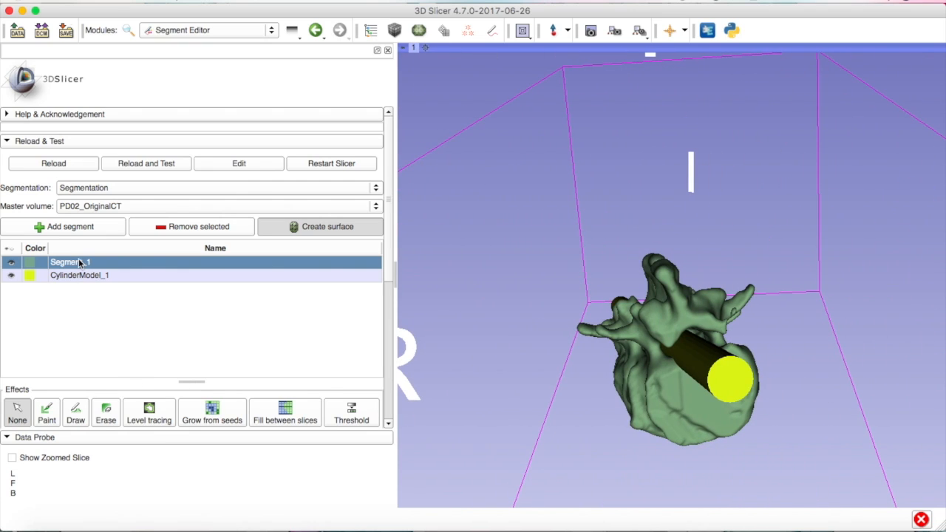
{"action": "scroll", "scroll_direction": "down", "scroll_amount": 3}
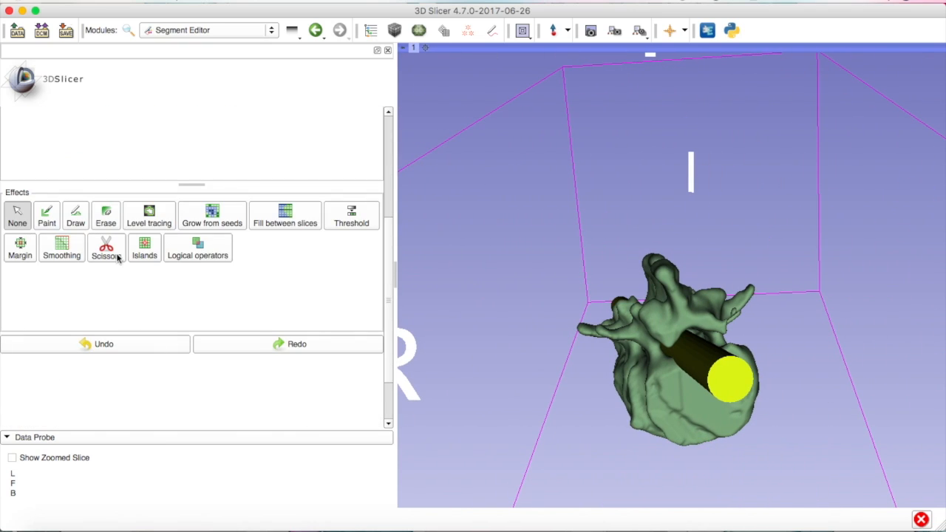
{"action": "left_click", "coordinate": [198, 235]}
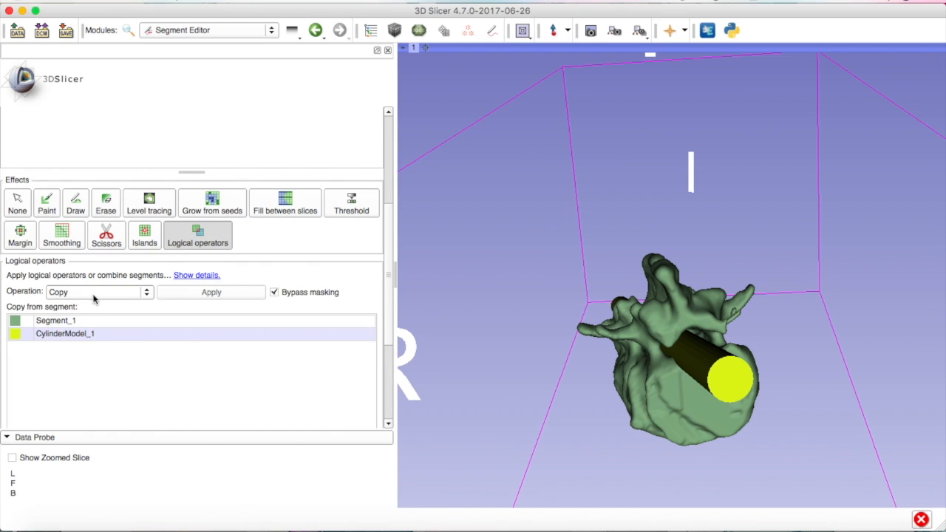
{"action": "left_click", "coordinate": [96, 292]}
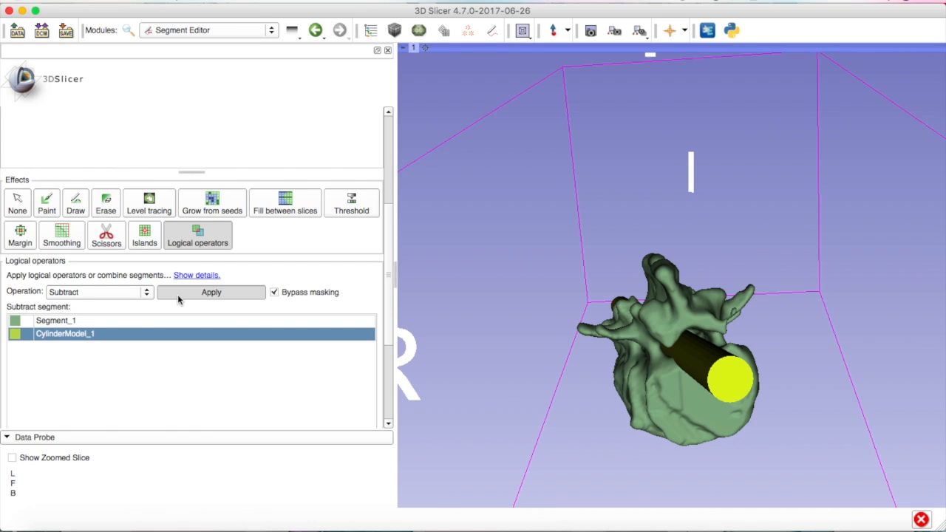
{"action": "left_click", "coordinate": [211, 292]}
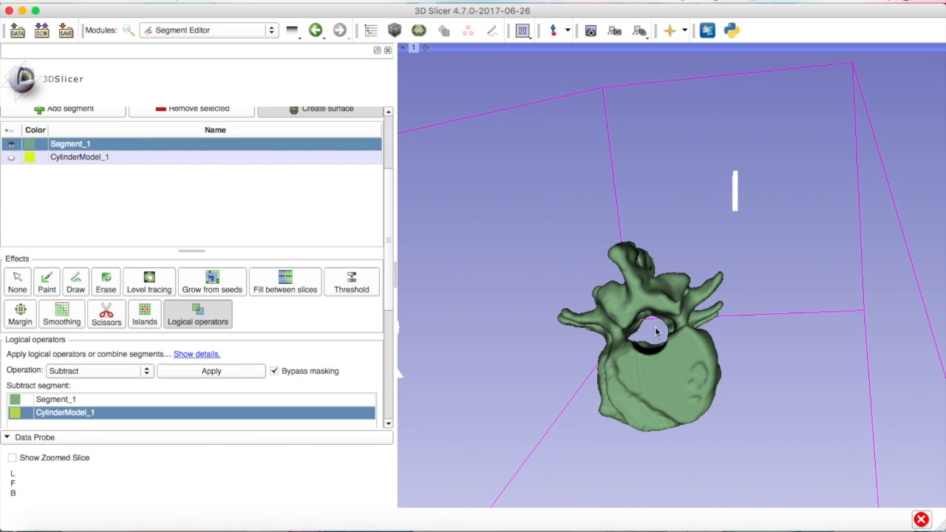
{"action": "mouse_move", "coordinate": [641, 320]}
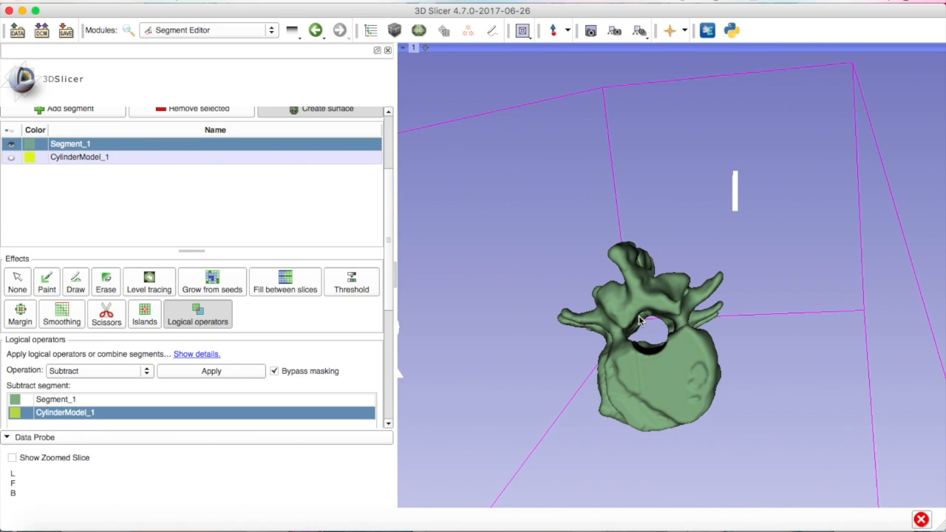
- Remove the CylinderModel_1 segment and view the hollowed spine beside the holder
{"action": "left_click", "coordinate": [79, 157]}
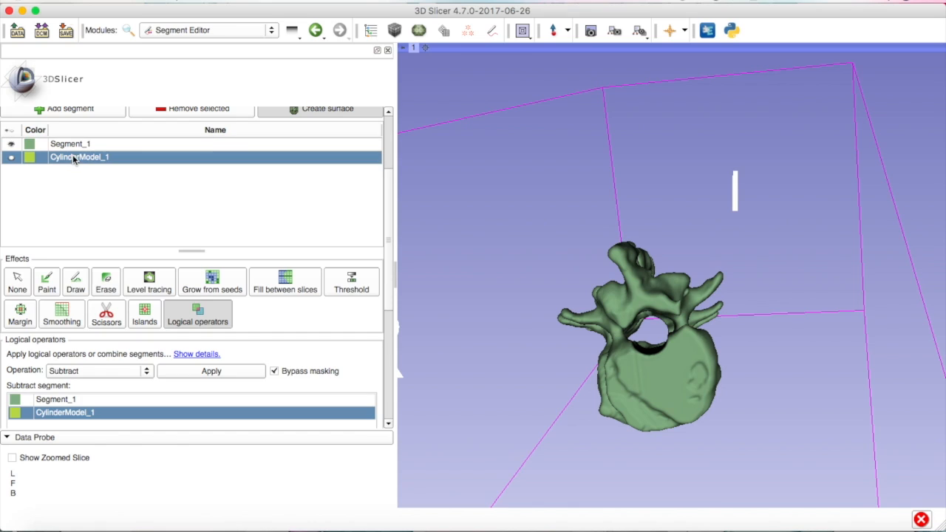
{"action": "left_click", "coordinate": [211, 372]}
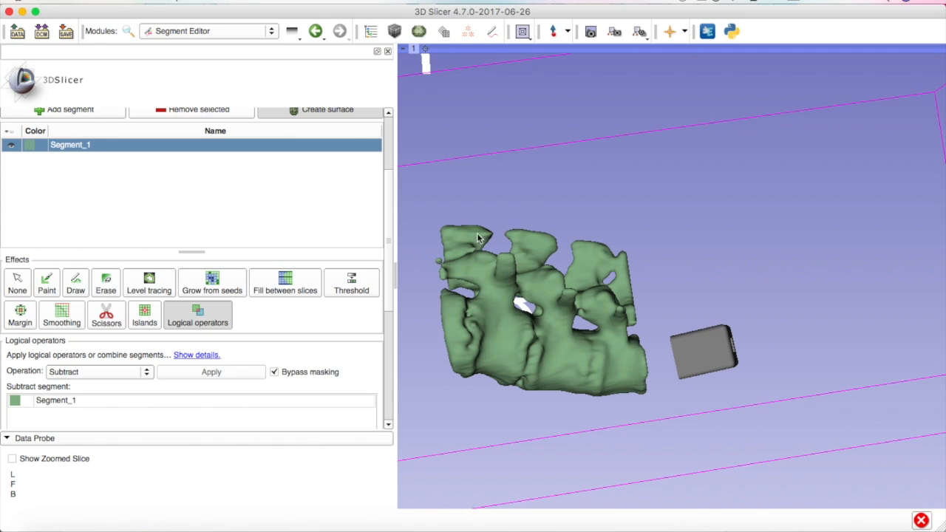
{"action": "left_click_drag", "start_coordinate": [532, 311], "coordinate": [643, 392]}
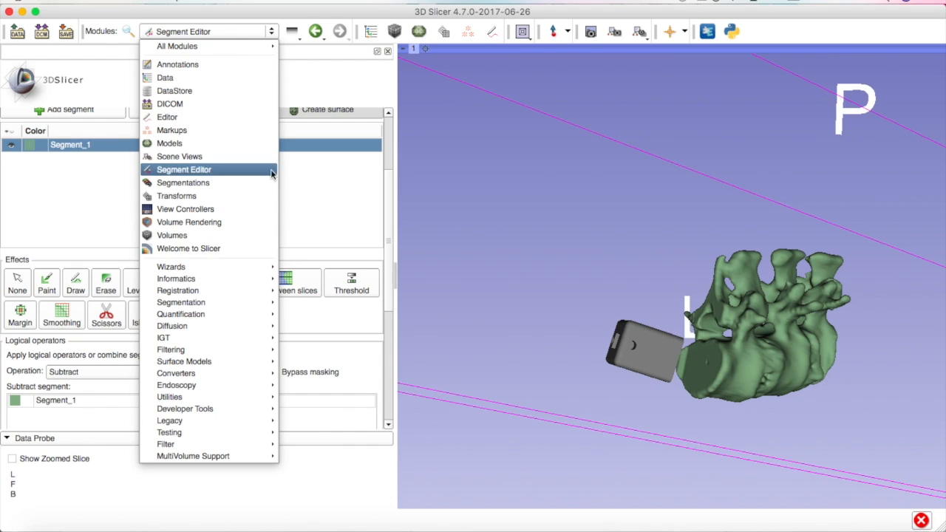
- Transform the reference holder copy by PA −1 mm and IS 22 mm against the vertebrae
{"action": "left_click", "coordinate": [177, 196]}
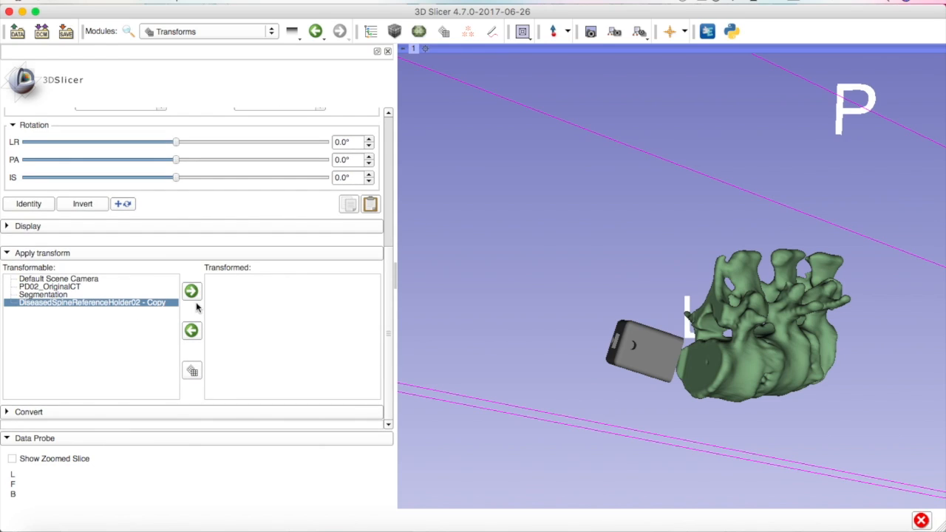
{"action": "left_click", "coordinate": [191, 290]}
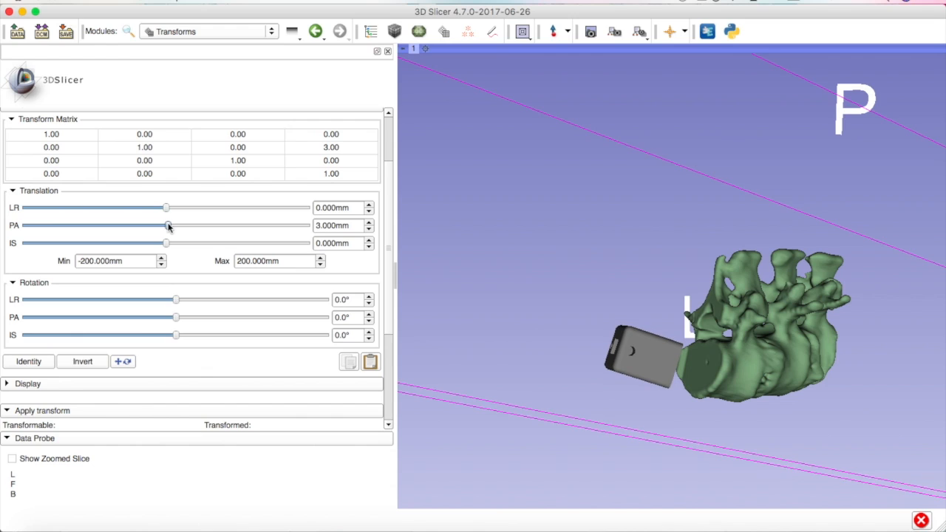
{"action": "left_click_drag", "start_coordinate": [165, 242], "coordinate": [176, 242]}
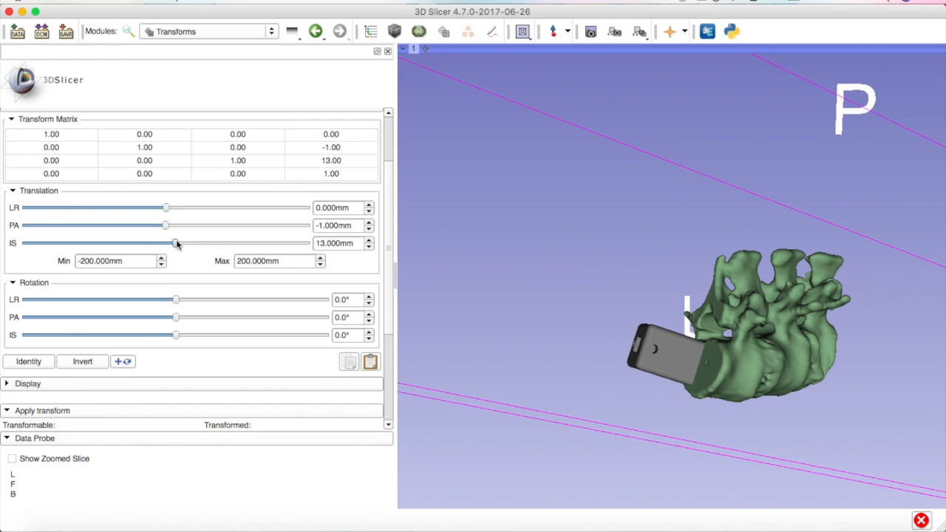
{"action": "left_click_drag", "start_coordinate": [176, 243], "coordinate": [183, 243]}
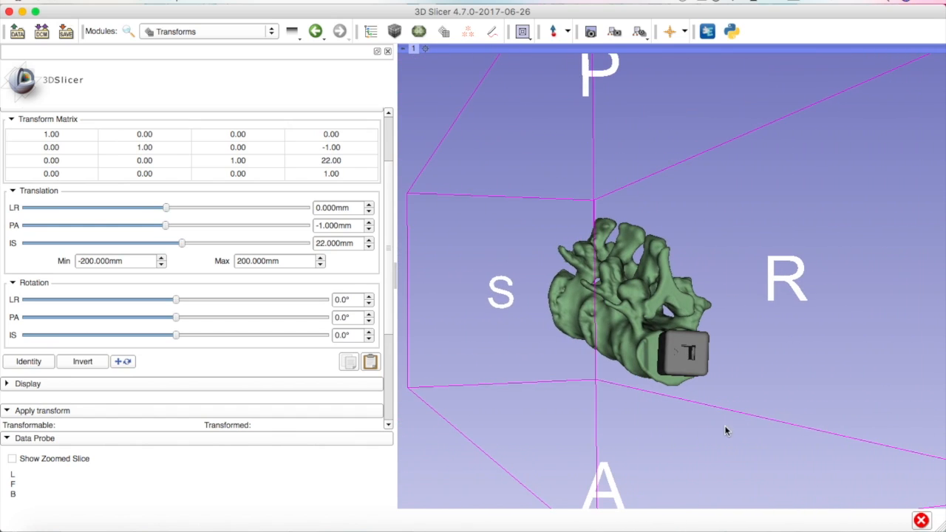
{"action": "left_click_drag", "start_coordinate": [729, 431], "coordinate": [706, 360]}
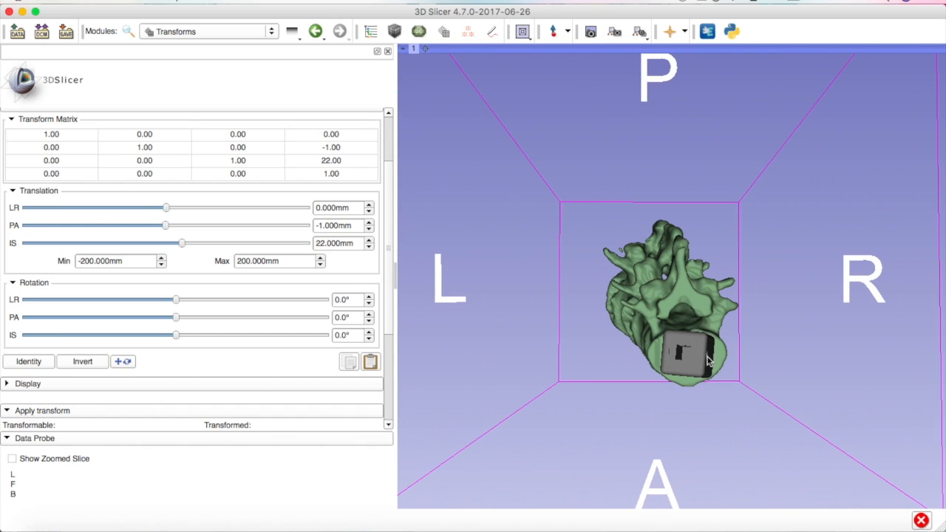
{"action": "left_click_drag", "start_coordinate": [706, 361], "coordinate": [730, 423]}
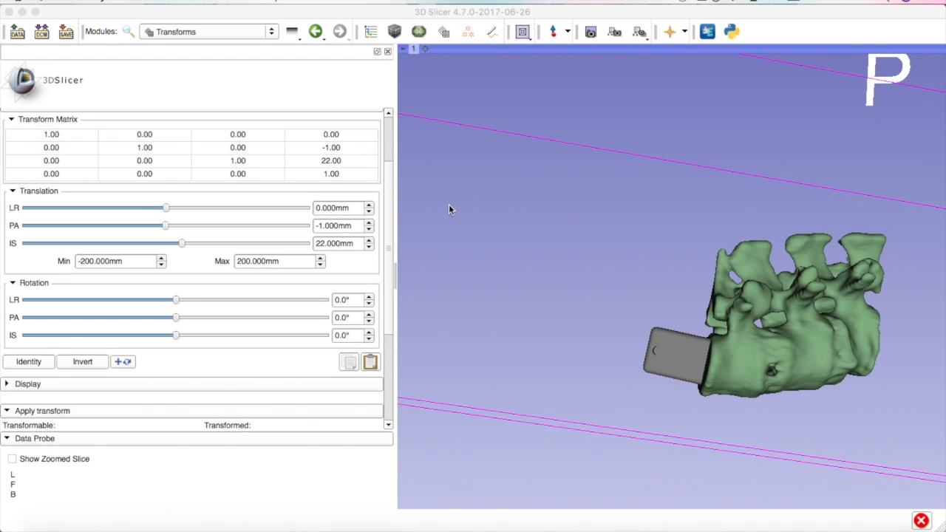
{"action": "mouse_move", "coordinate": [446, 207]}
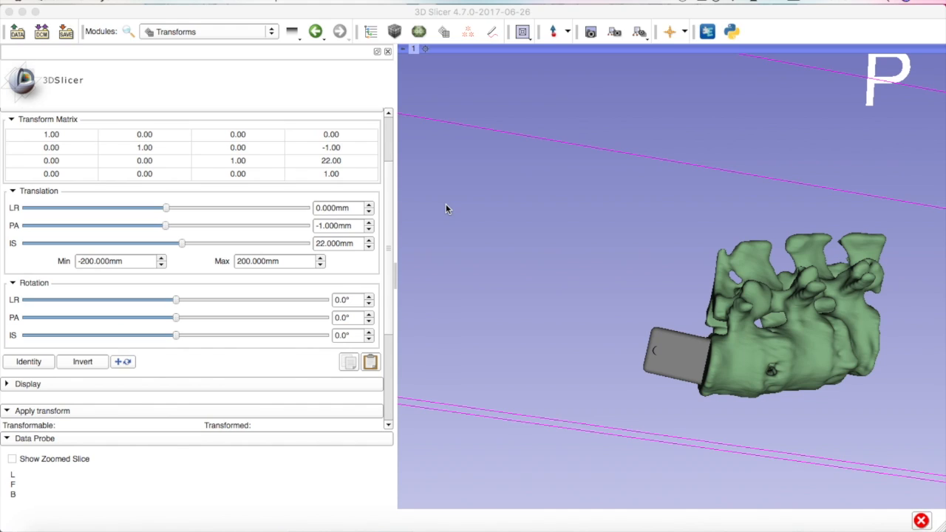
{"action": "mouse_move", "coordinate": [661, 367]}
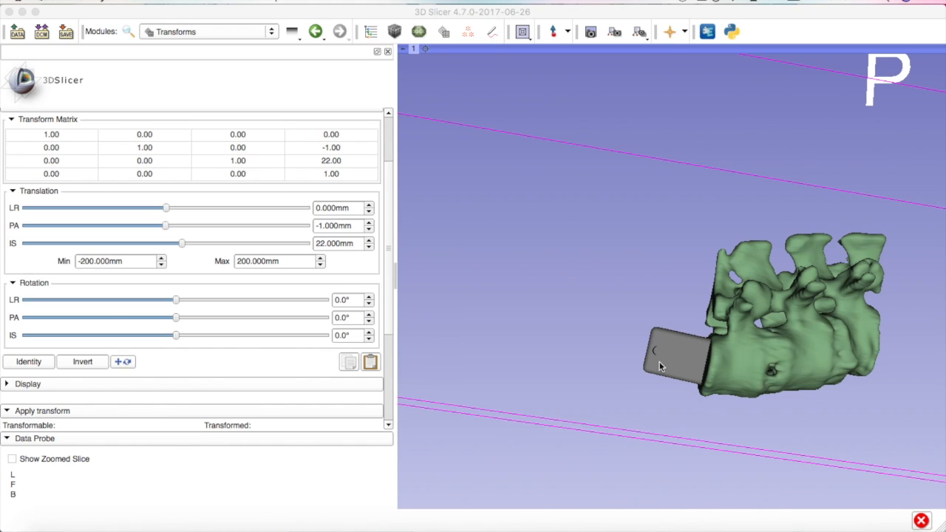
{"action": "mouse_move", "coordinate": [669, 373]}
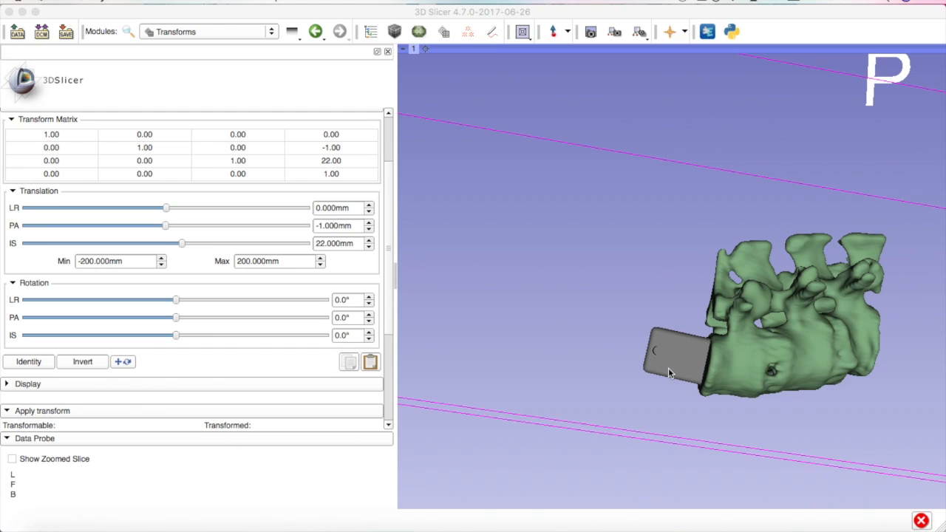
{"action": "mouse_move", "coordinate": [180, 29]}
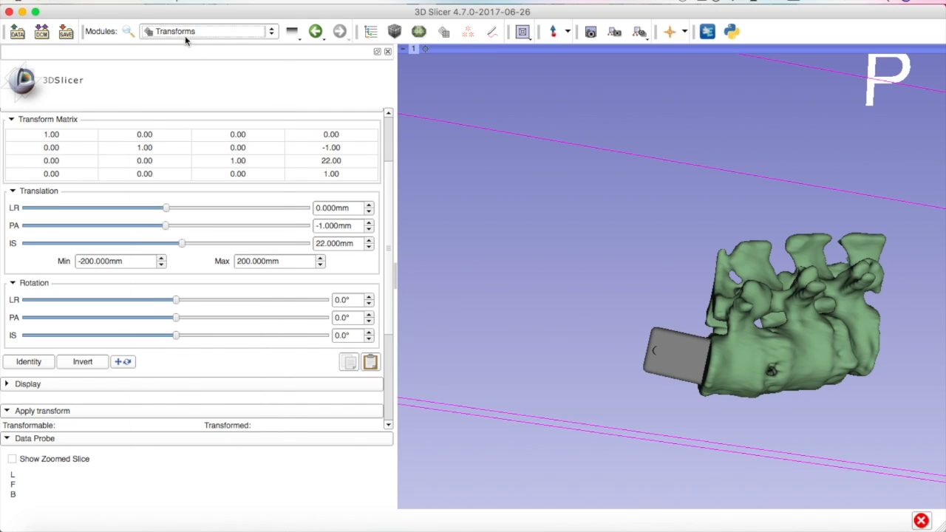
- Import the holder as a segment, then delete its leftover model and LinearTransform_5 in Data
{"action": "left_click", "coordinate": [207, 31]}
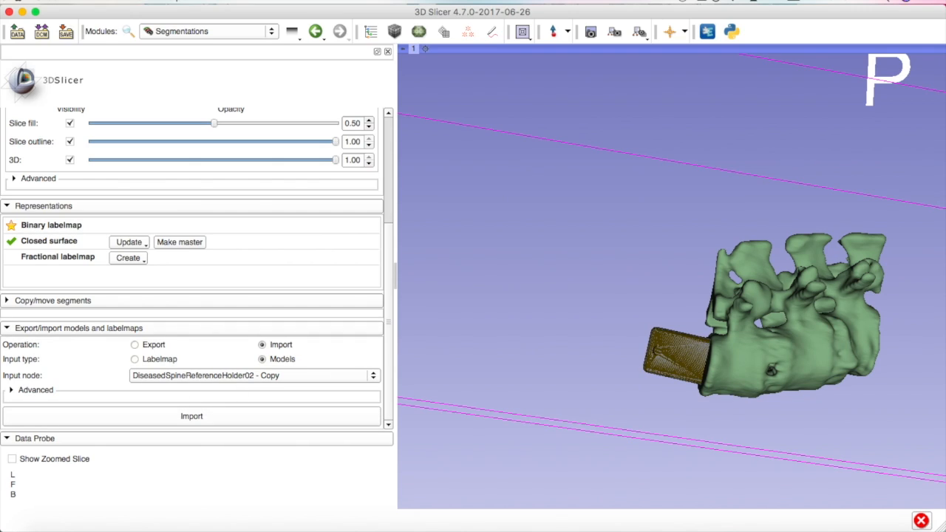
{"action": "mouse_move", "coordinate": [680, 358]}
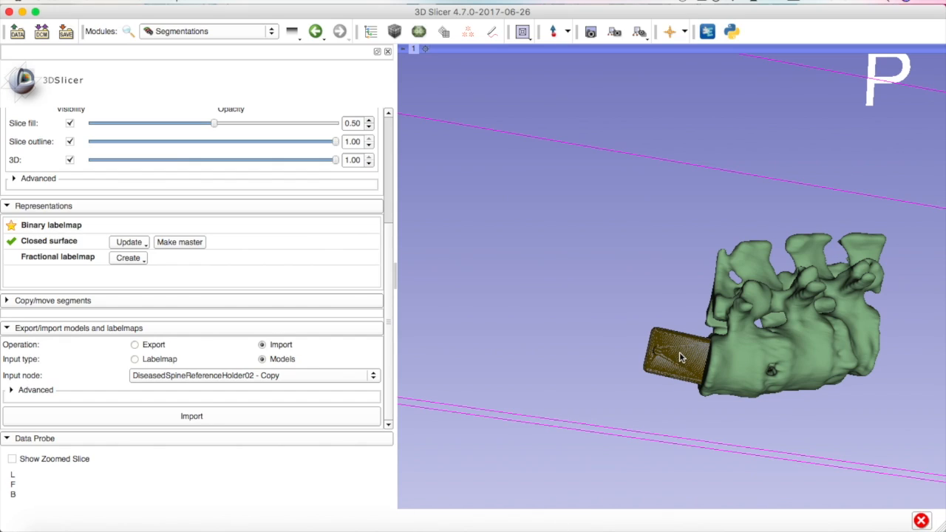
{"action": "mouse_move", "coordinate": [688, 358]}
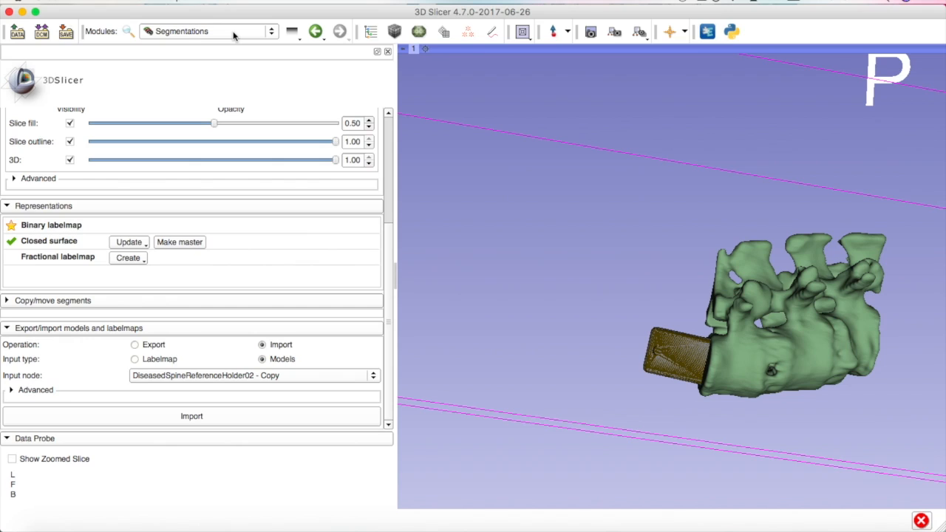
{"action": "left_click", "coordinate": [270, 31]}
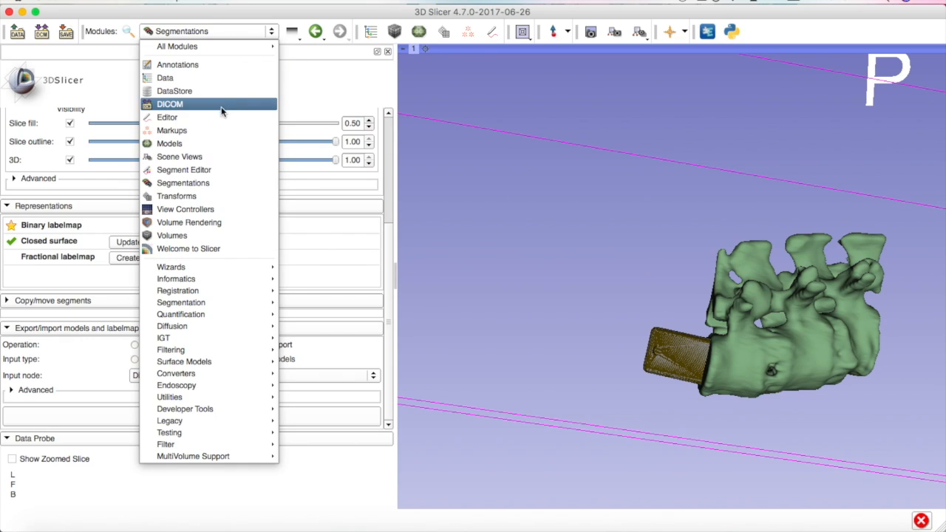
{"action": "left_click", "coordinate": [165, 77]}
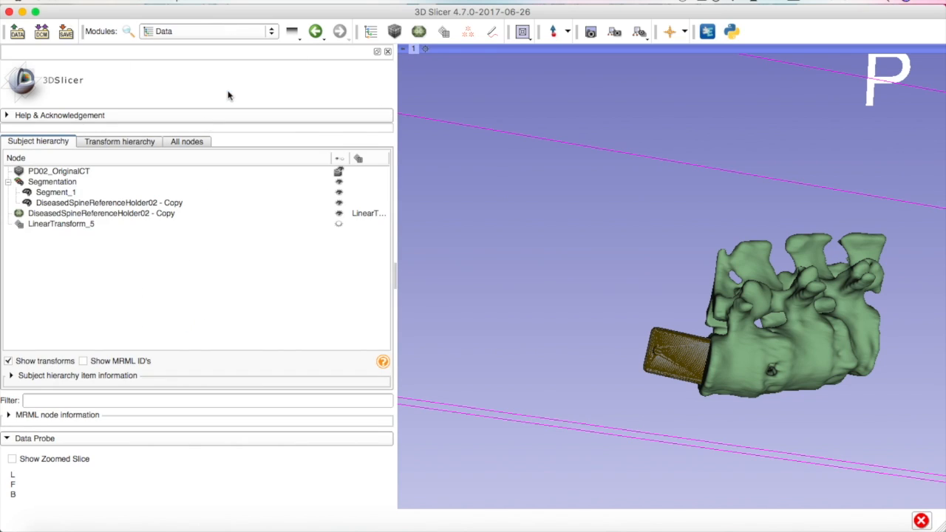
{"action": "right_click", "coordinate": [102, 213]}
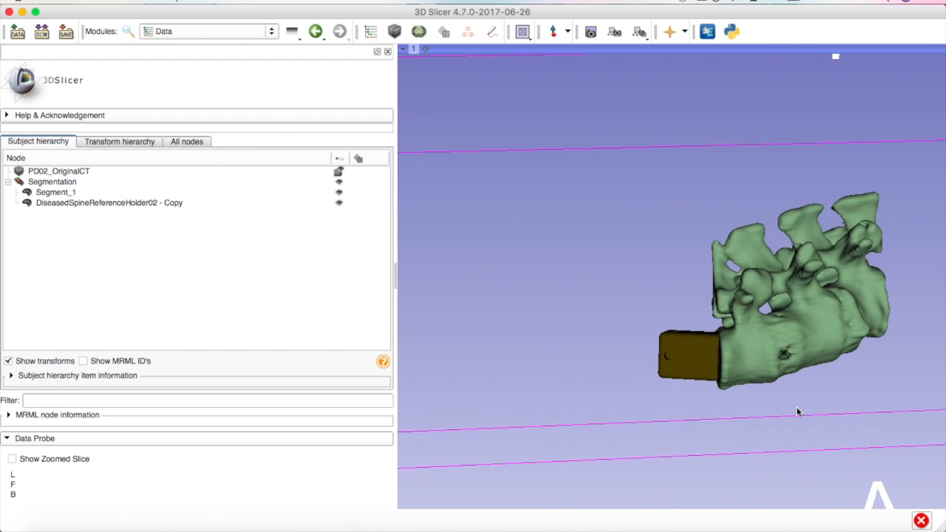
- Add the DiseasedSpineReferenceHolder02 - Copy segment into Segment_1 with the Add operation
{"action": "left_click", "coordinate": [207, 31]}
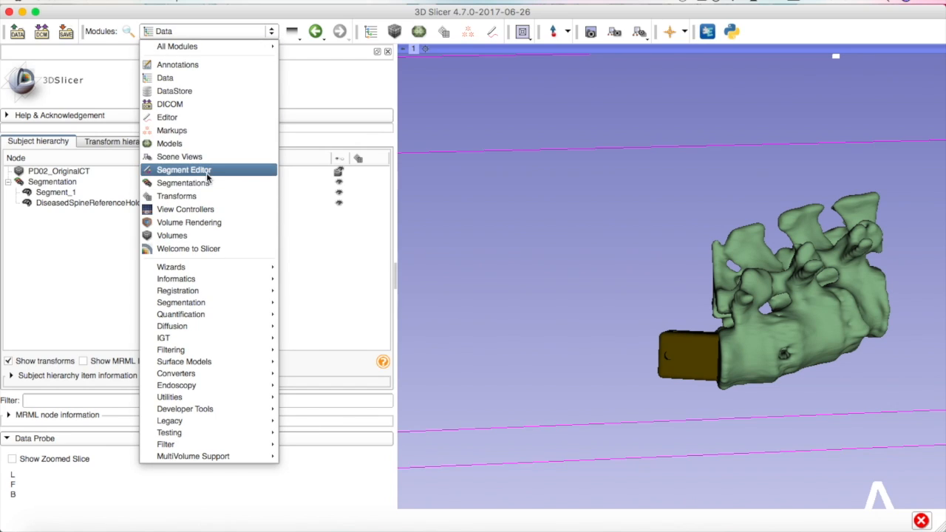
{"action": "left_click", "coordinate": [184, 170]}
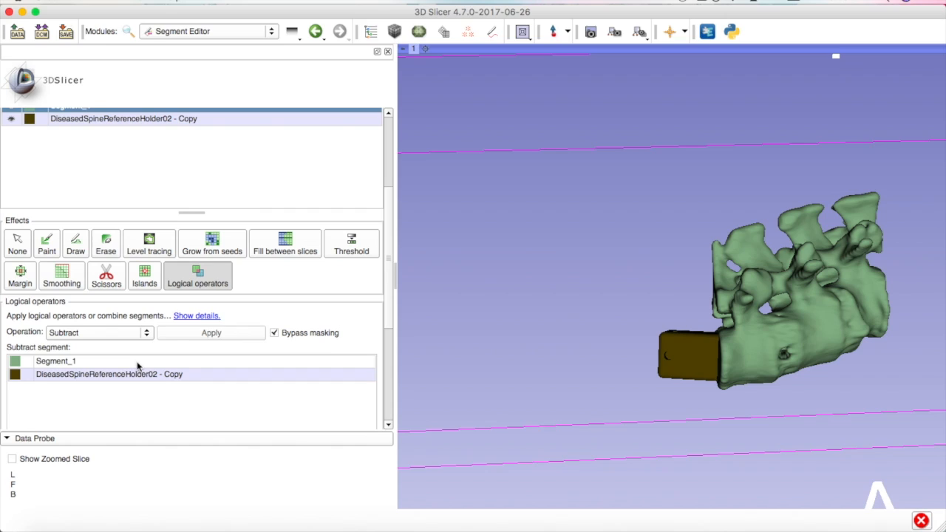
{"action": "left_click", "coordinate": [96, 332]}
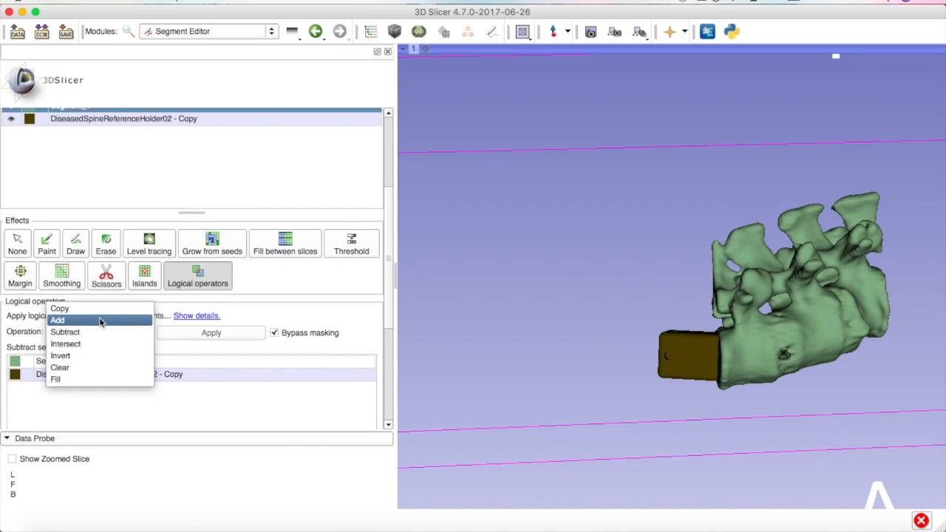
{"action": "left_click", "coordinate": [57, 320]}
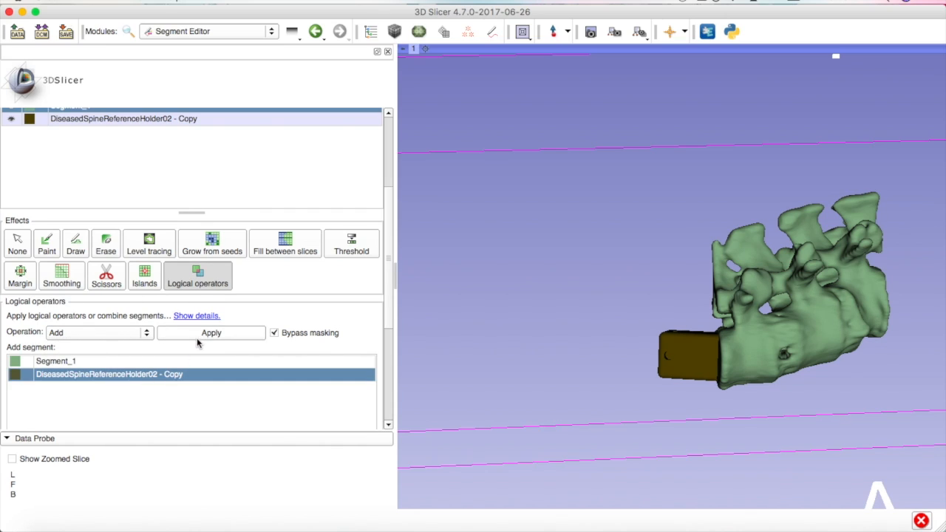
{"action": "left_click", "coordinate": [211, 333]}
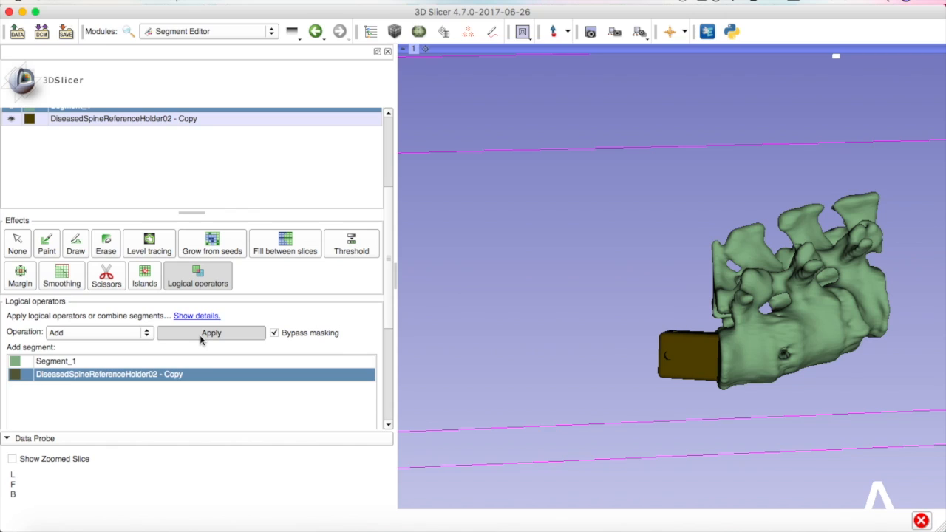
{"action": "left_click", "coordinate": [210, 333]}
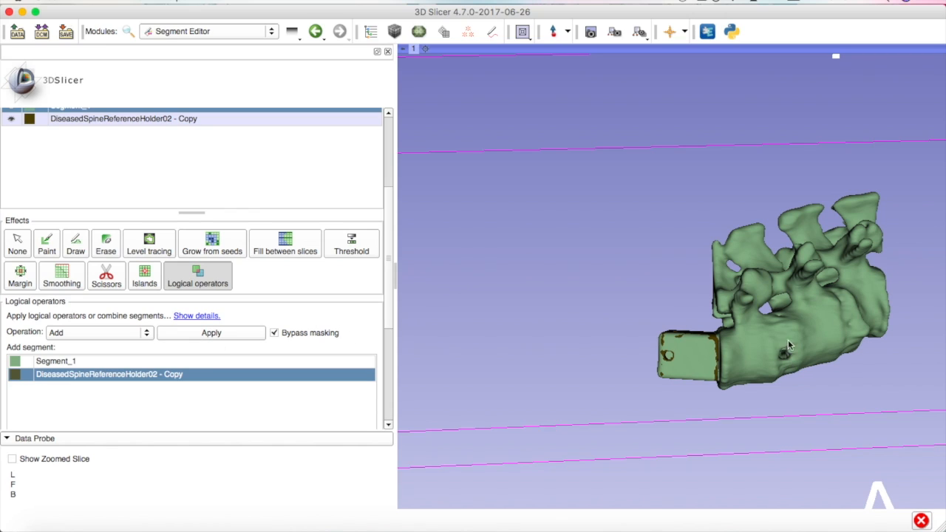
{"action": "mouse_move", "coordinate": [335, 277]}
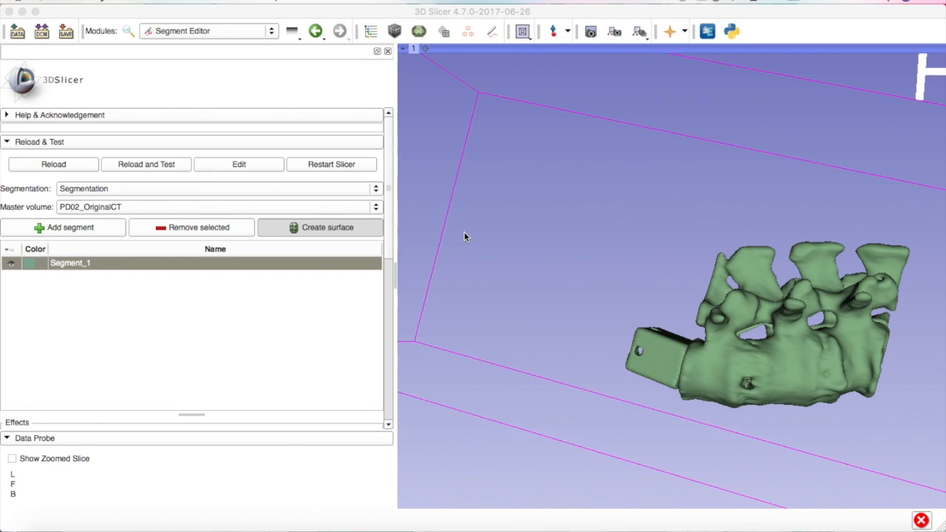
{"action": "mouse_move", "coordinate": [860, 338]}
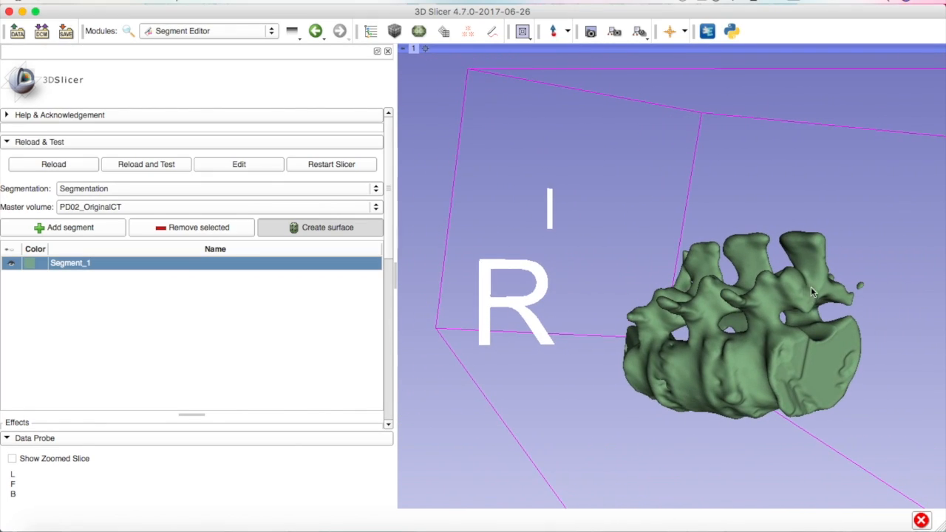
- Cut below Segment_1 with free-form Erase-inside Scissors to flatten its bottom, then deselect the effect
{"action": "left_click_drag", "start_coordinate": [813, 296], "coordinate": [647, 381]}
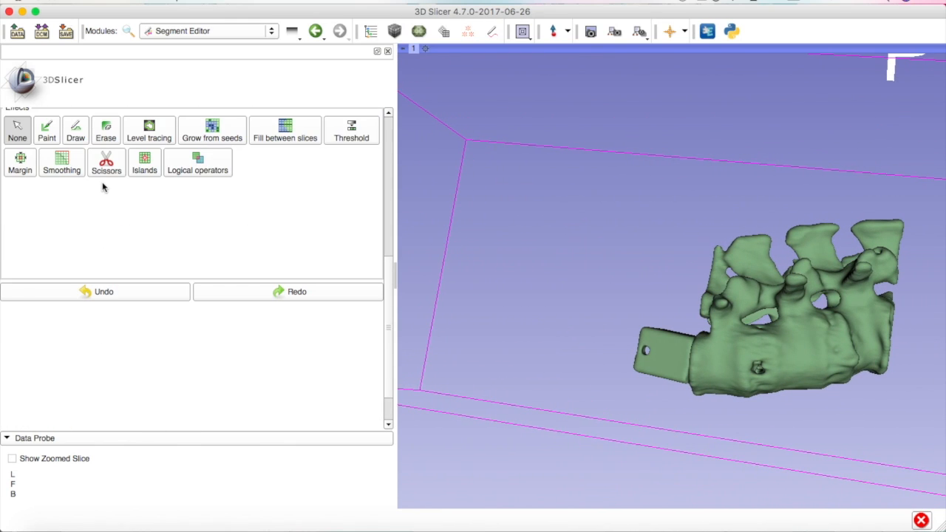
{"action": "left_click", "coordinate": [105, 162]}
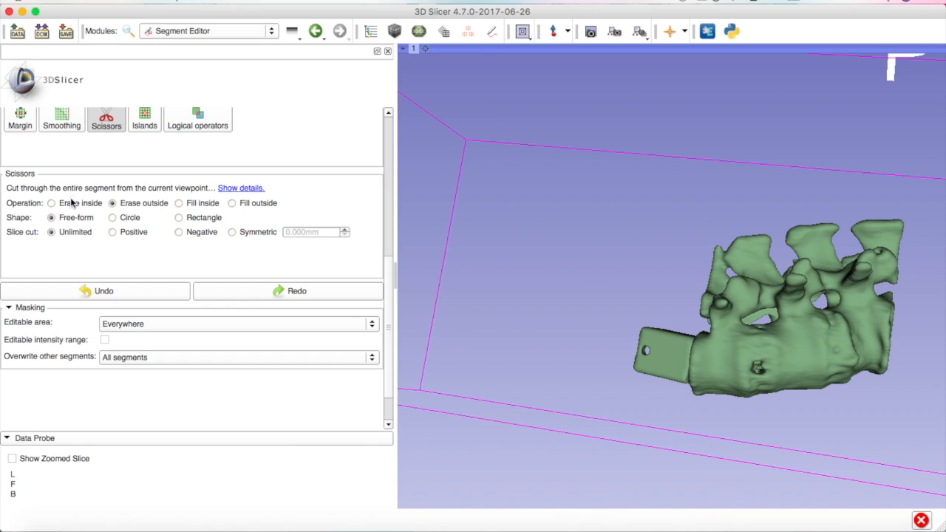
{"action": "left_click", "coordinate": [51, 203]}
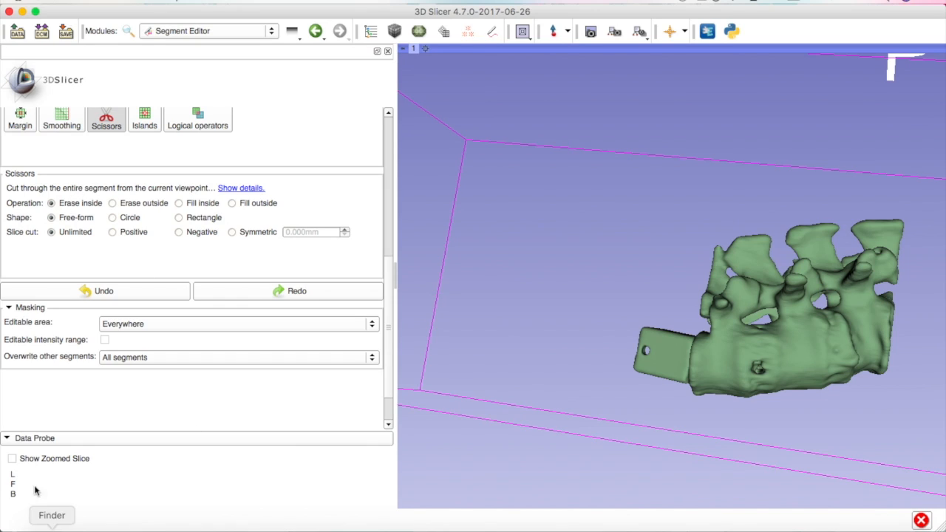
{"action": "mouse_move", "coordinate": [911, 362]}
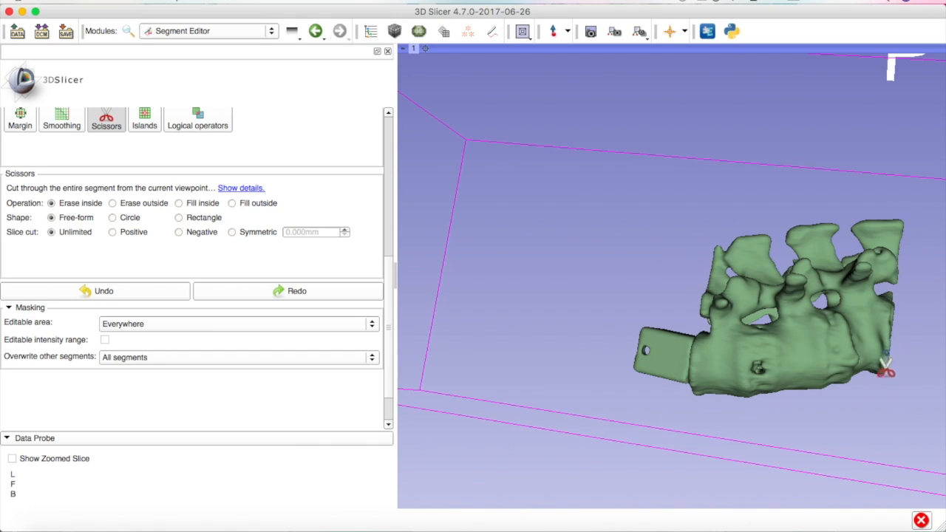
{"action": "mouse_move", "coordinate": [815, 377]}
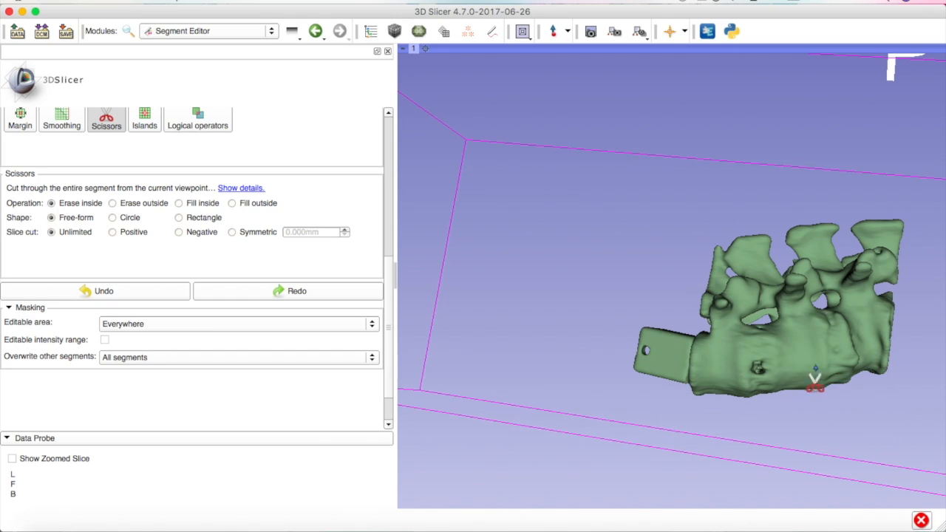
{"action": "mouse_move", "coordinate": [928, 484]}
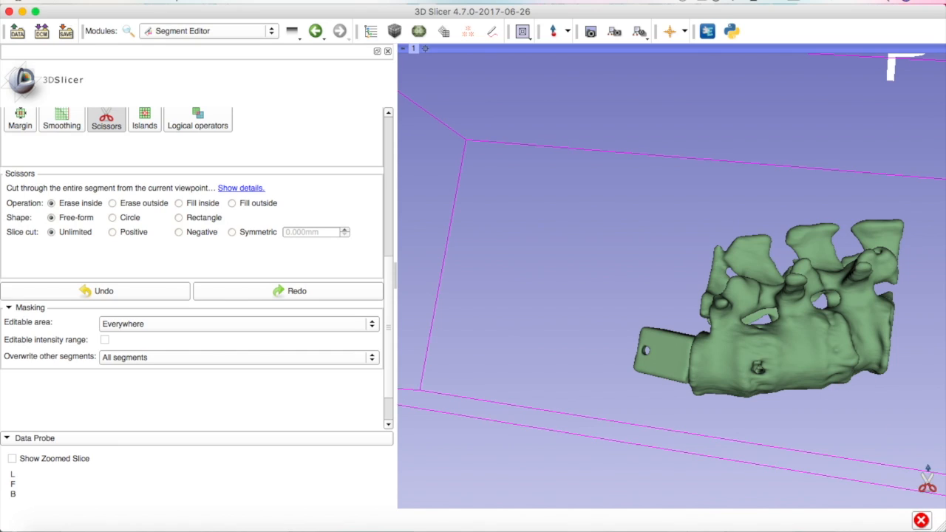
{"action": "mouse_move", "coordinate": [906, 374]}
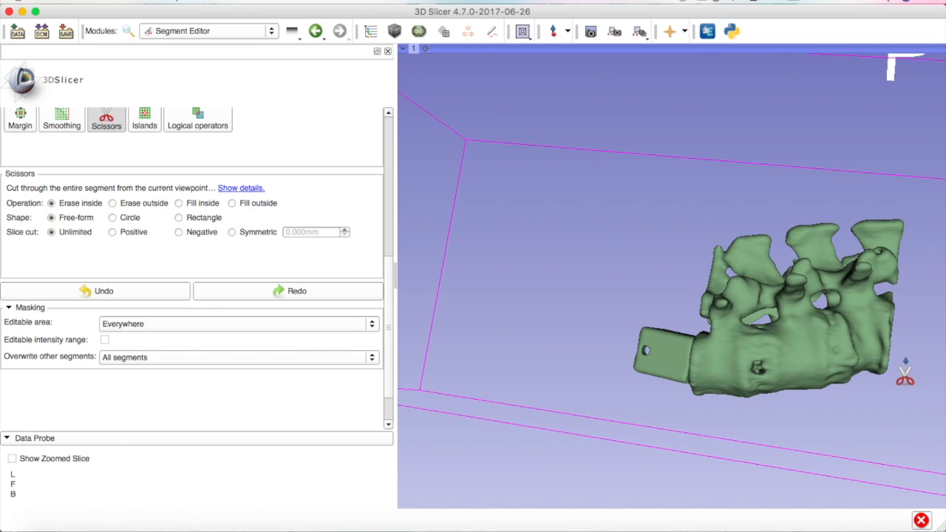
{"action": "left_click_drag", "start_coordinate": [906, 377], "coordinate": [800, 456]}
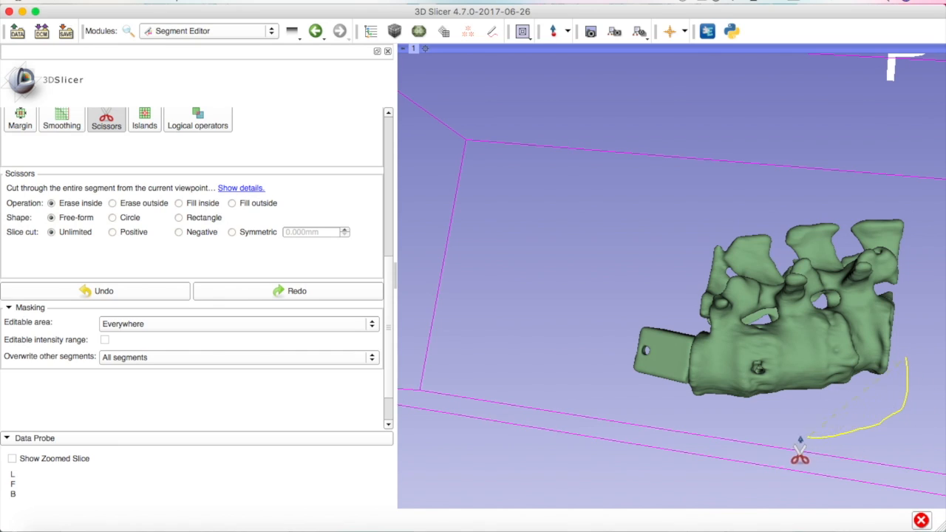
{"action": "left_click_drag", "start_coordinate": [801, 456], "coordinate": [671, 391]}
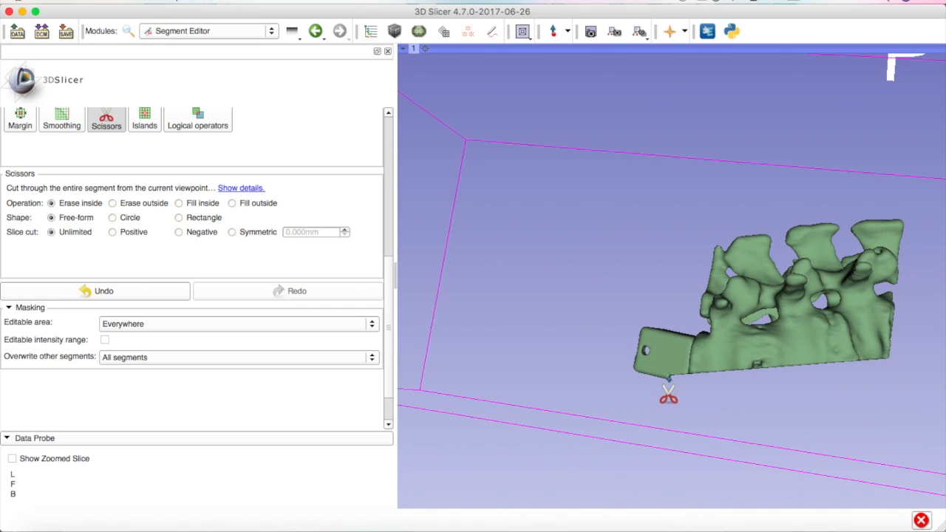
{"action": "mouse_move", "coordinate": [506, 362]}
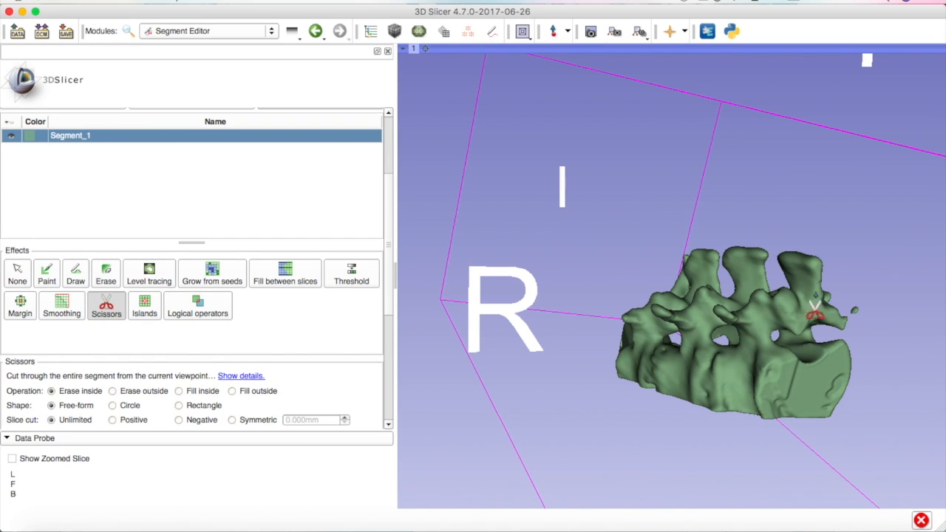
{"action": "mouse_move", "coordinate": [858, 321]}
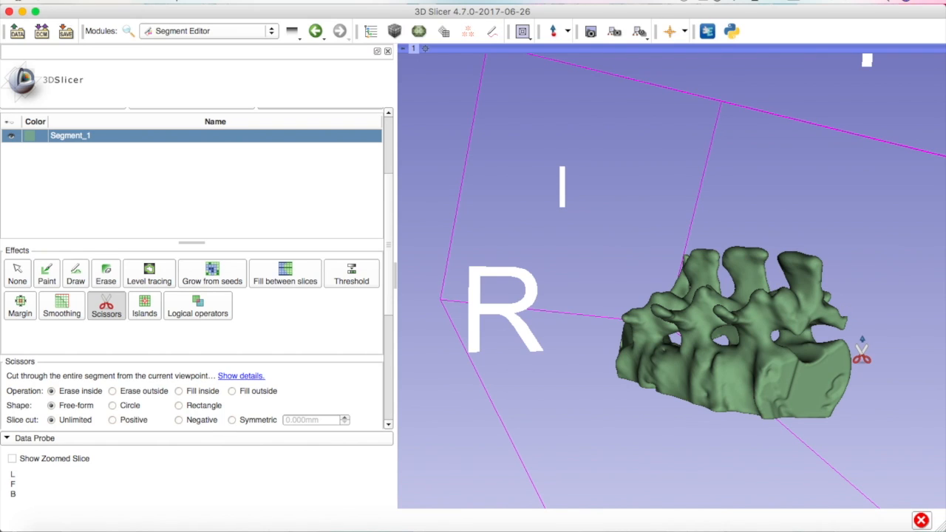
{"action": "left_click", "coordinate": [17, 273]}
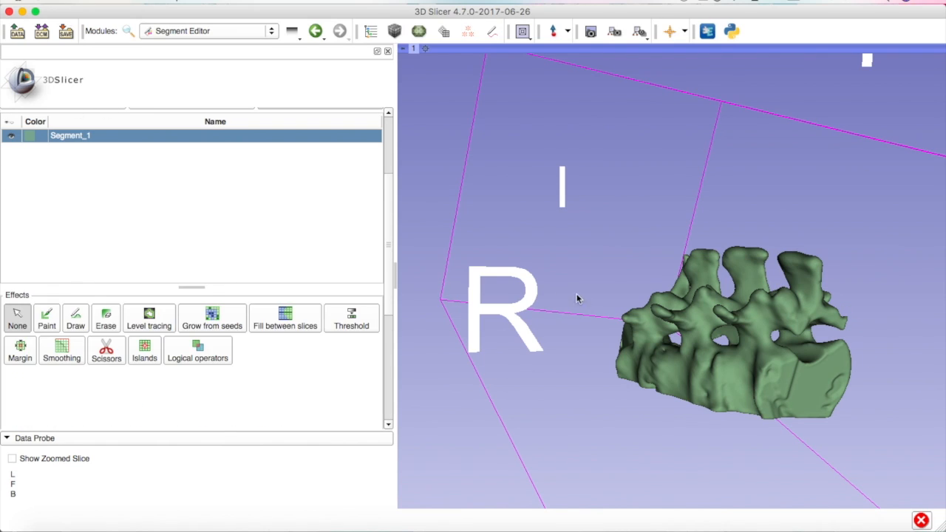
- Orbit to check the flattened base, then show the Segmentations module's Export/import models section
{"action": "left_click_drag", "start_coordinate": [577, 299], "coordinate": [621, 346]}
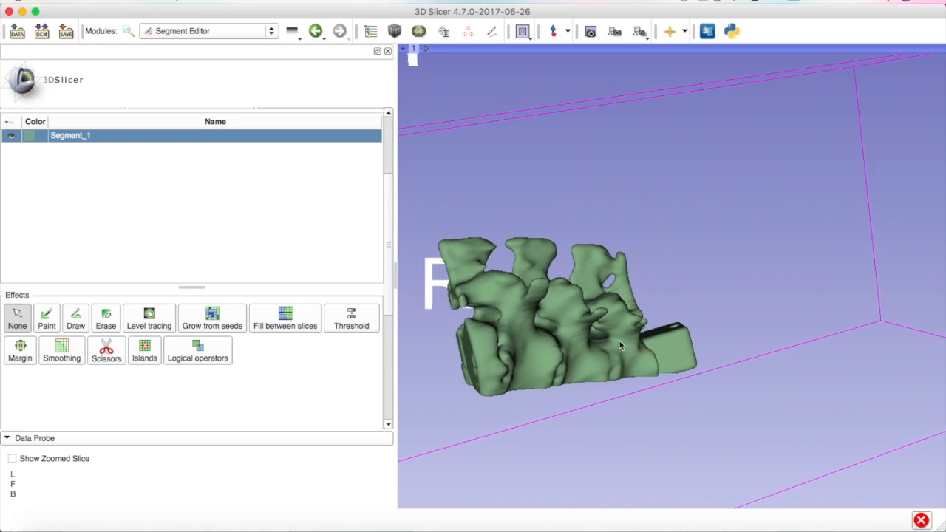
{"action": "left_click_drag", "start_coordinate": [621, 343], "coordinate": [662, 359]}
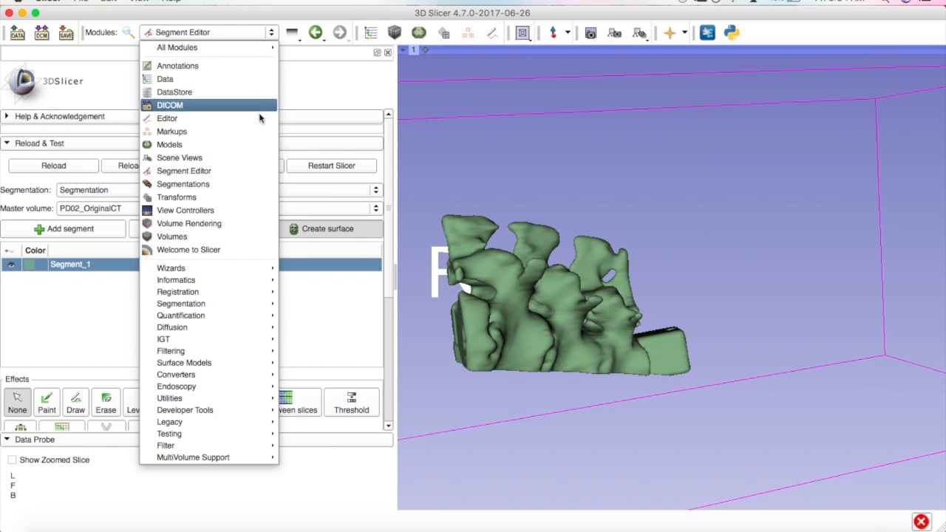
{"action": "left_click", "coordinate": [182, 185]}
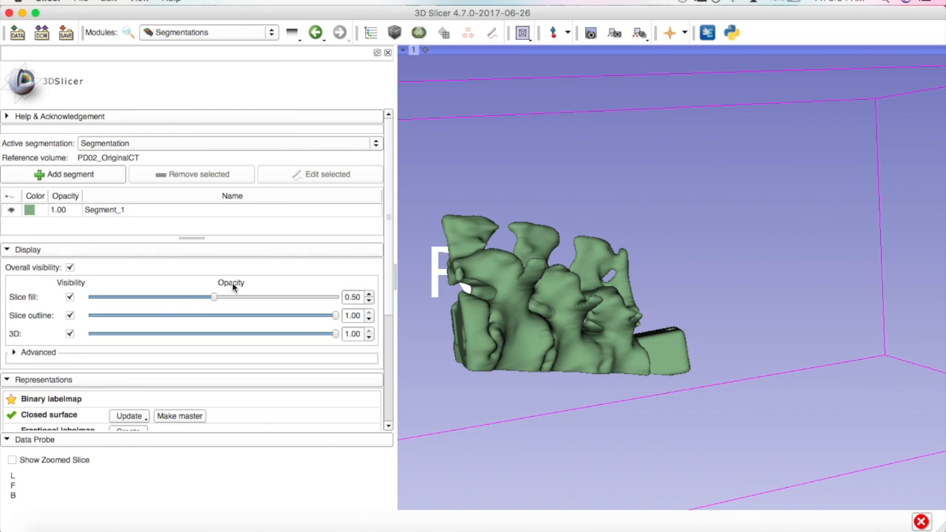
{"action": "scroll", "scroll_direction": "down", "scroll_amount": 3}
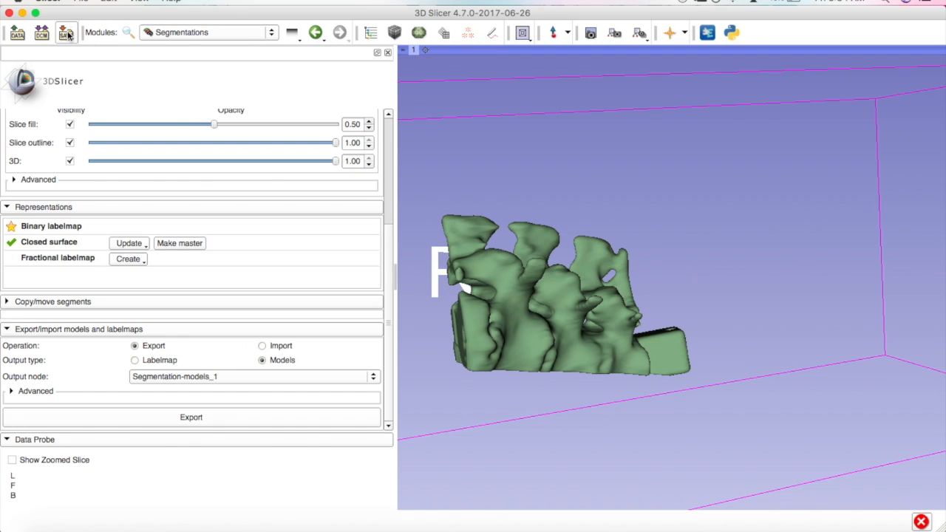
- In the save dialog, tick Segment_1 and set its file format to STL (.stl)
{"action": "left_click", "coordinate": [65, 32]}
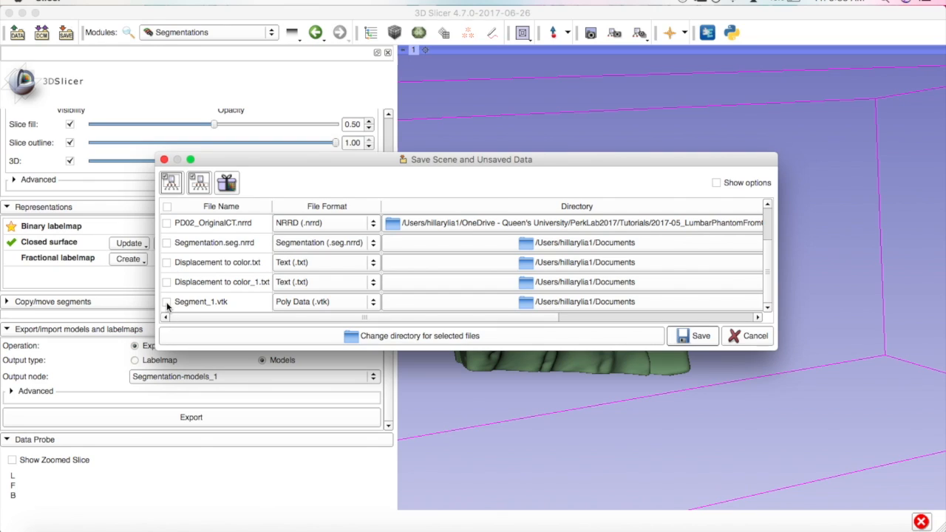
{"action": "left_click", "coordinate": [325, 301]}
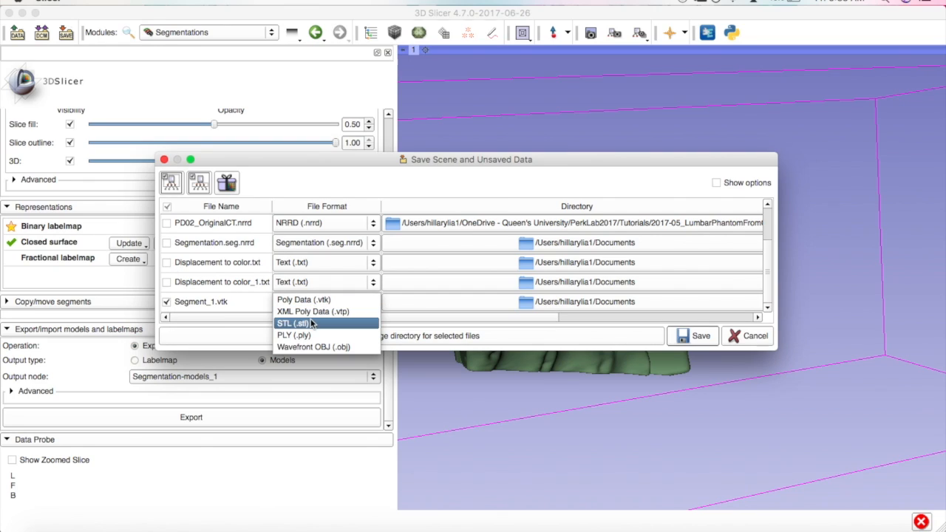
{"action": "left_click", "coordinate": [295, 323]}
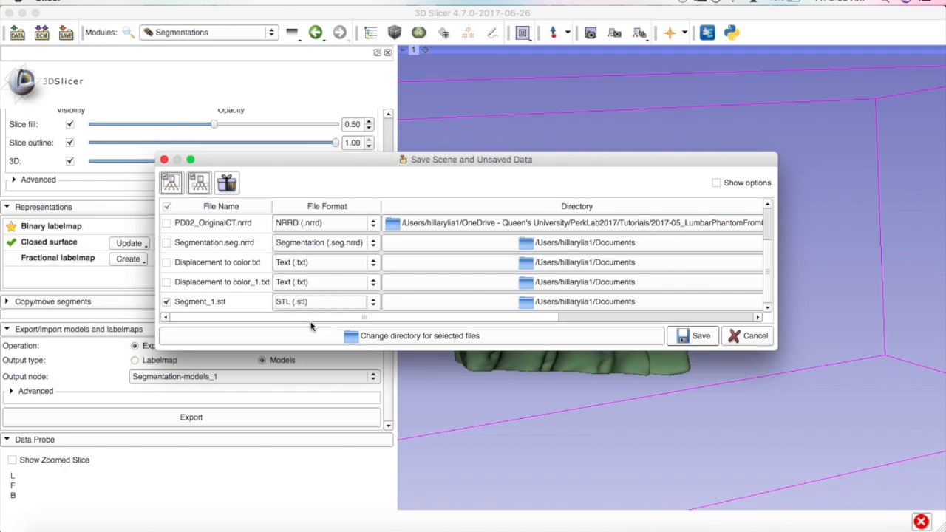